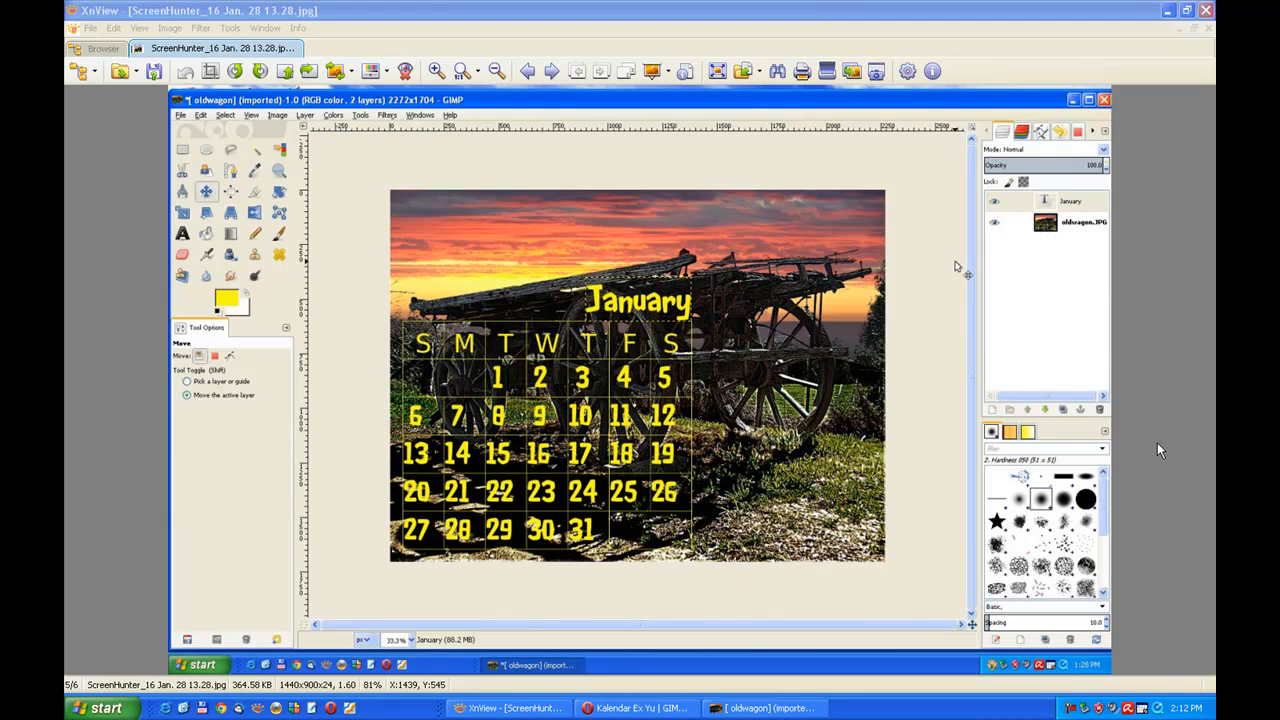
pyautogui.moveTo(420, 328)
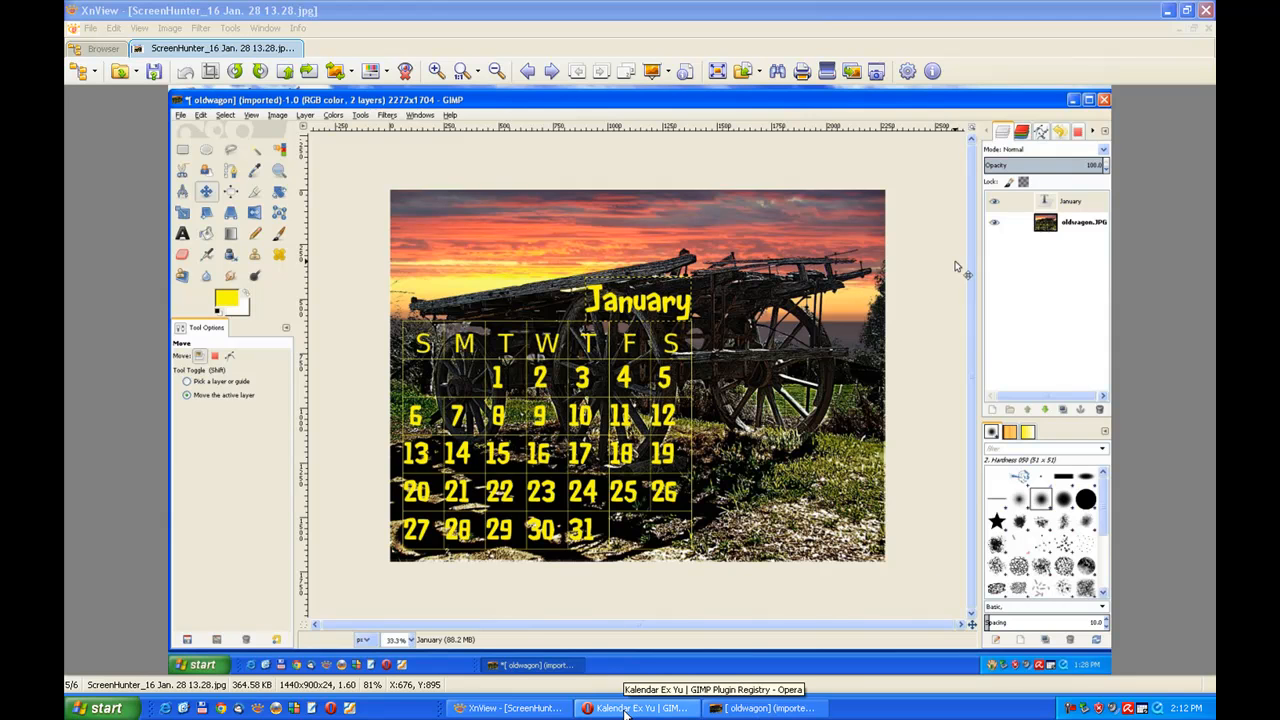
# - Switch to the Kalendar Ex Yu page on the GIMP Plugin Registry in Opera
pyautogui.click(632, 708)
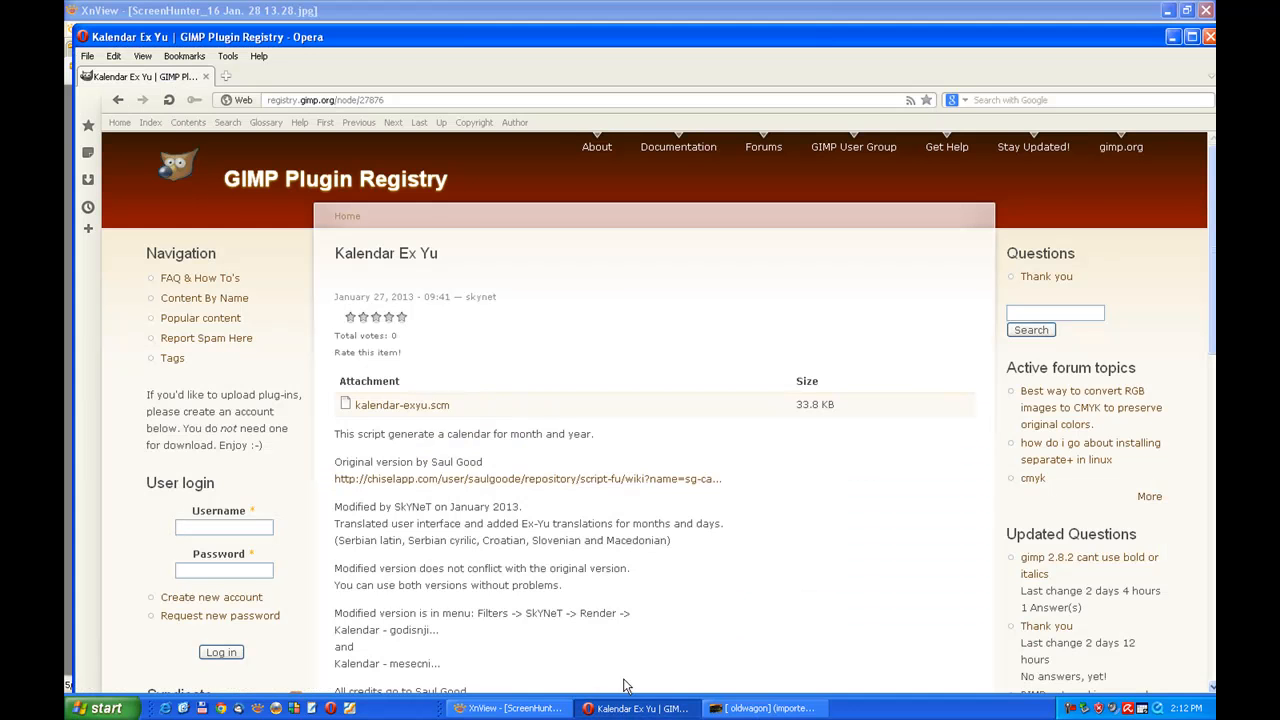
pyautogui.moveTo(398, 410)
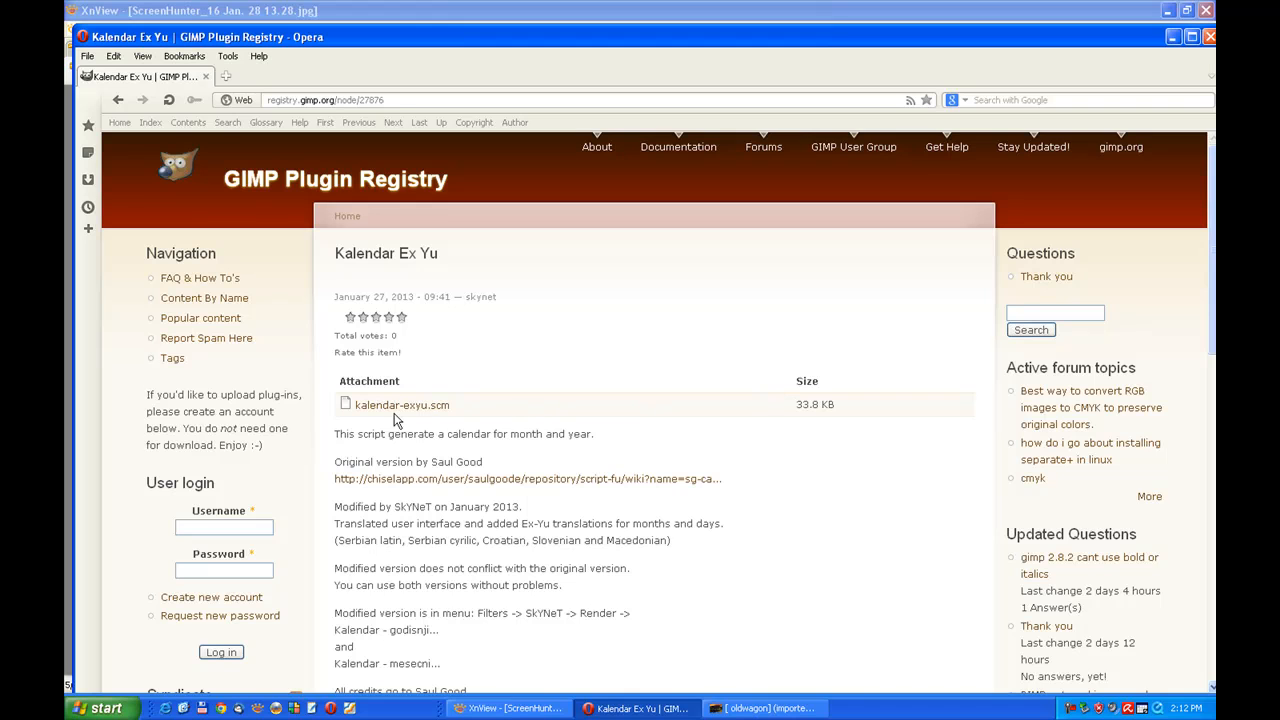
pyautogui.moveTo(396, 410)
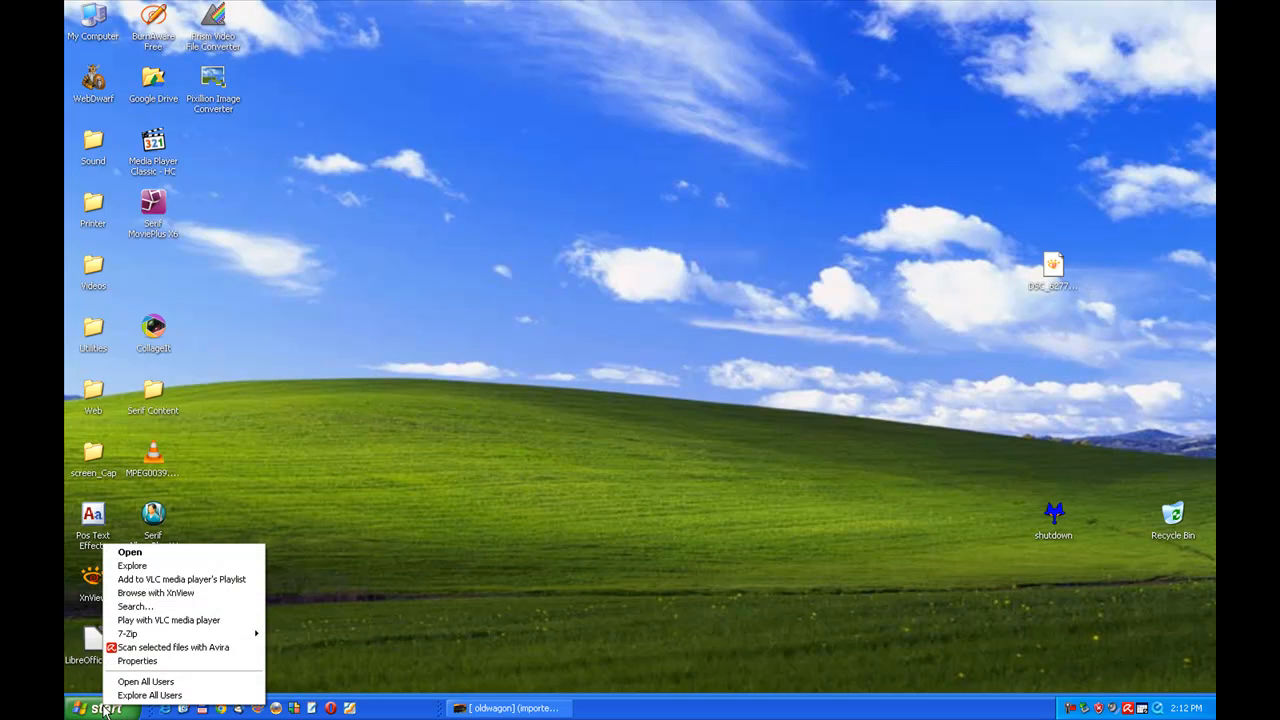
pyautogui.click(132, 564)
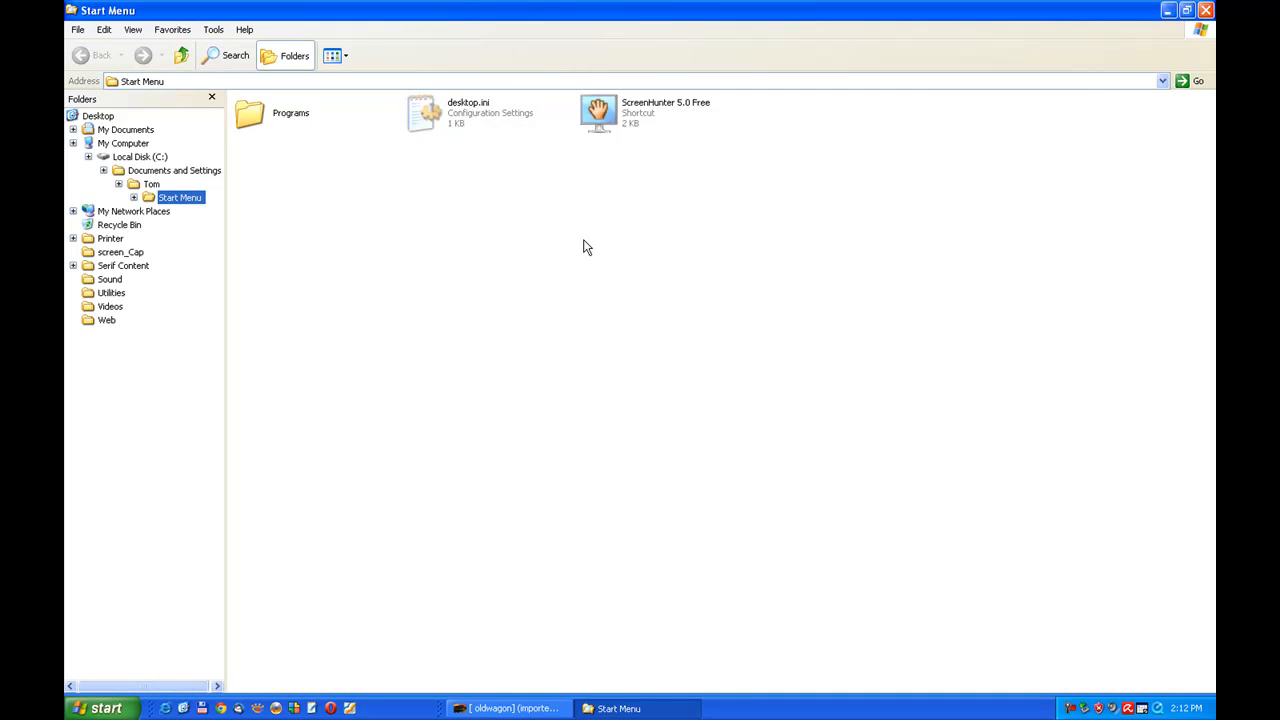
pyautogui.moveTo(130, 164)
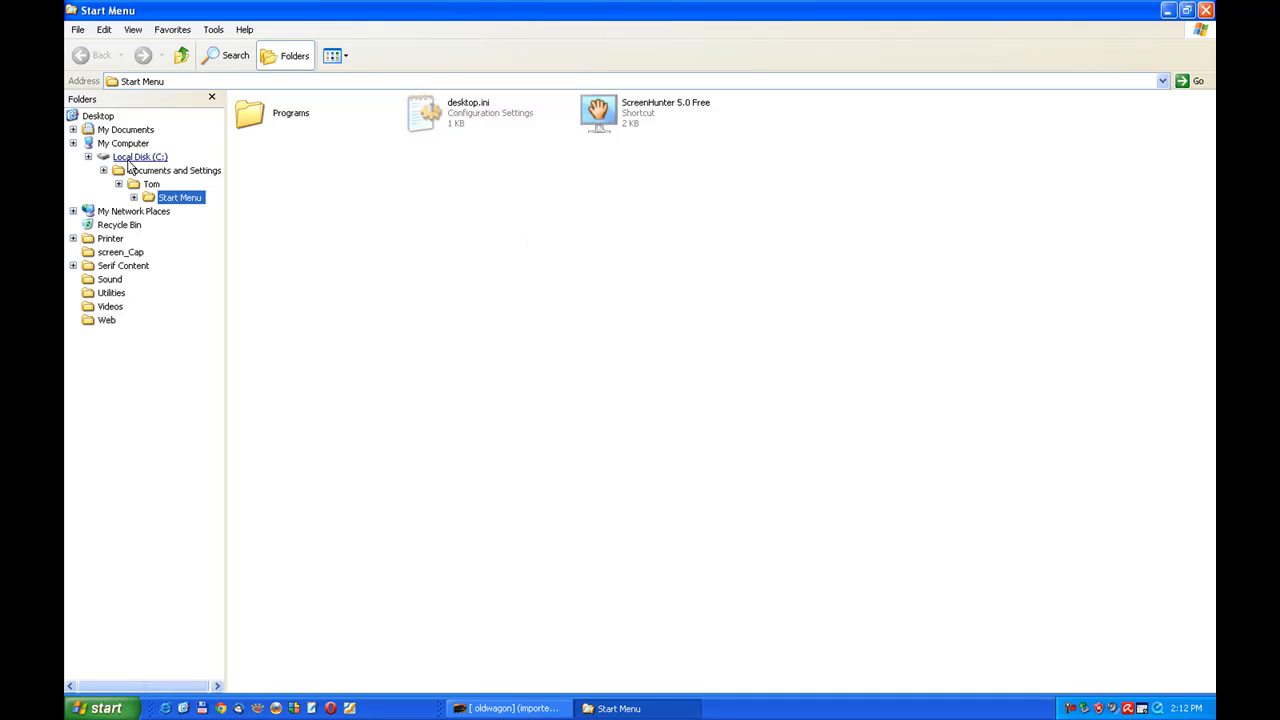
pyautogui.click(128, 156)
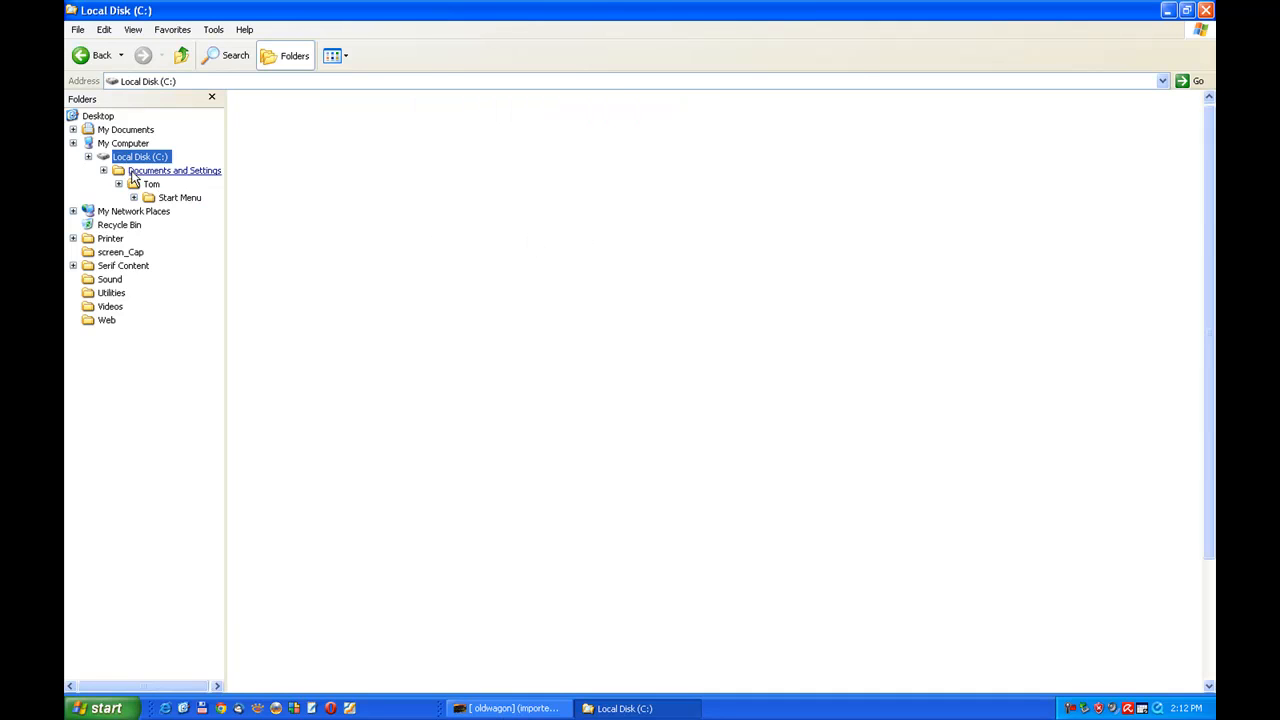
pyautogui.click(172, 170)
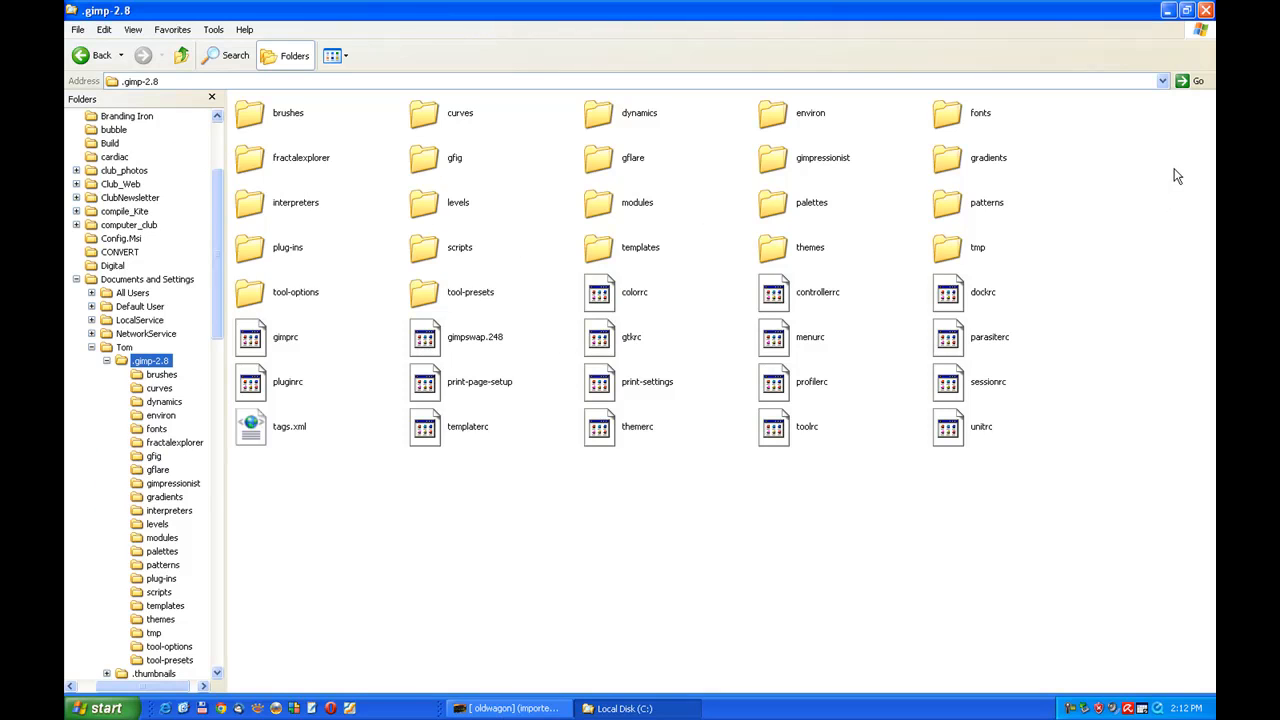
pyautogui.moveTo(978, 224)
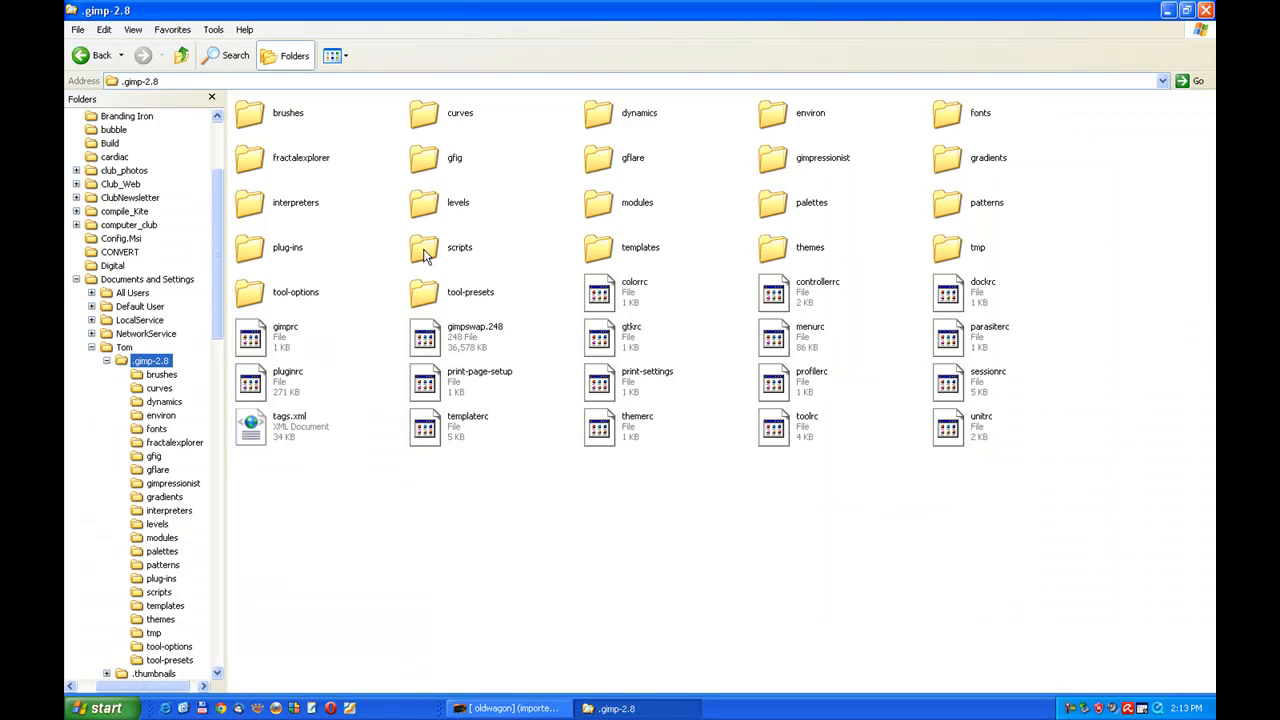
pyautogui.doubleClick(420, 248)
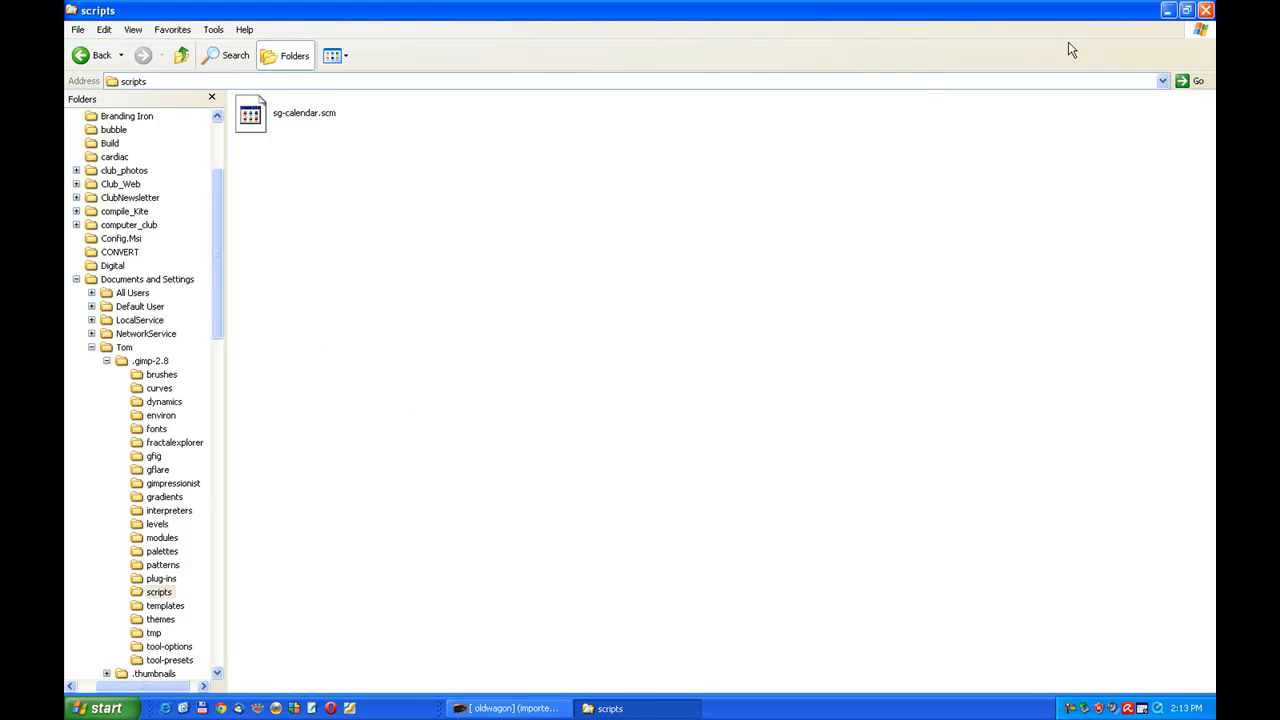
pyautogui.click(1184, 8)
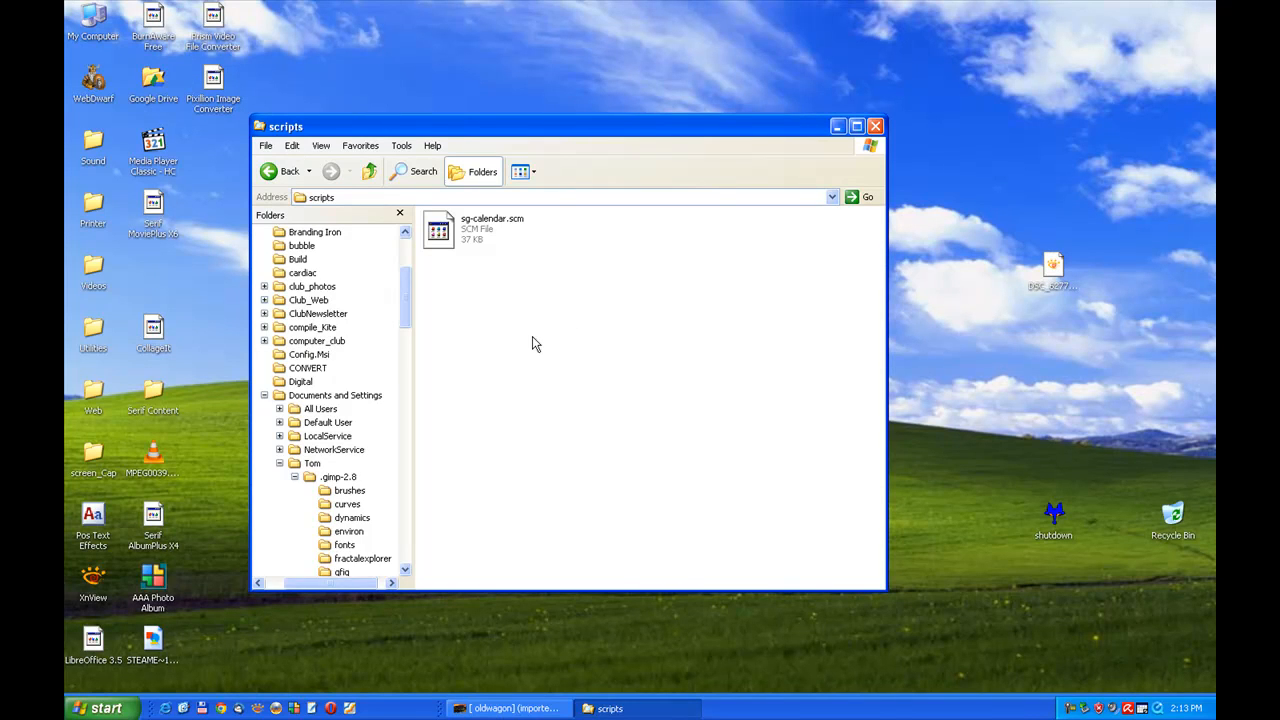
pyautogui.scroll(-3)
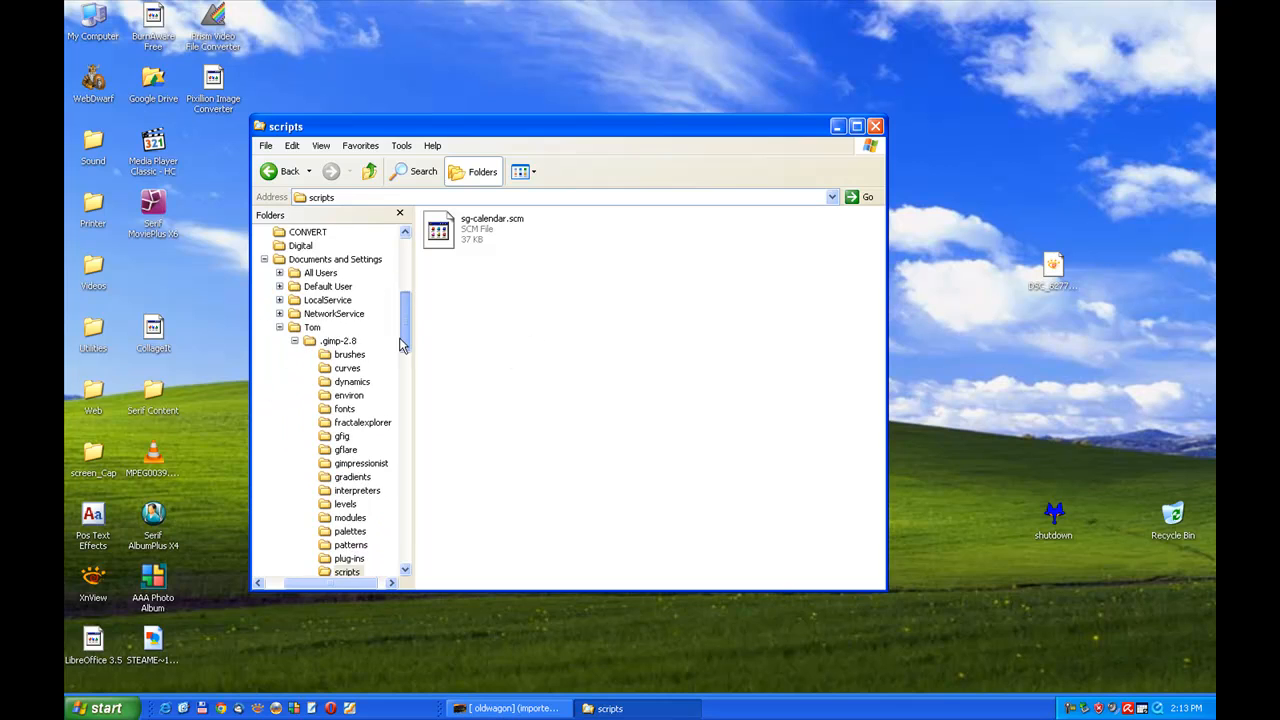
pyautogui.scroll(-3)
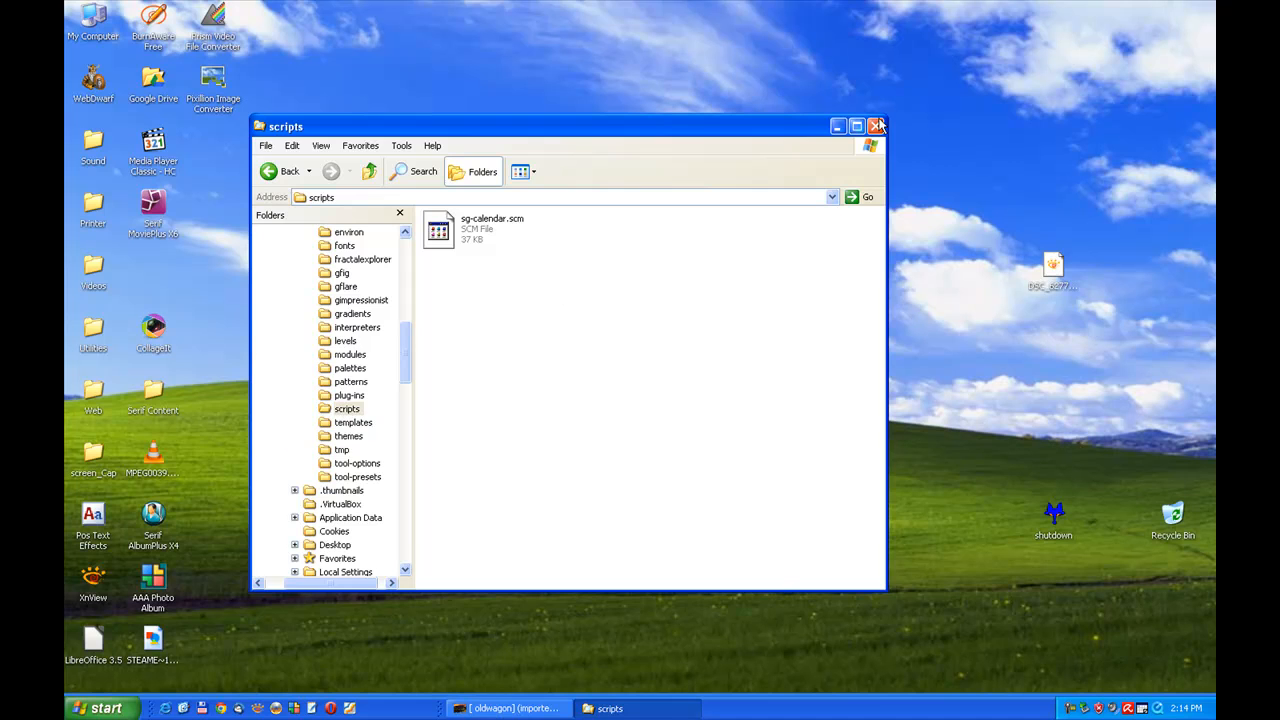
pyautogui.click(876, 124)
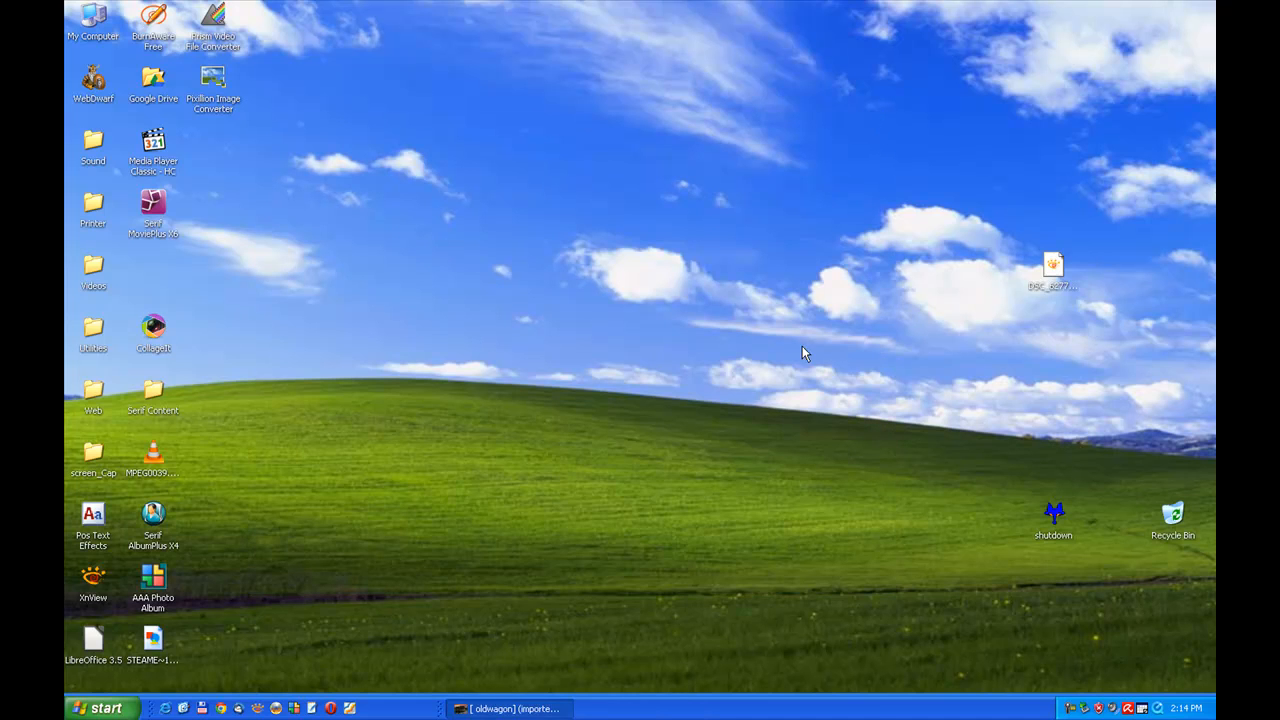
# - Restore the oldwagon image window so the sunset photo is in front
pyautogui.click(510, 708)
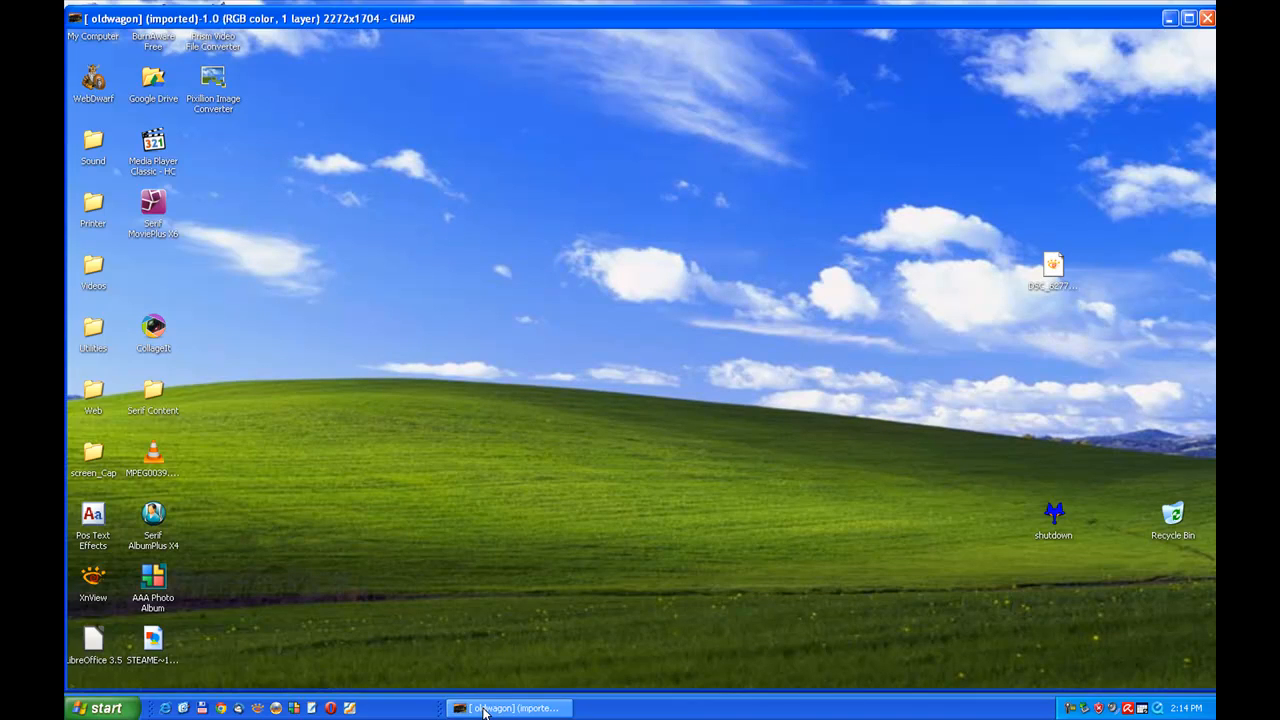
pyautogui.click(520, 708)
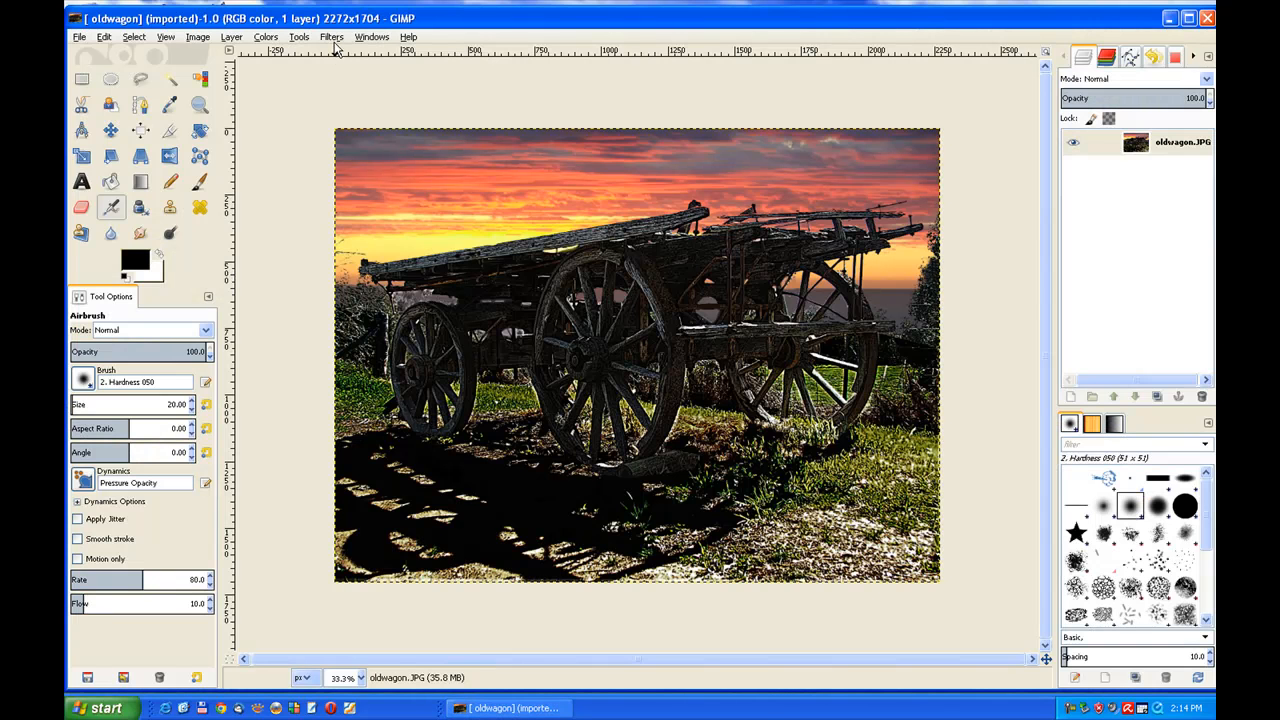
pyautogui.moveTo(452, 260)
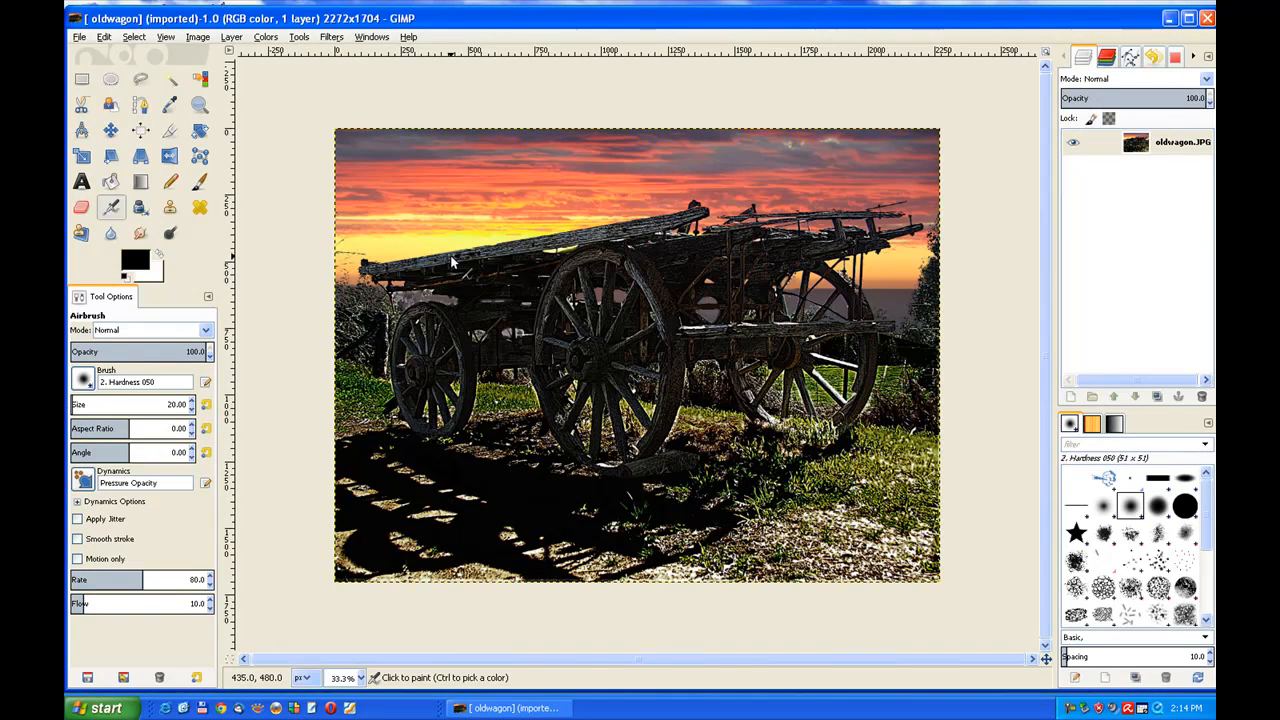
pyautogui.moveTo(452, 212)
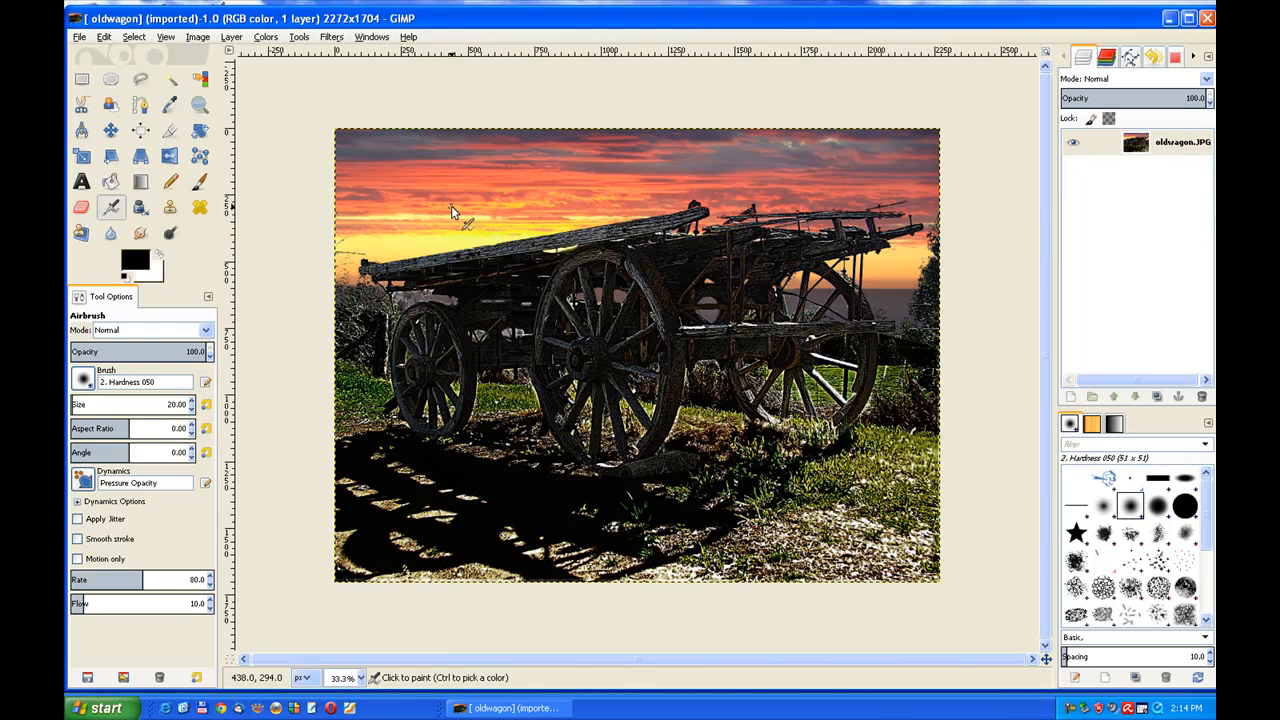
pyautogui.moveTo(384, 96)
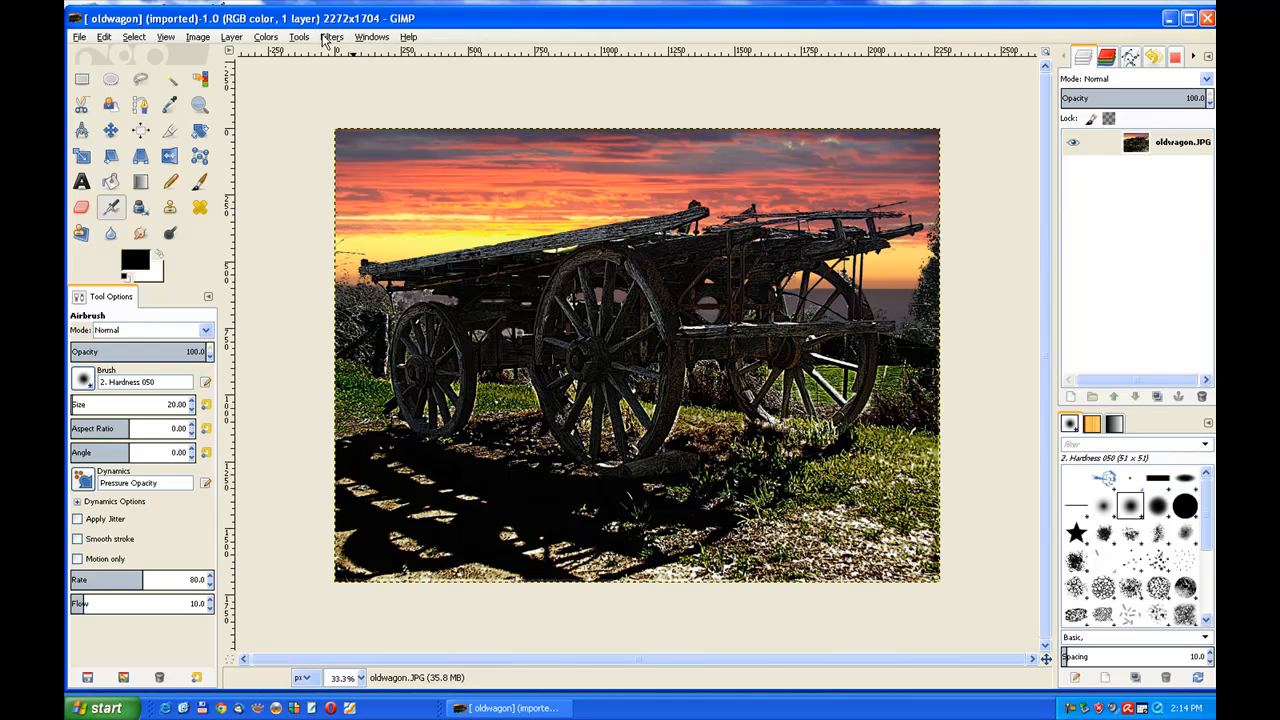
# - Bring up the Script-Fu Calendar dialog (Filters > Render) set to English, January 2013
pyautogui.click(328, 36)
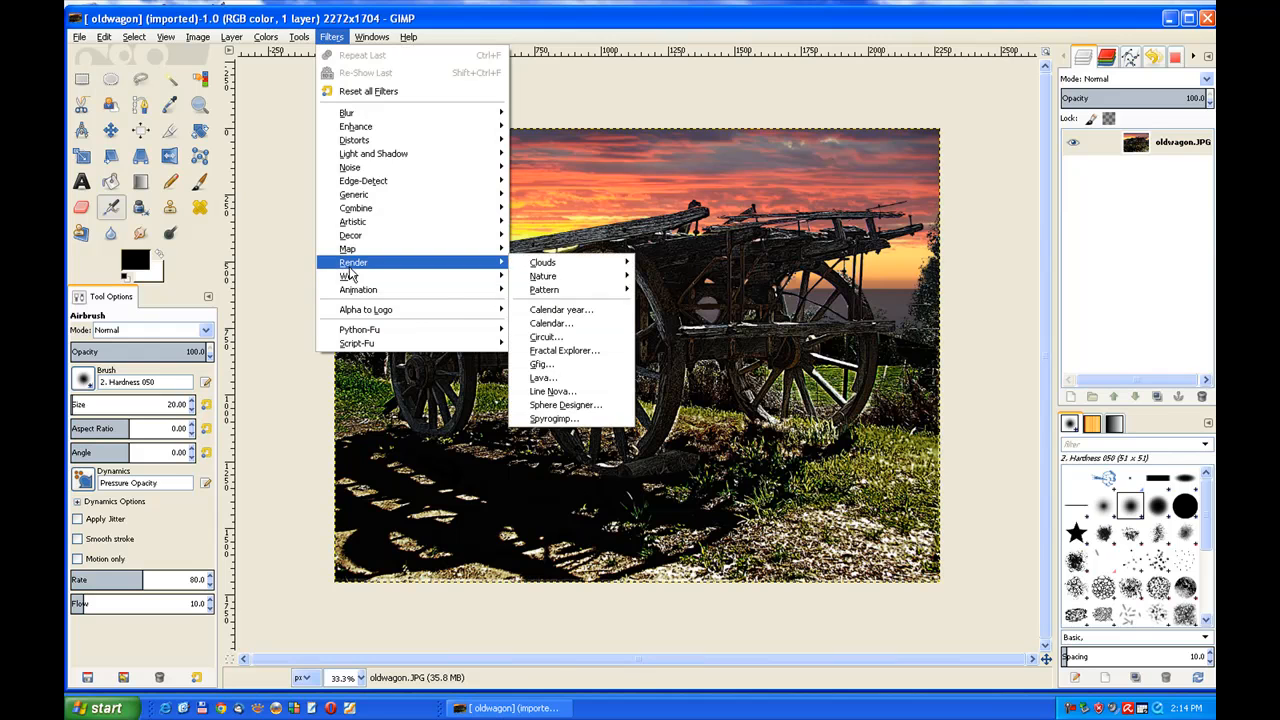
pyautogui.moveTo(550, 324)
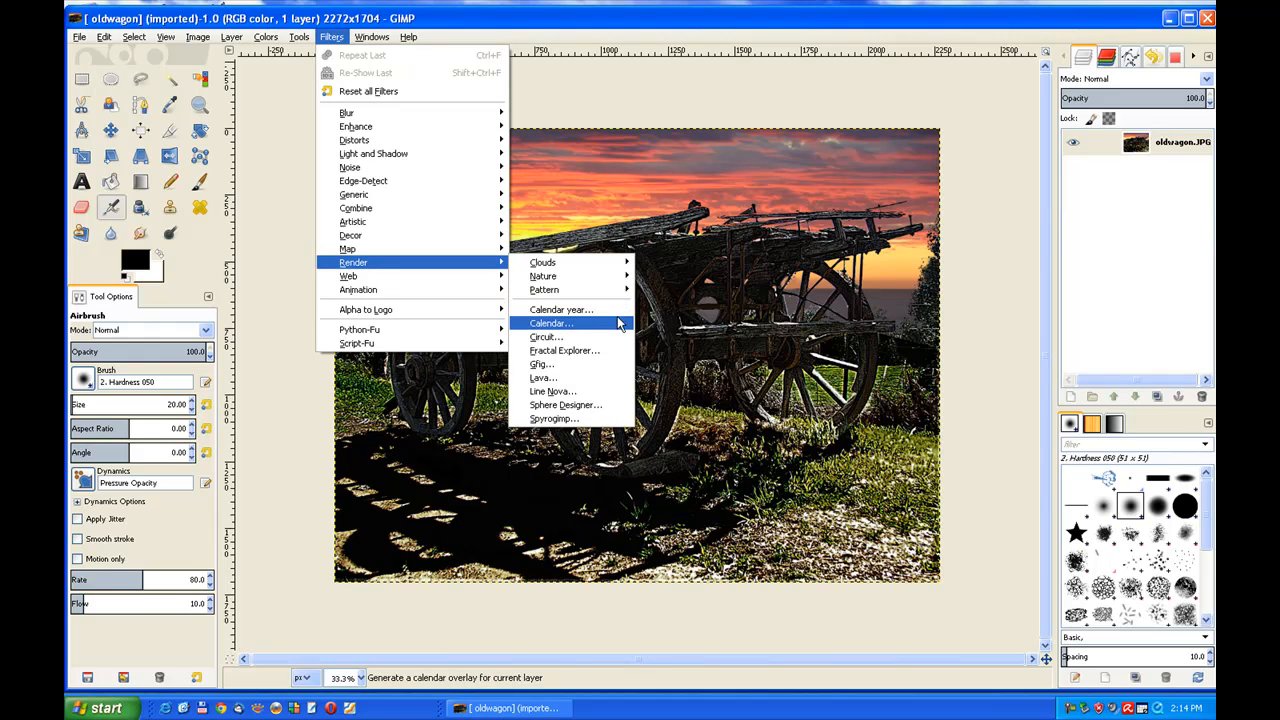
pyautogui.moveTo(562, 308)
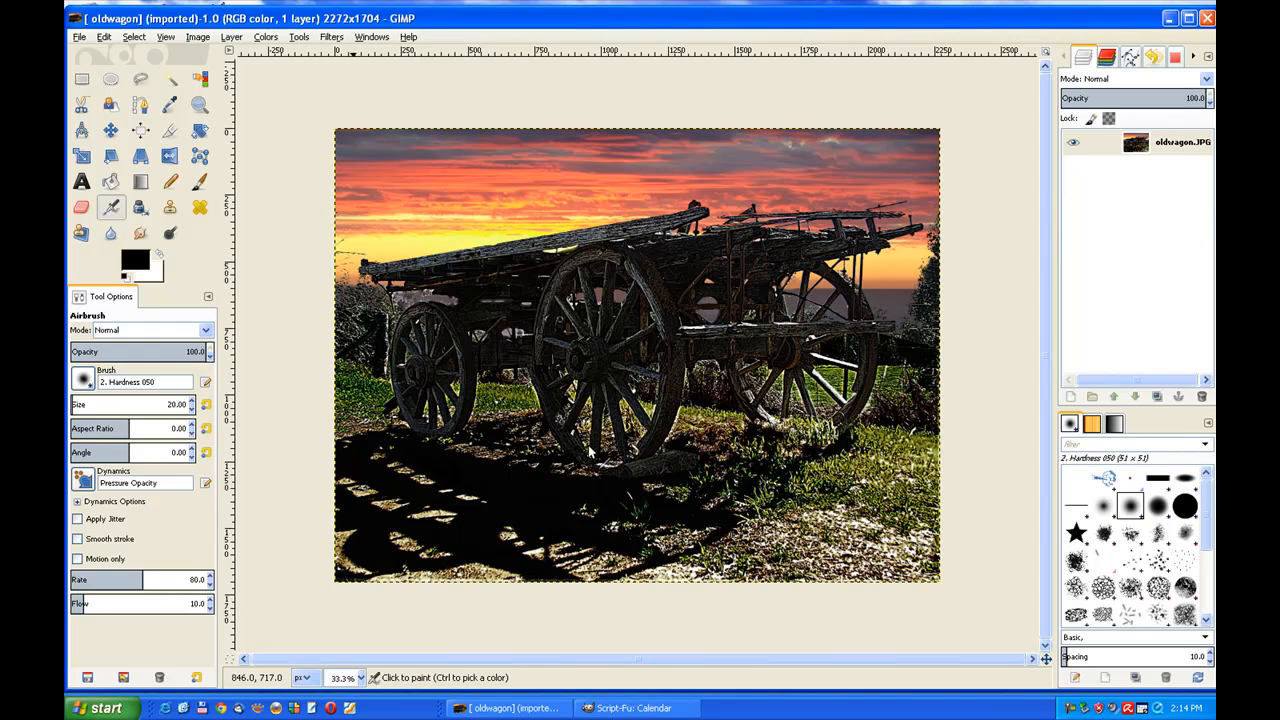
pyautogui.click(632, 708)
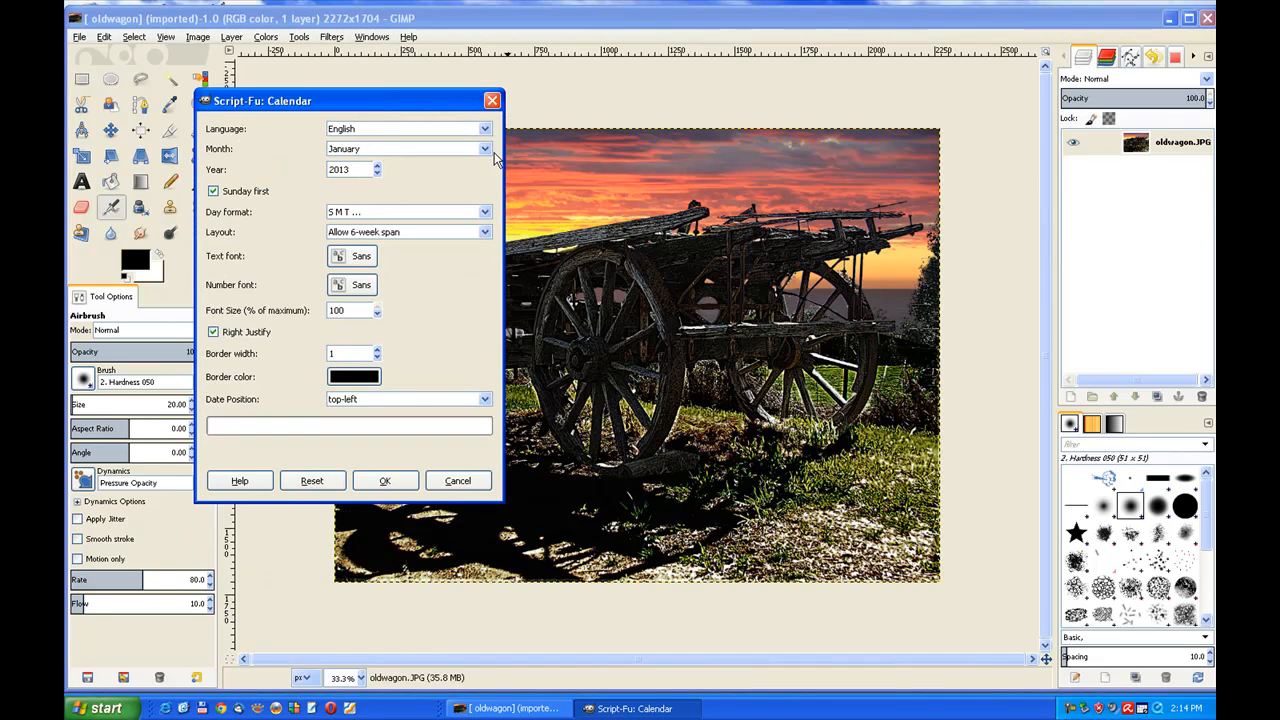
pyautogui.click(484, 148)
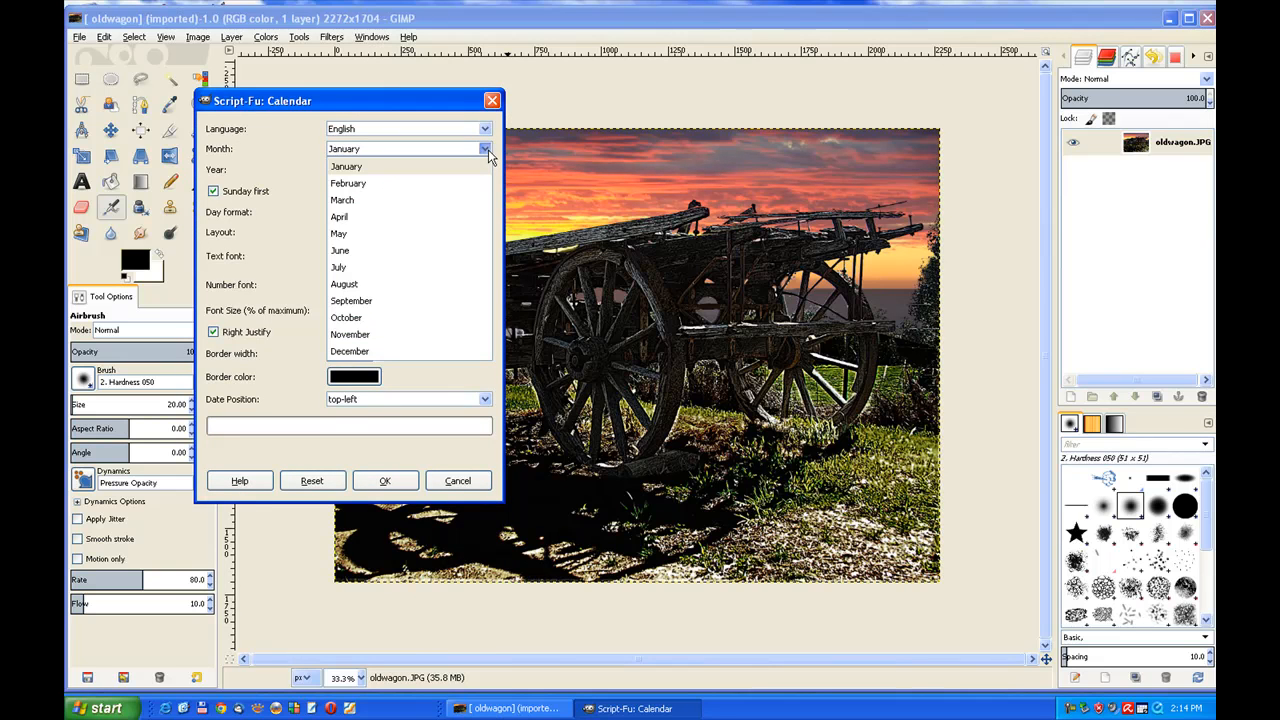
pyautogui.click(344, 166)
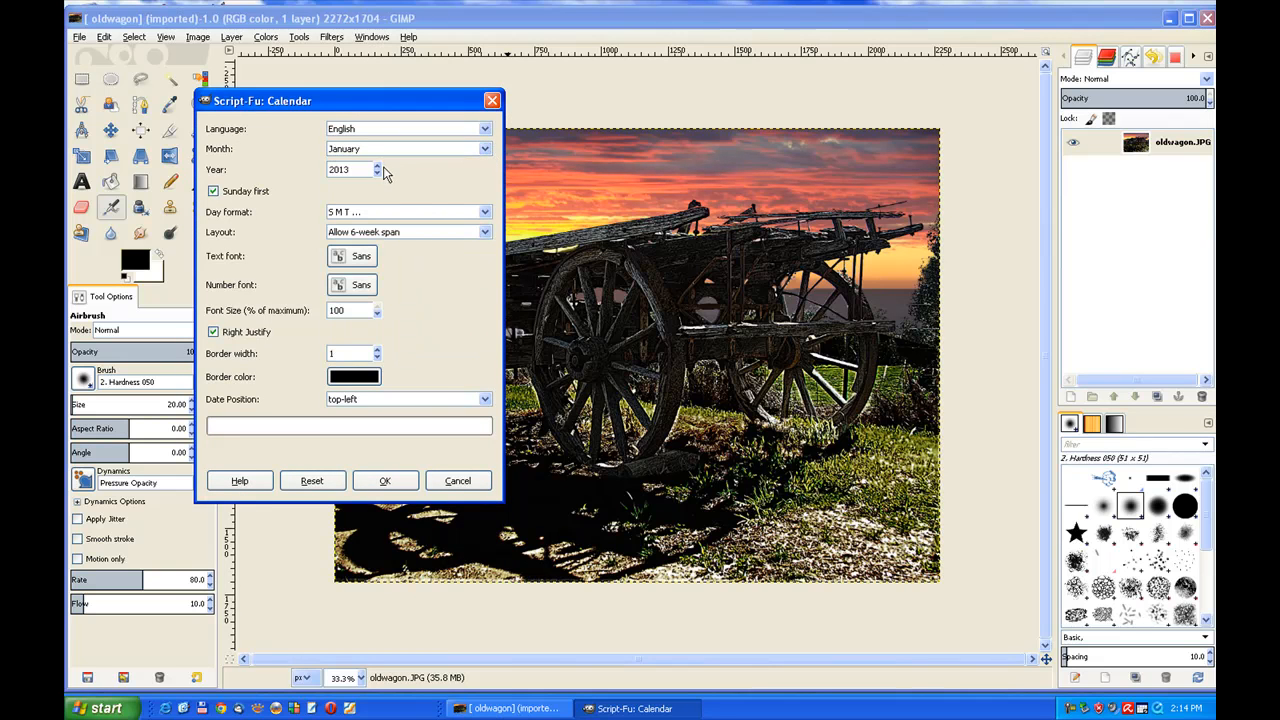
pyautogui.click(380, 174)
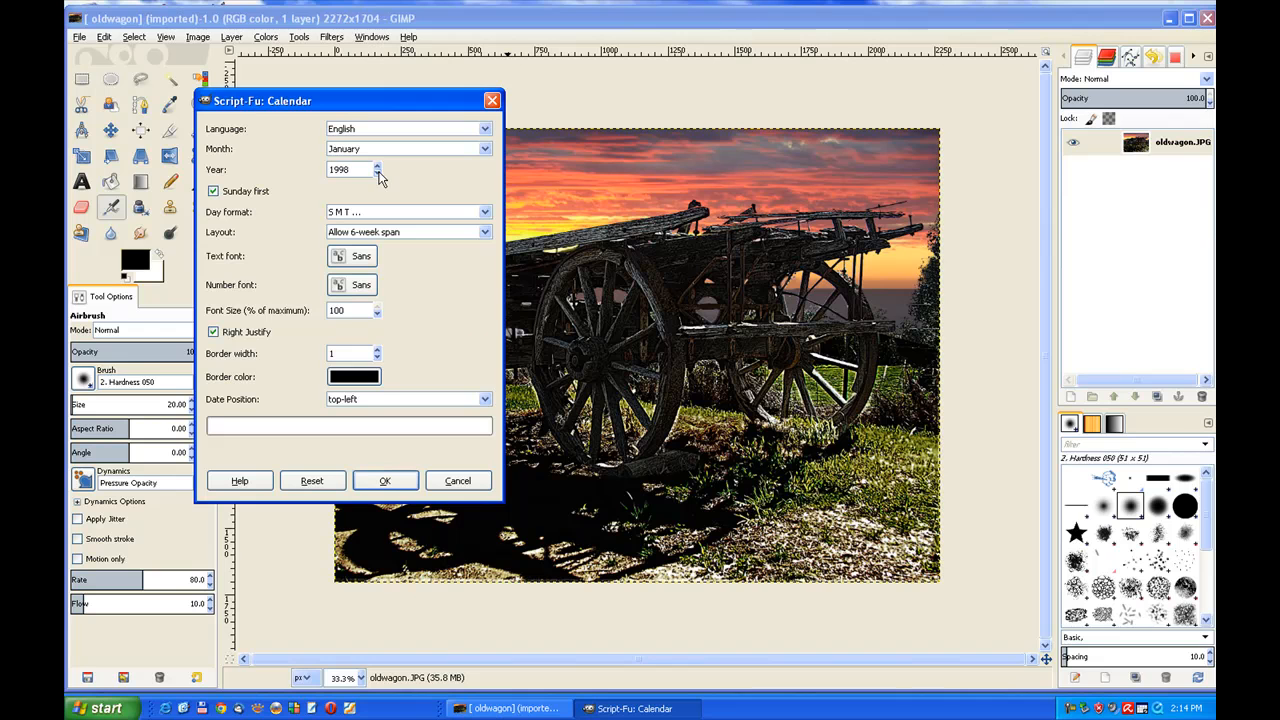
pyautogui.click(380, 166)
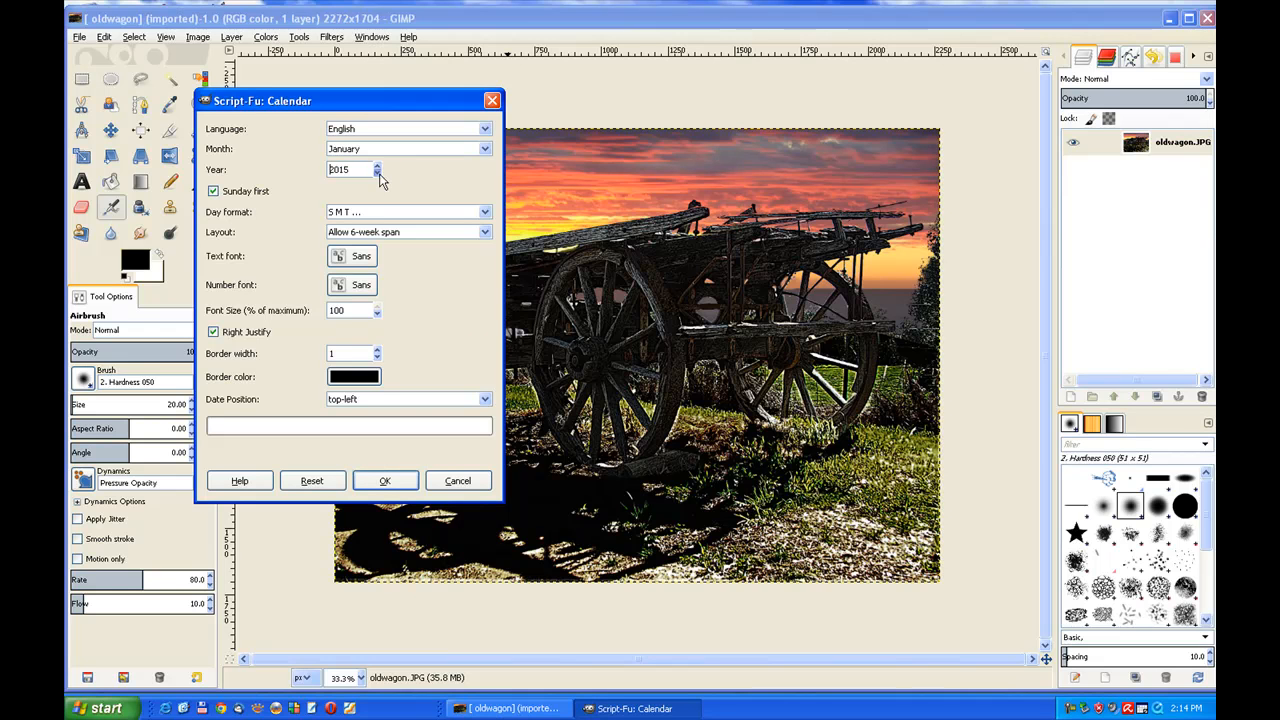
pyautogui.click(380, 172)
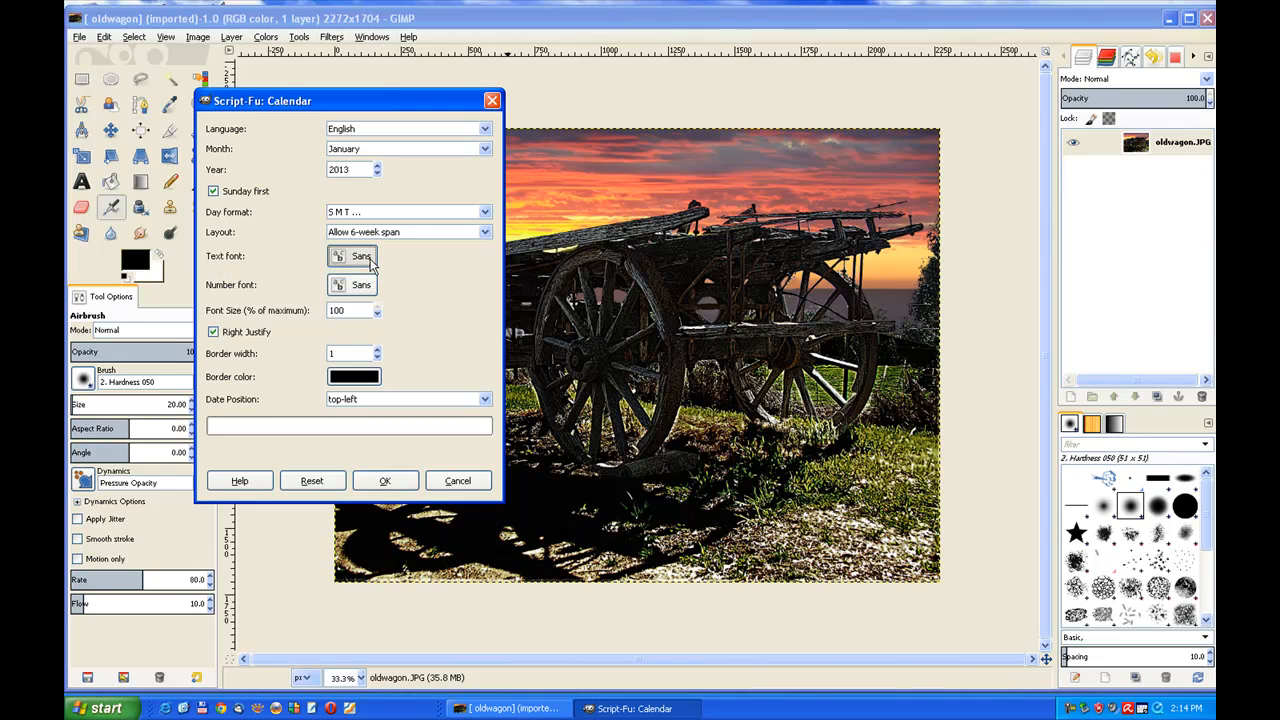
# - Set the calendar's text font and number font both to Sans Bold Italic
pyautogui.click(352, 256)
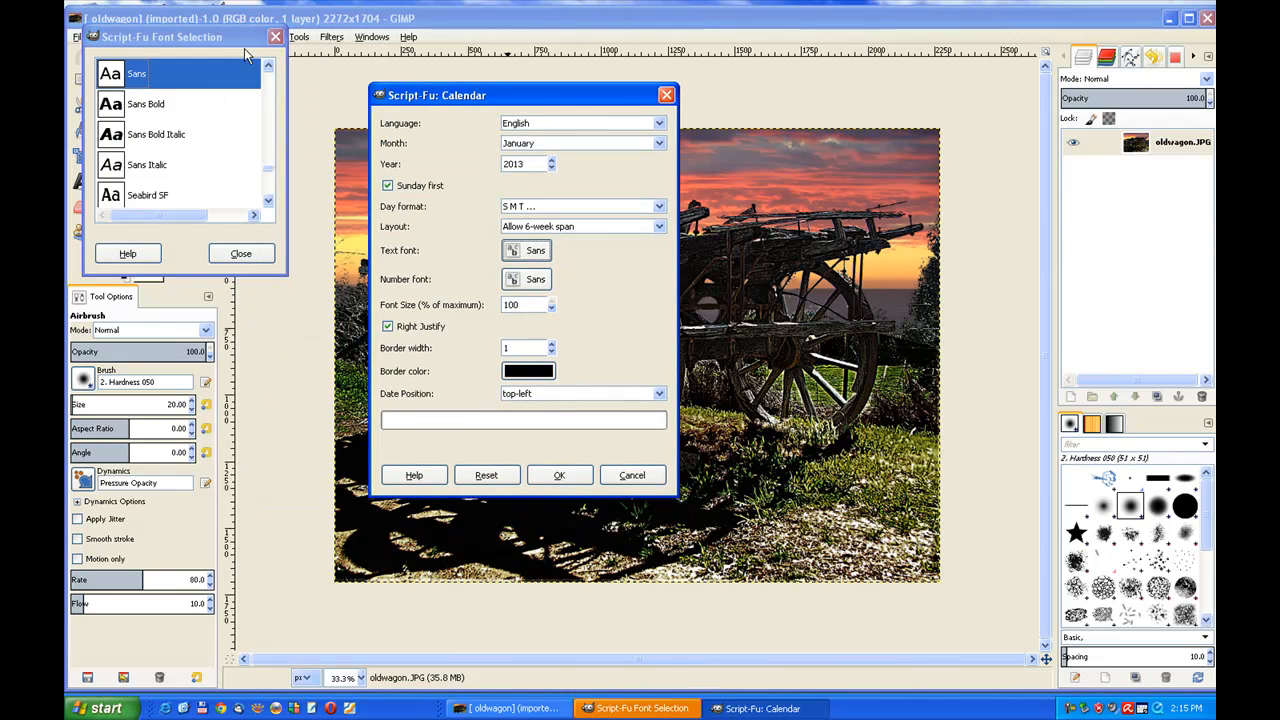
pyautogui.moveTo(266, 98)
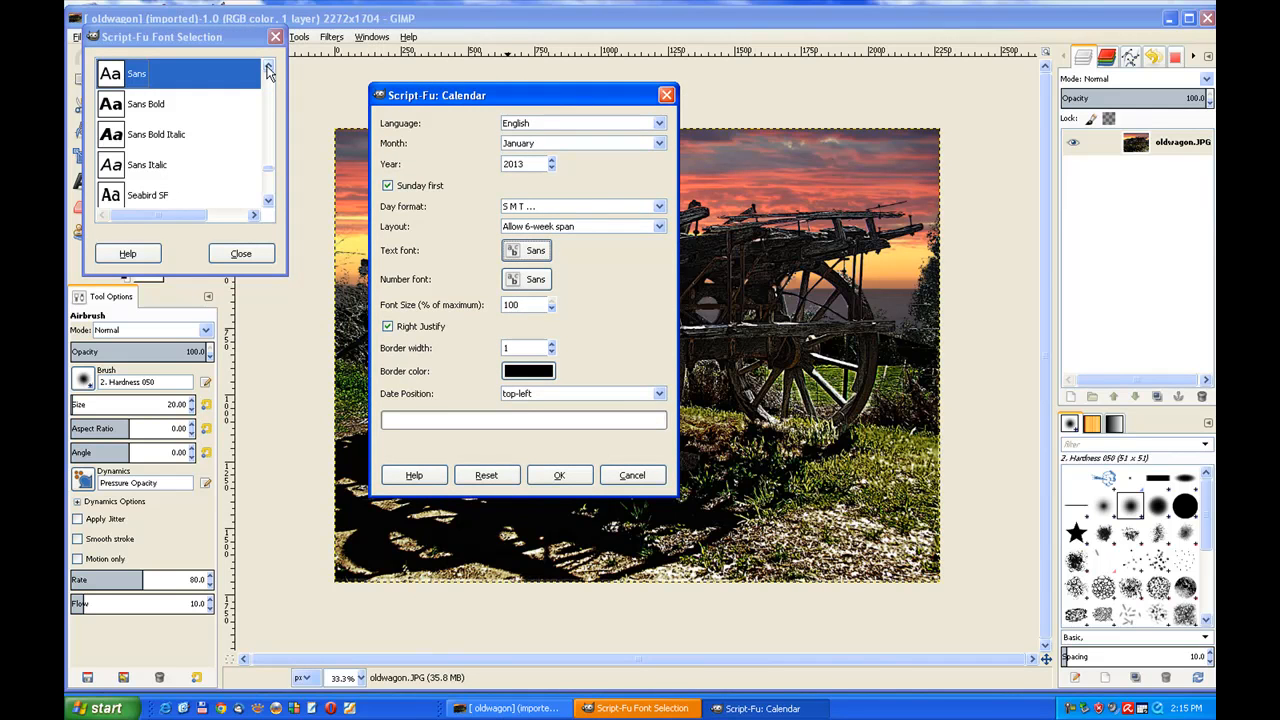
pyautogui.click(156, 134)
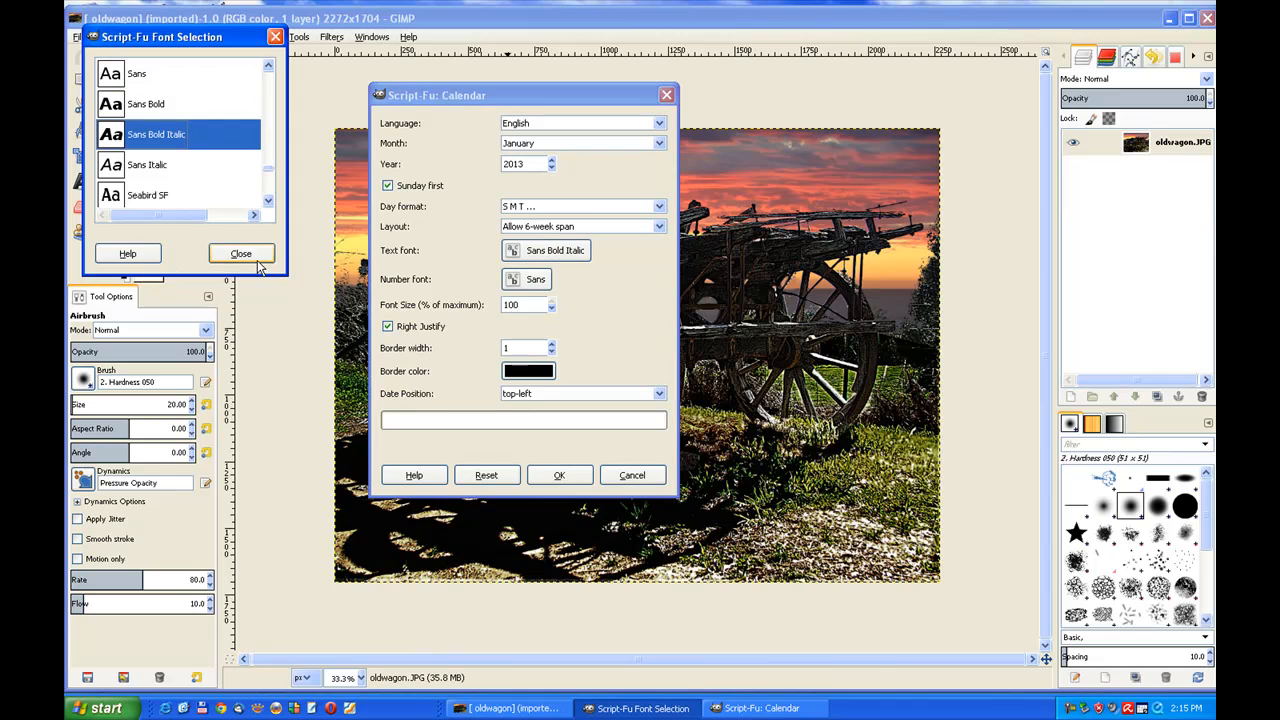
pyautogui.click(240, 252)
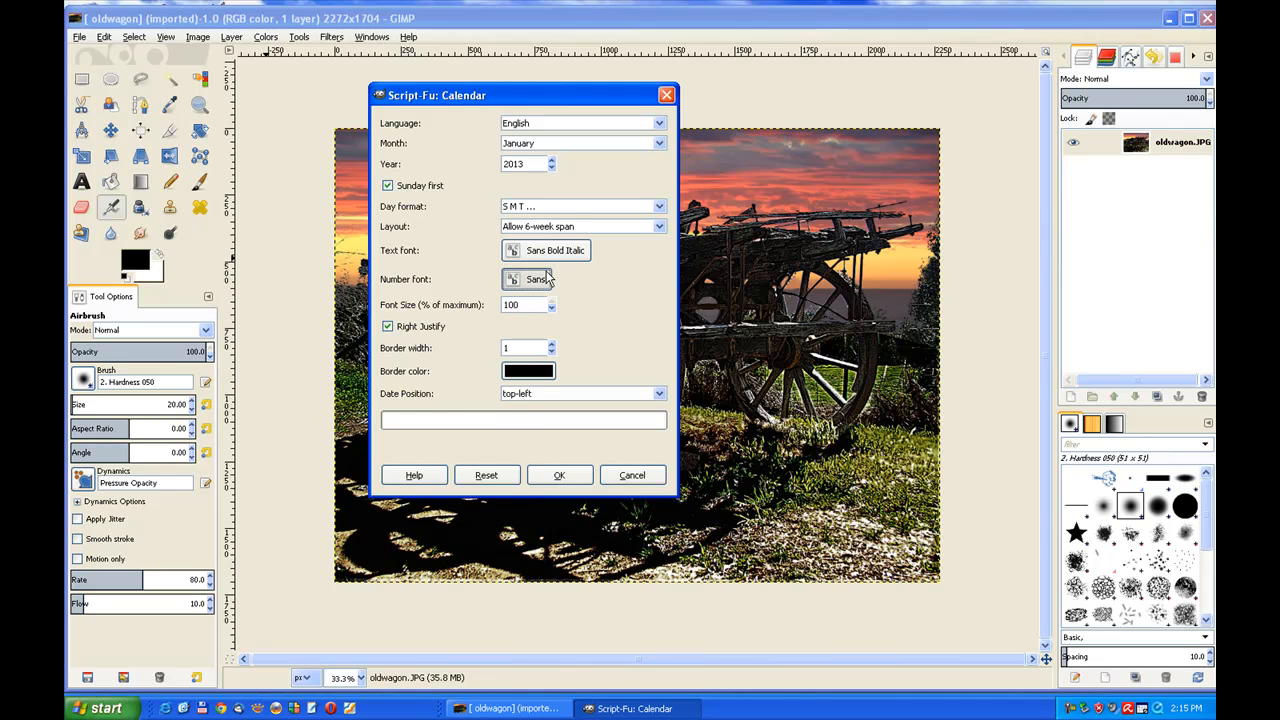
pyautogui.click(524, 280)
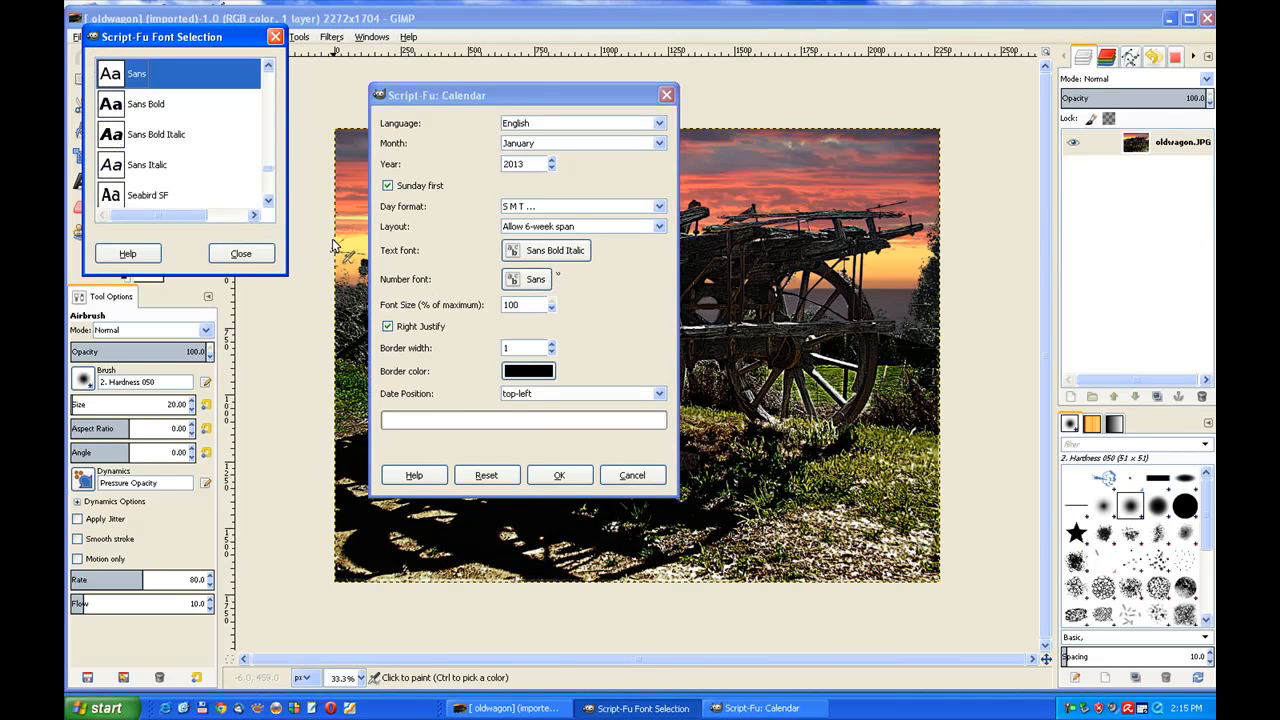
pyautogui.click(156, 134)
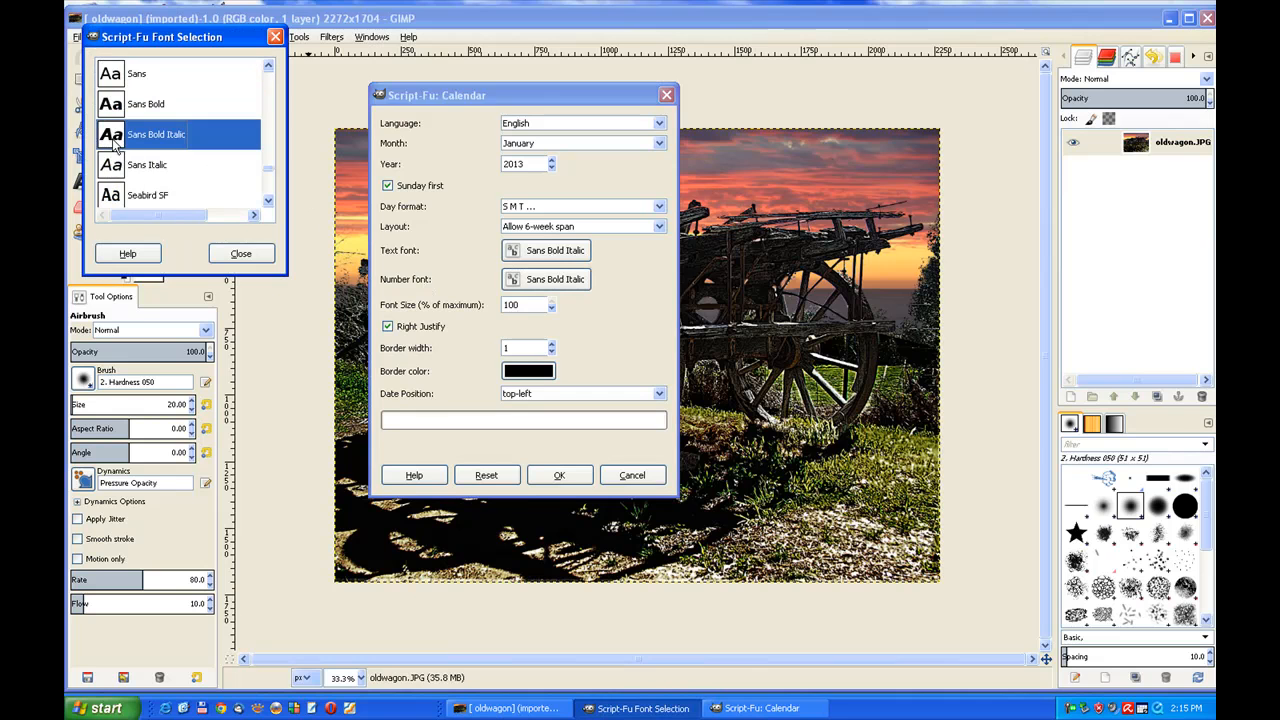
pyautogui.click(240, 252)
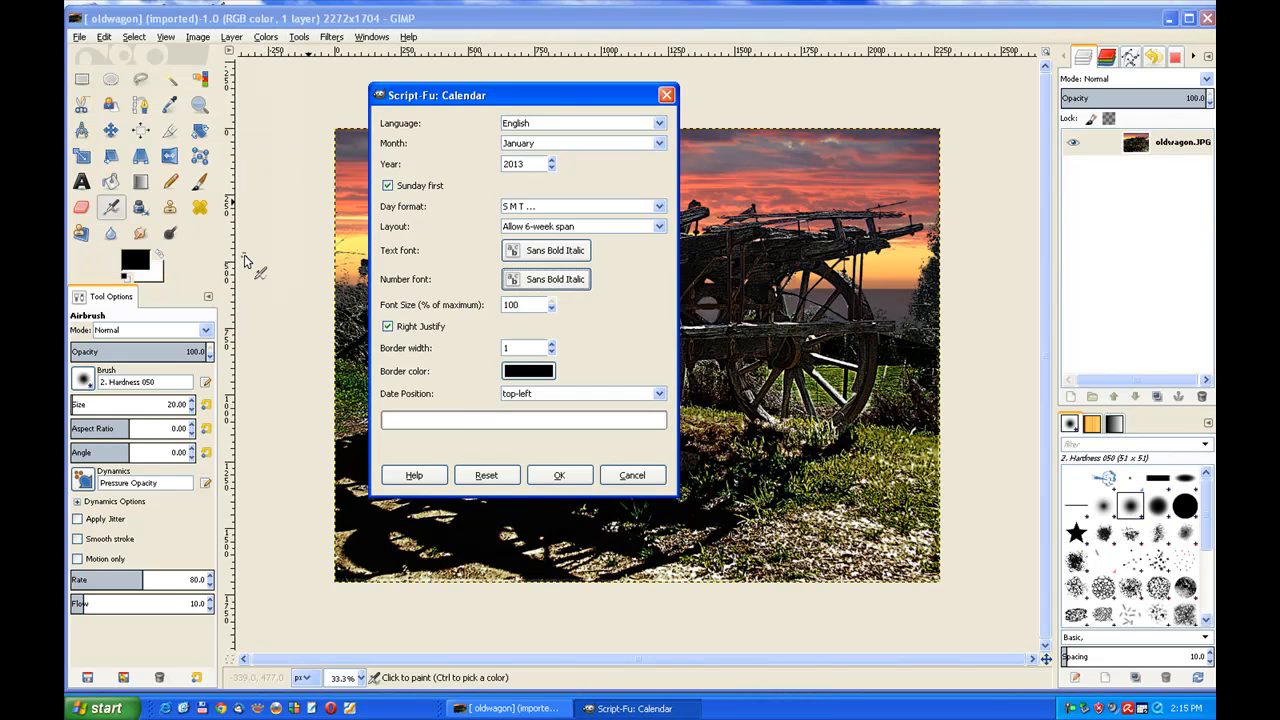
pyautogui.moveTo(130, 262)
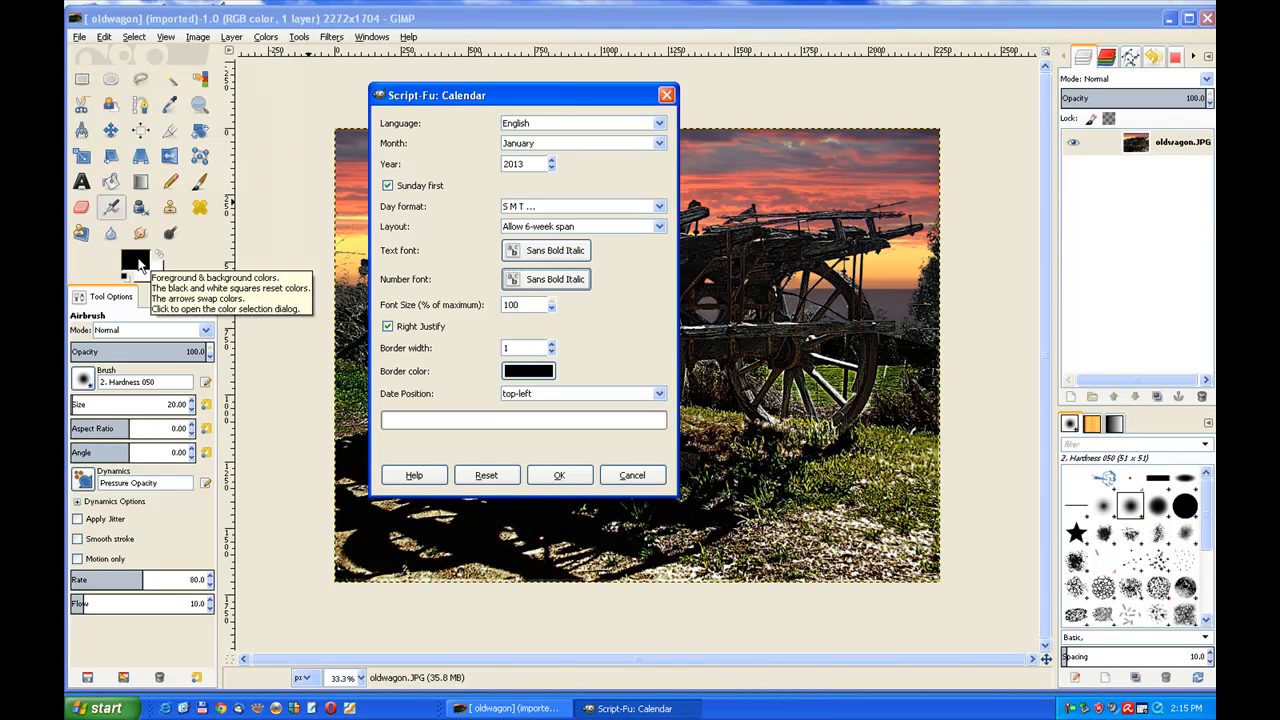
pyautogui.moveTo(132, 278)
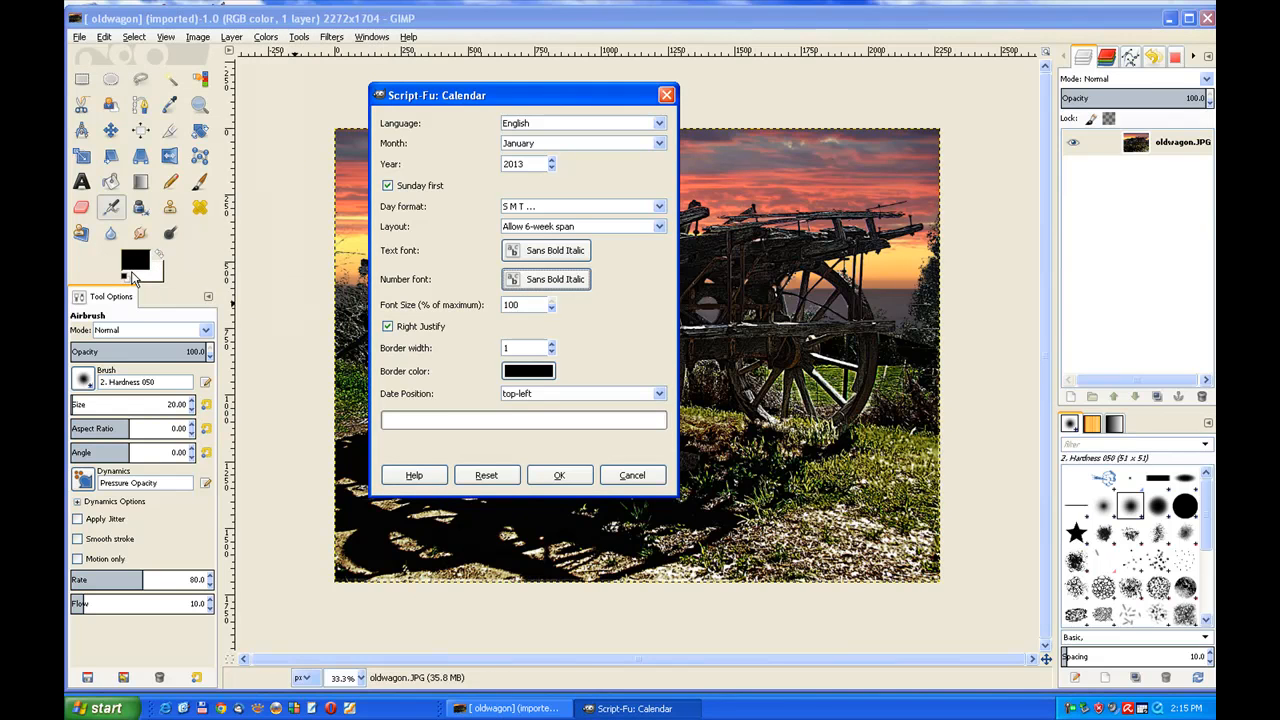
pyautogui.moveTo(120, 268)
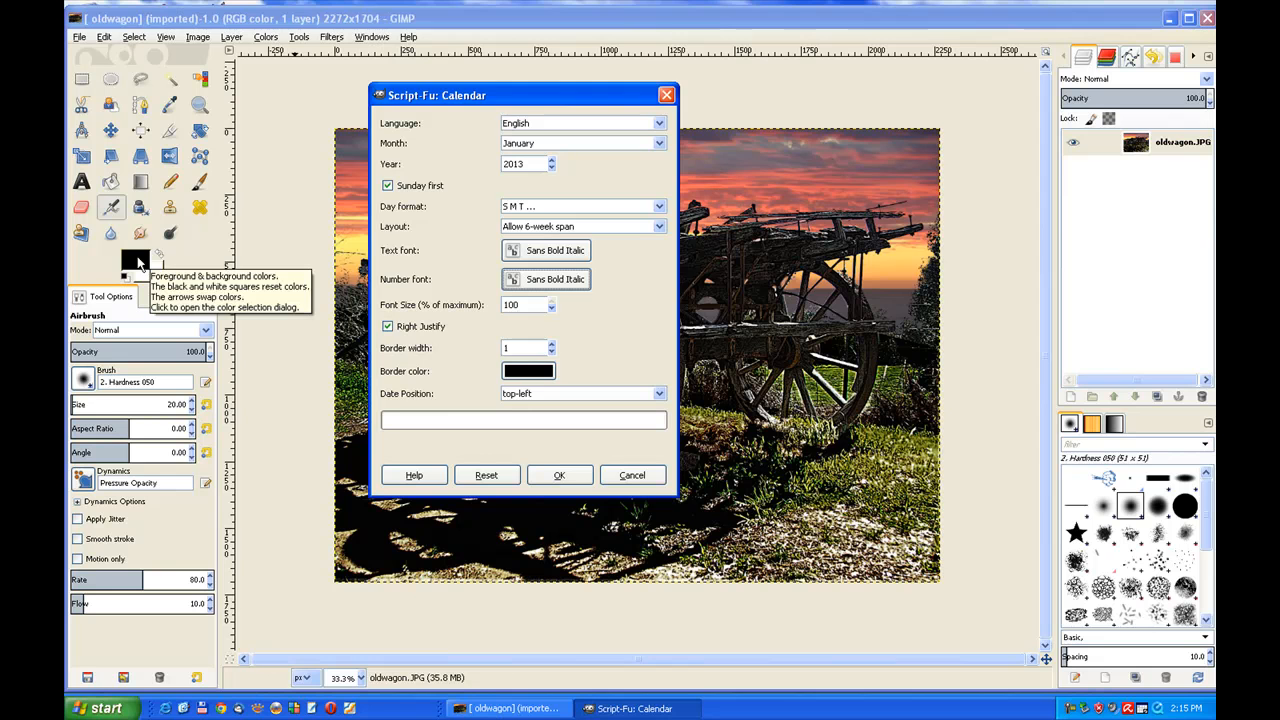
# - Make the foreground and border colours yellow and raise the border width by one
pyautogui.click(120, 266)
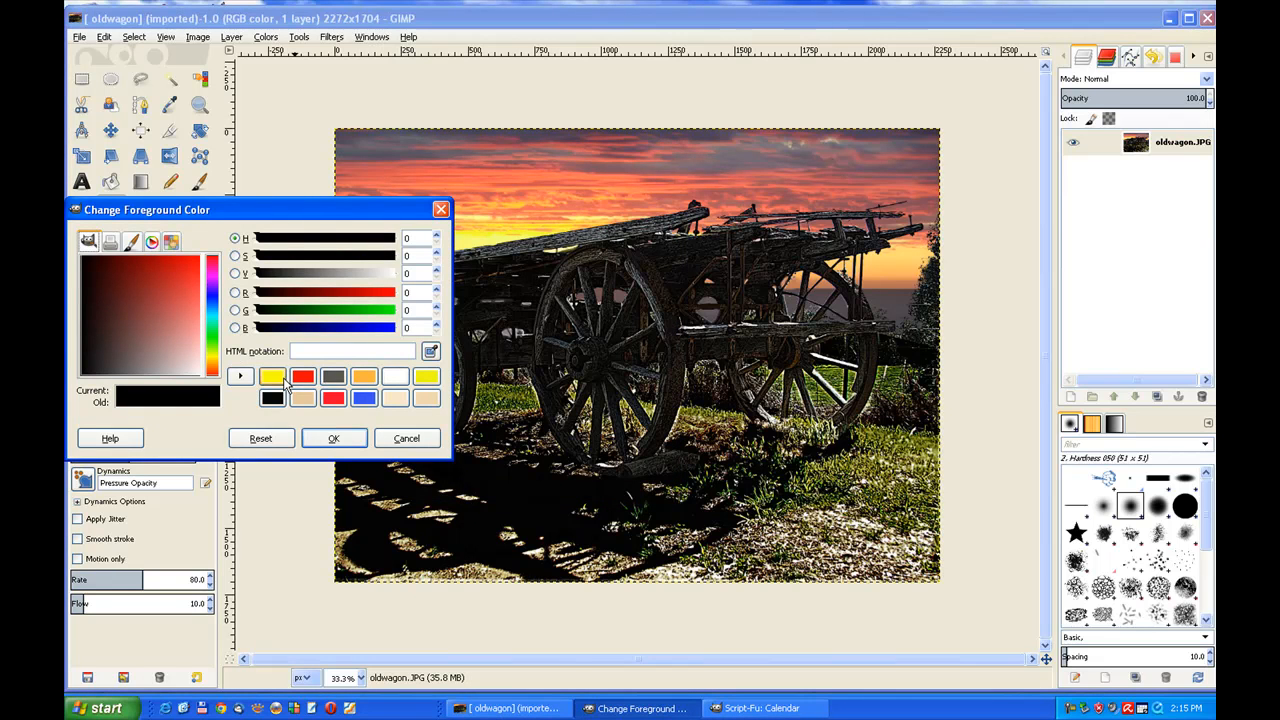
pyautogui.click(334, 438)
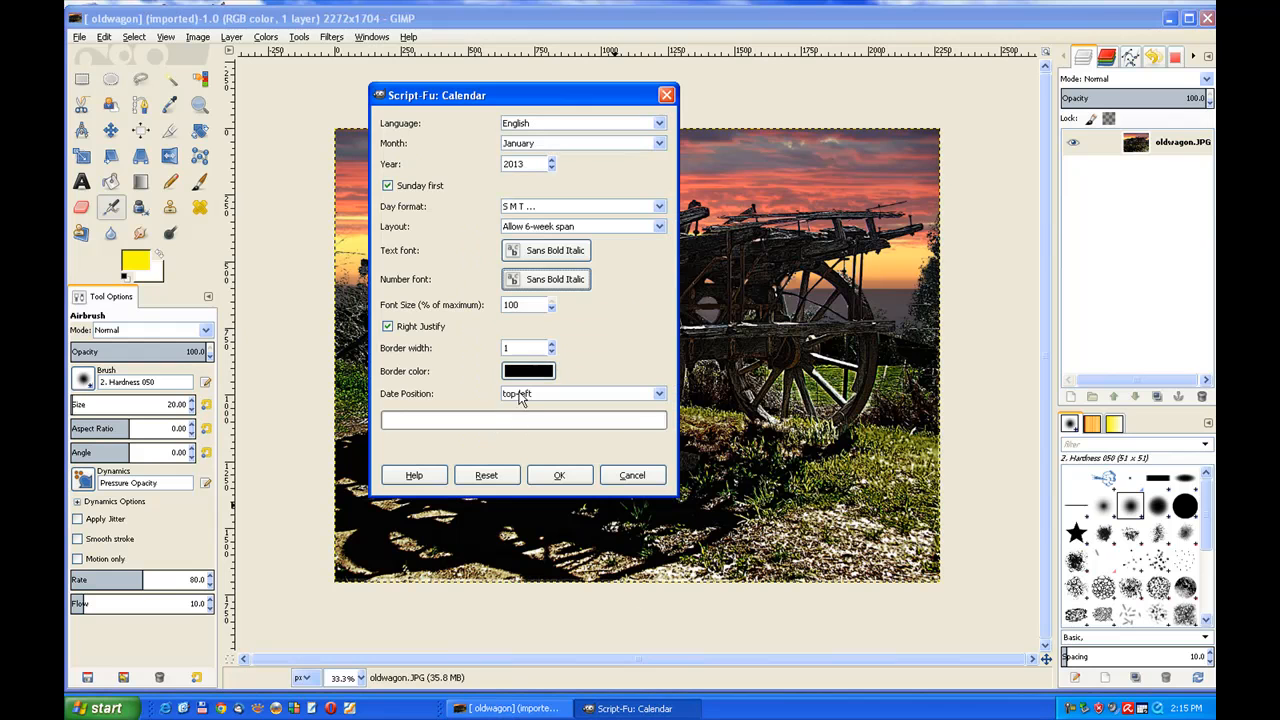
pyautogui.click(528, 370)
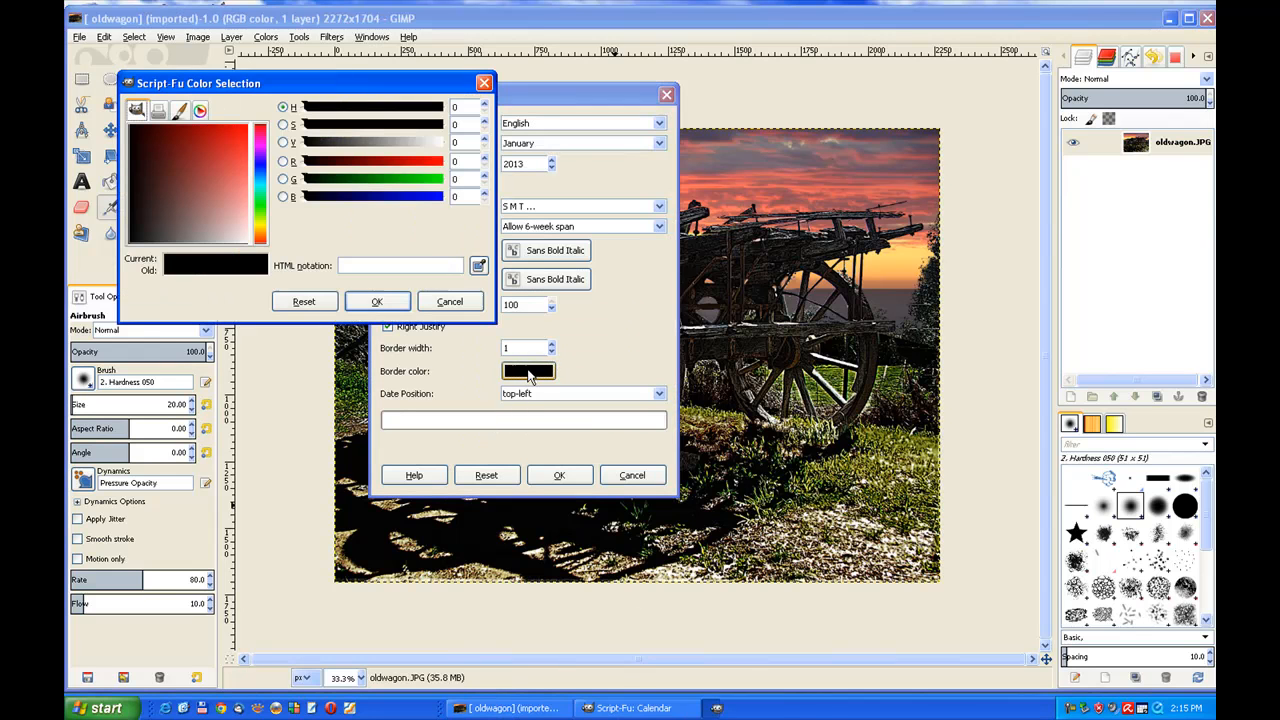
pyautogui.click(528, 370)
pyautogui.write('ede11b')
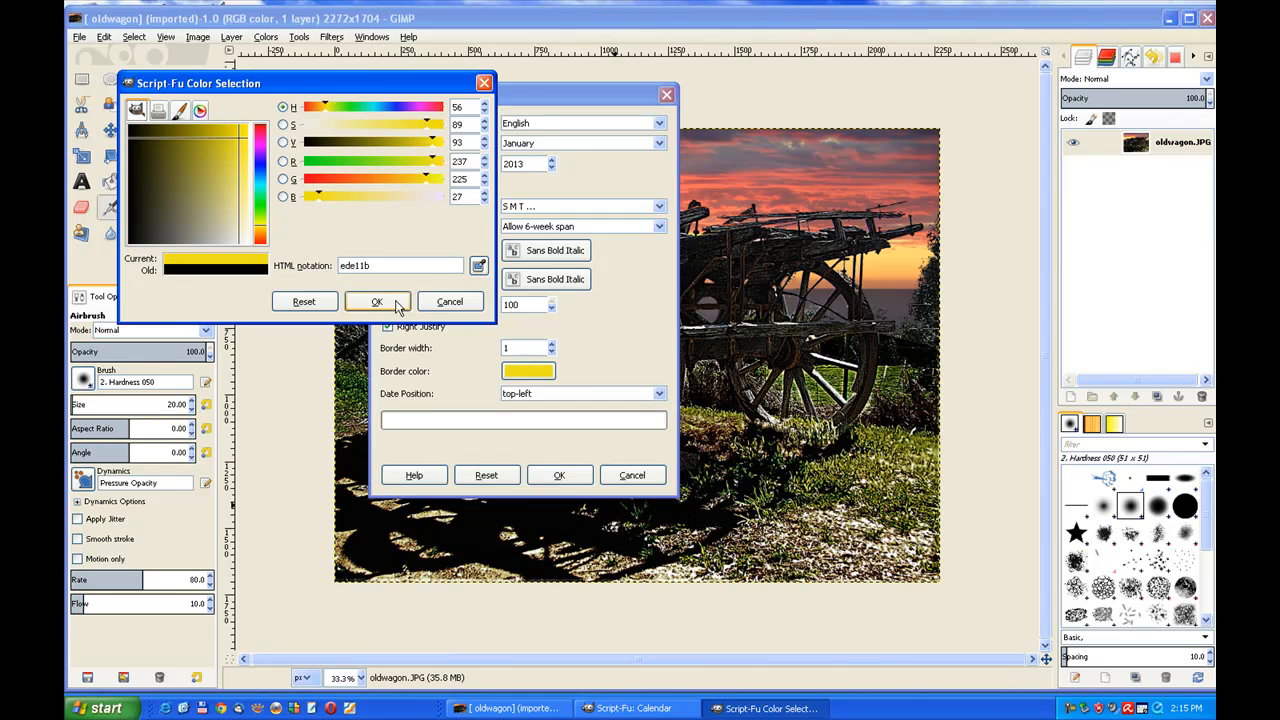
pyautogui.click(376, 302)
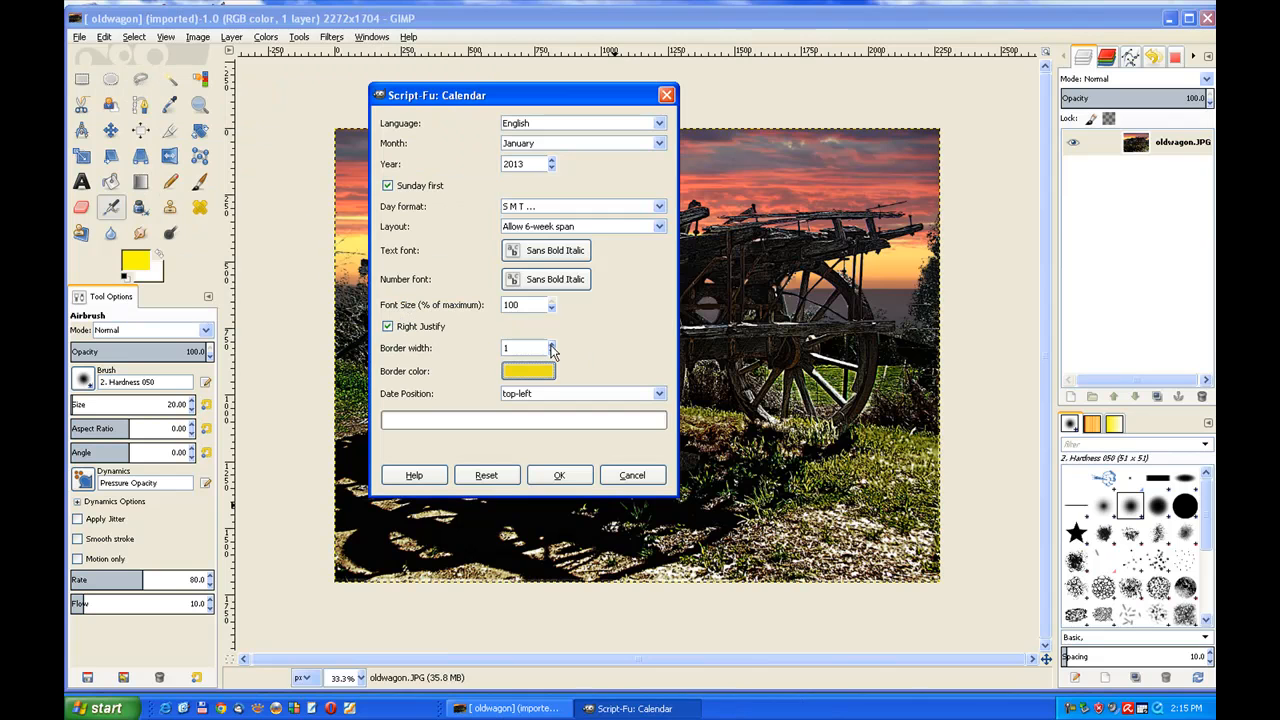
pyautogui.click(552, 344)
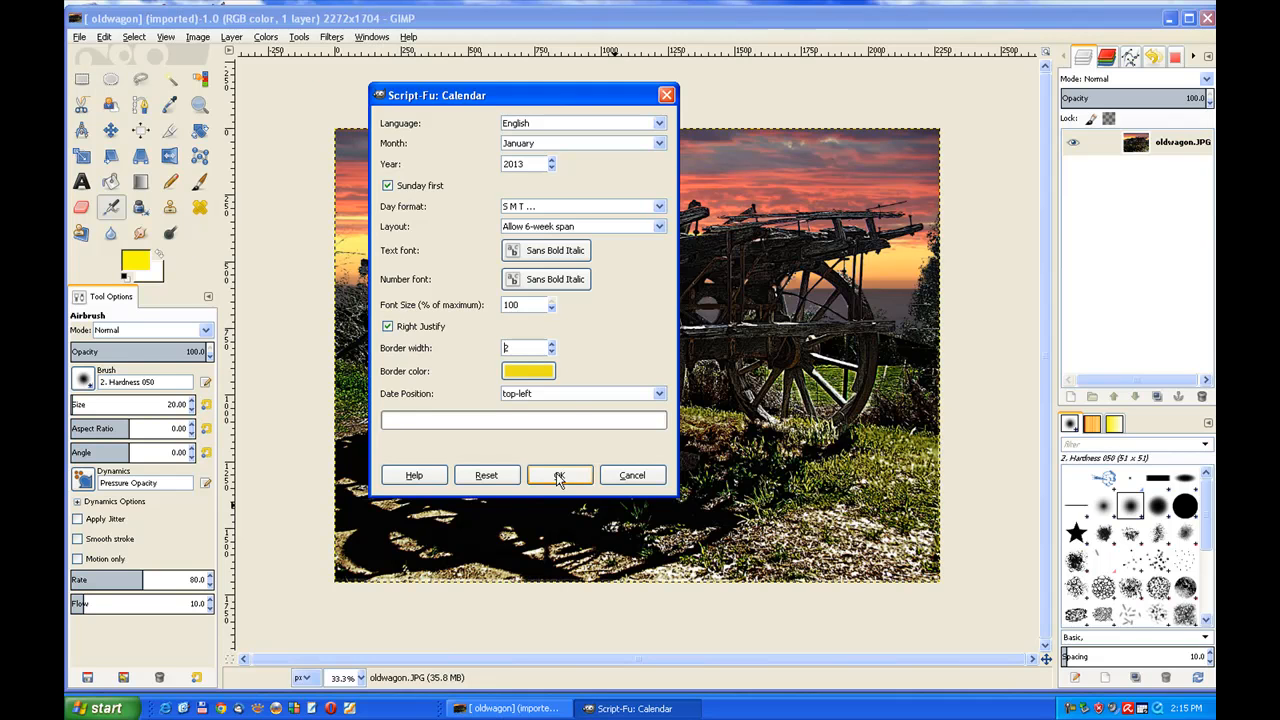
# - Run the script to render the yellow January 2013 calendar layers onto the wagon photo
pyautogui.click(560, 476)
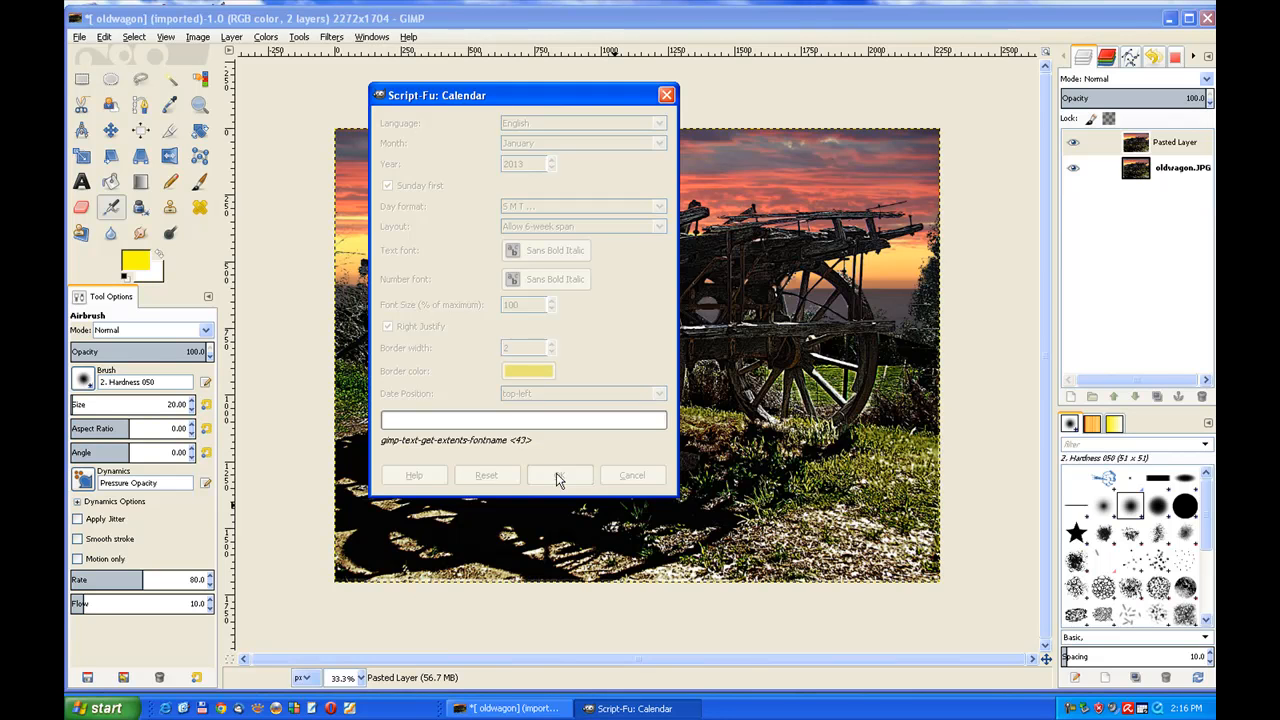
pyautogui.click(560, 476)
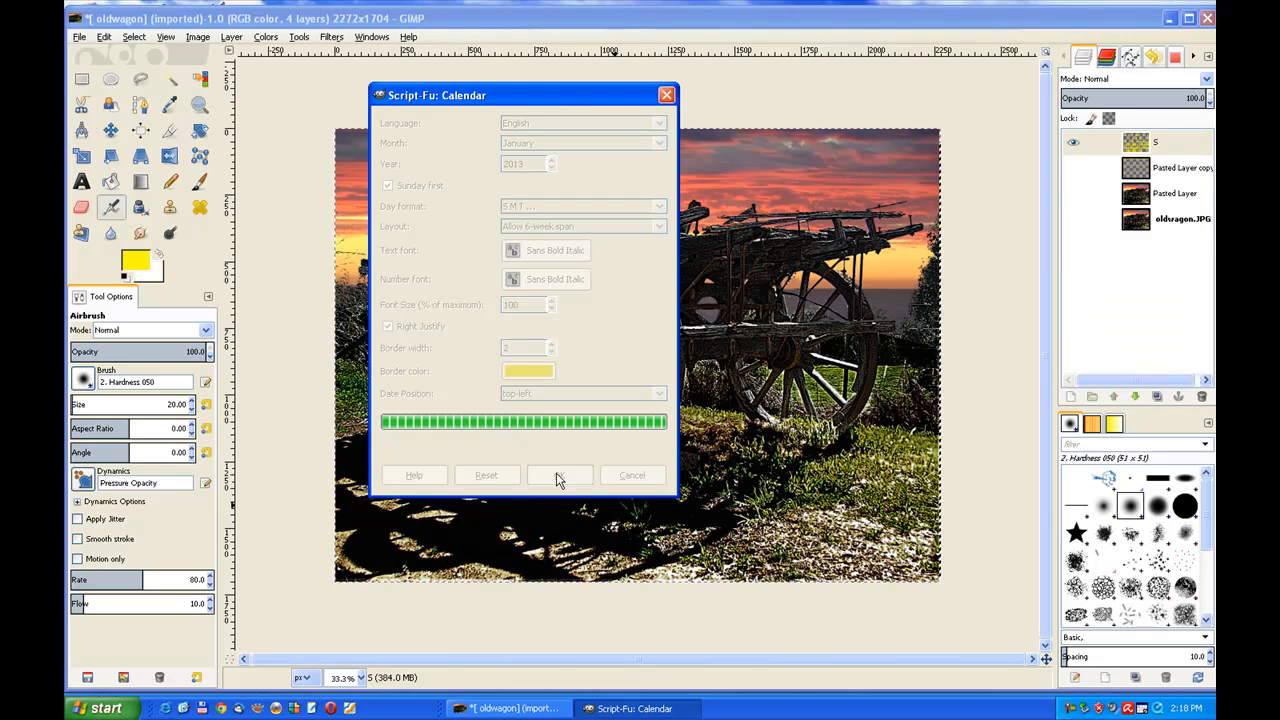
pyautogui.click(560, 476)
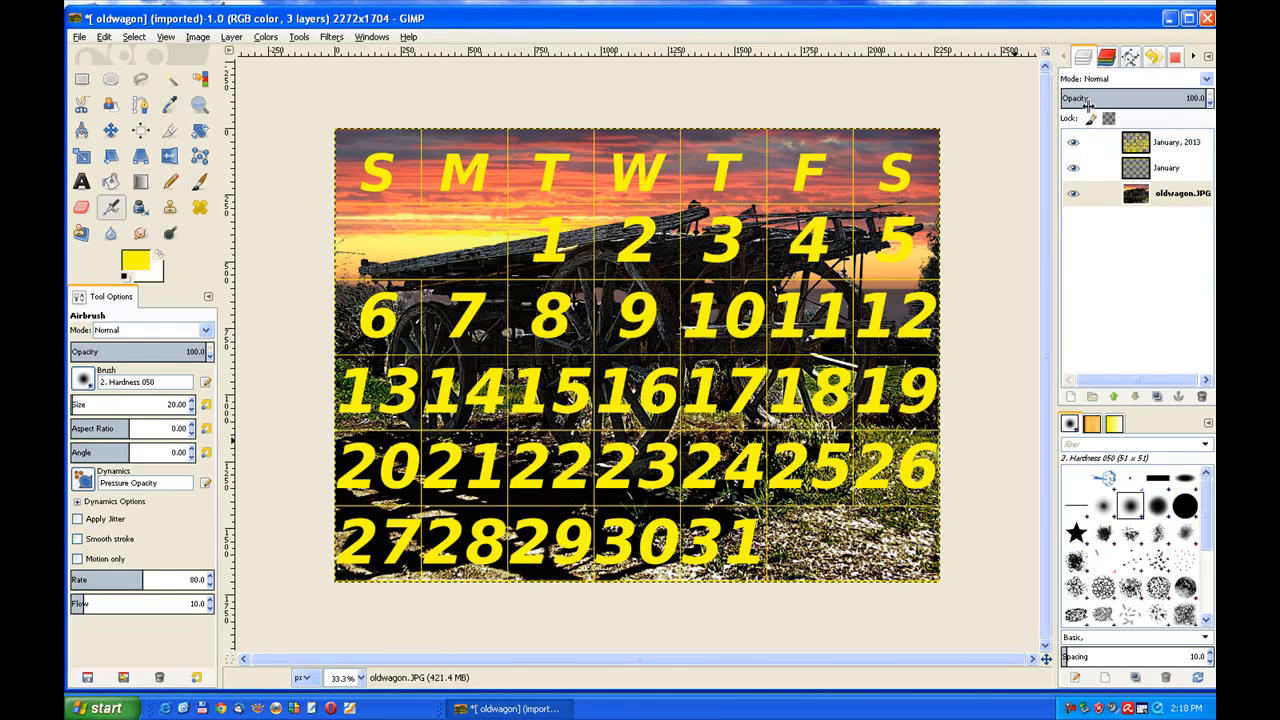
pyautogui.moveTo(664, 104)
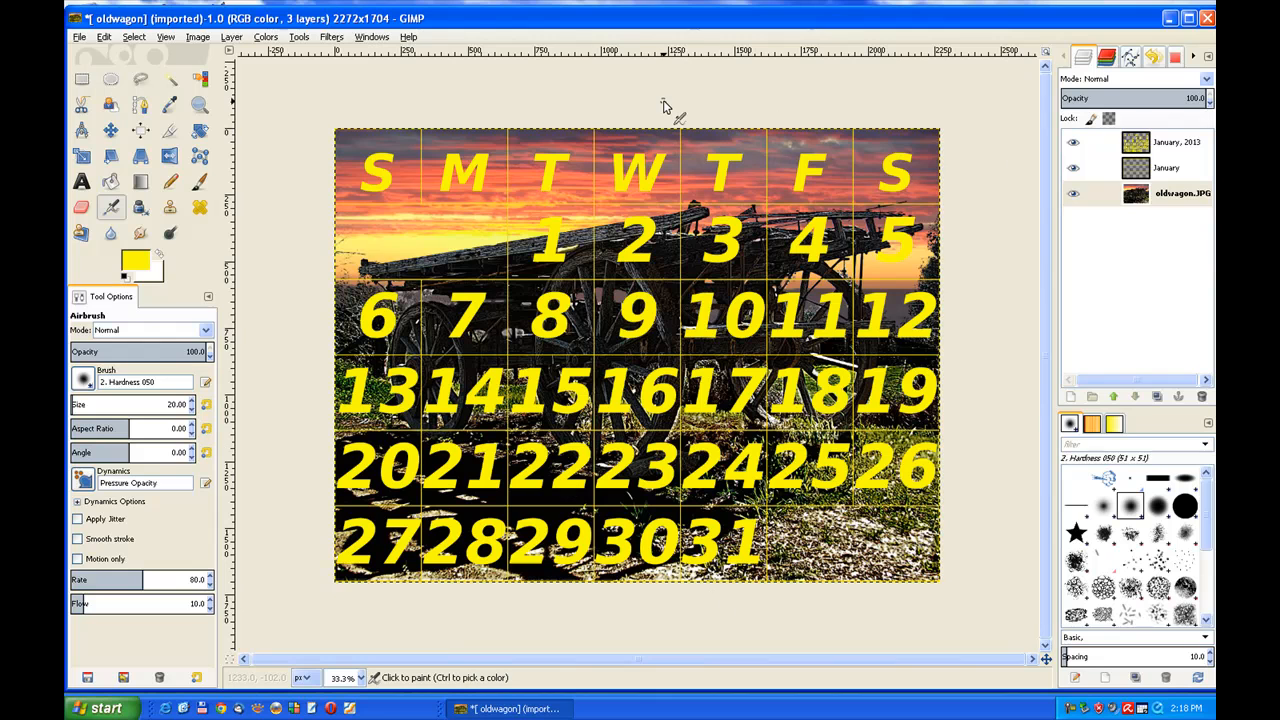
pyautogui.moveTo(642, 184)
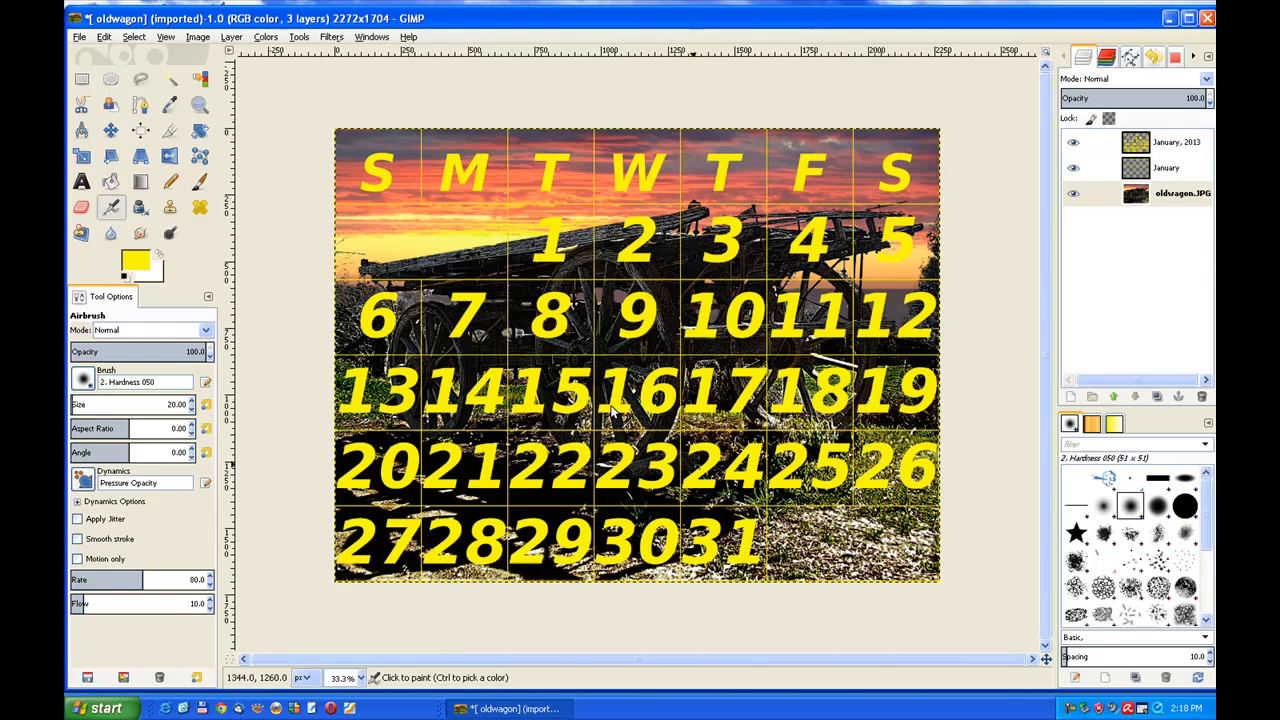
pyautogui.moveTo(598, 204)
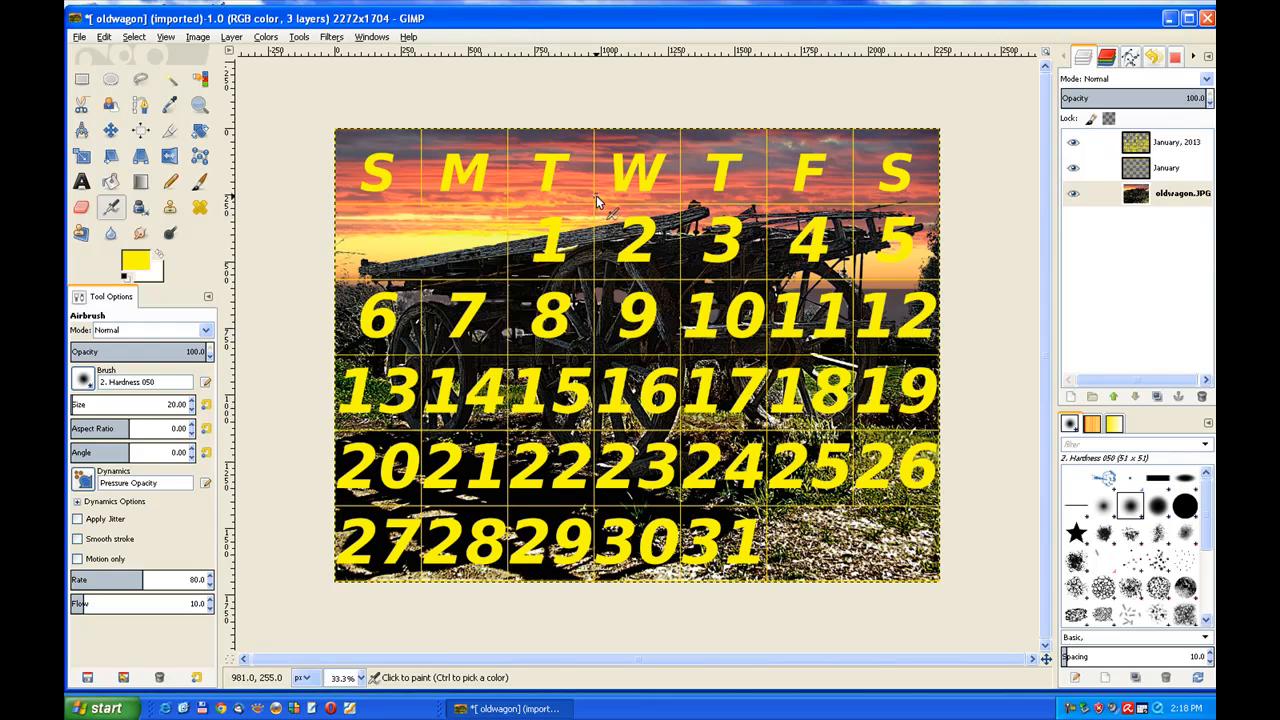
pyautogui.moveTo(632, 244)
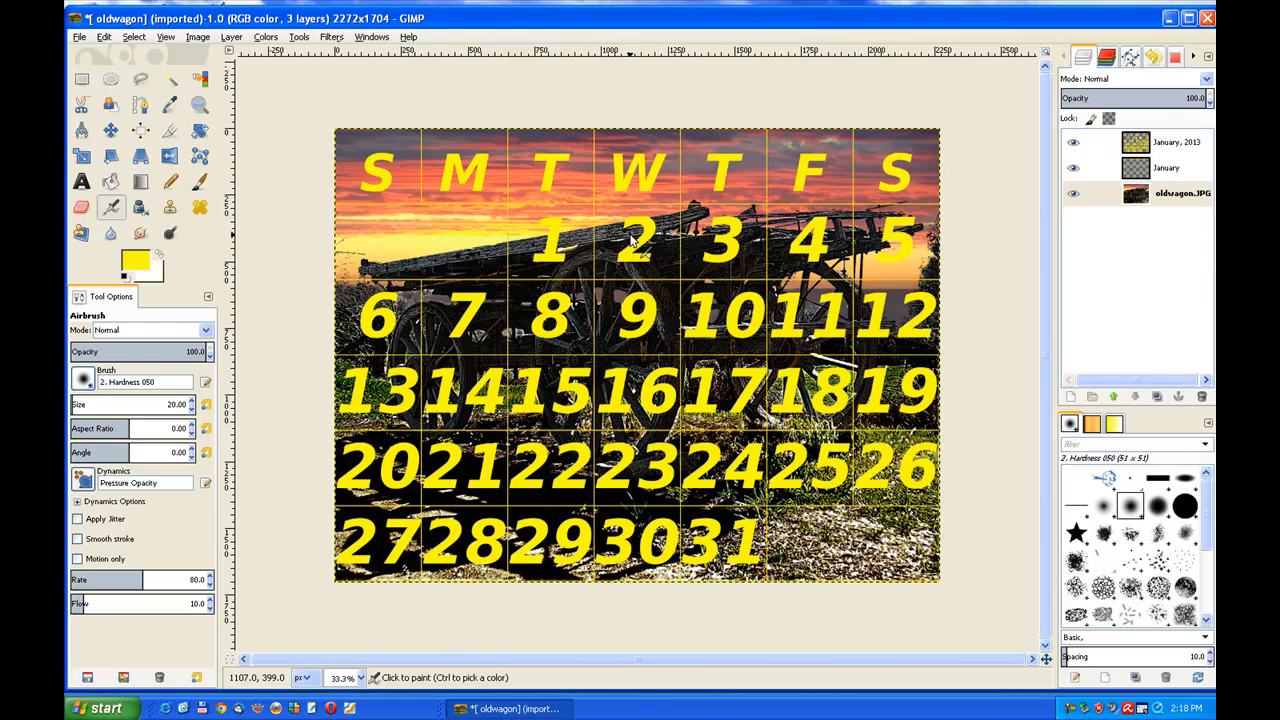
pyautogui.moveTo(650, 236)
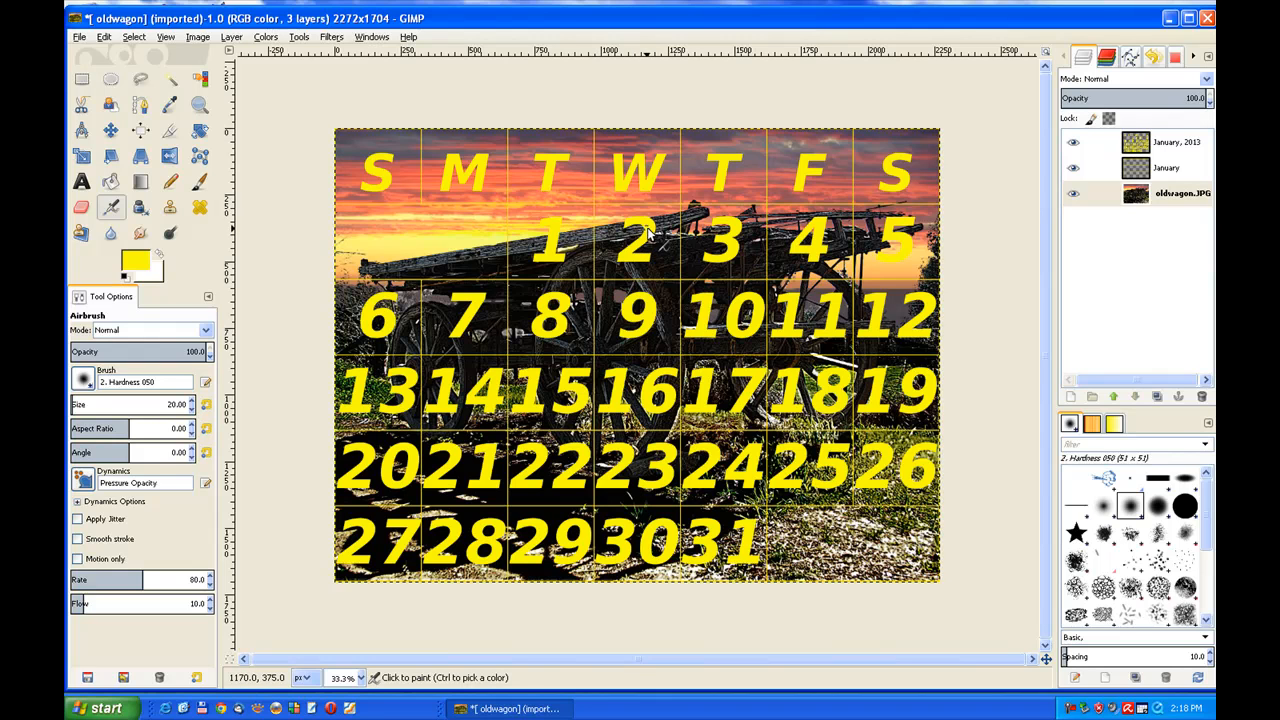
# - Merge the January, 2013 layer down into a single calendar layer above the photo
pyautogui.click(1160, 144)
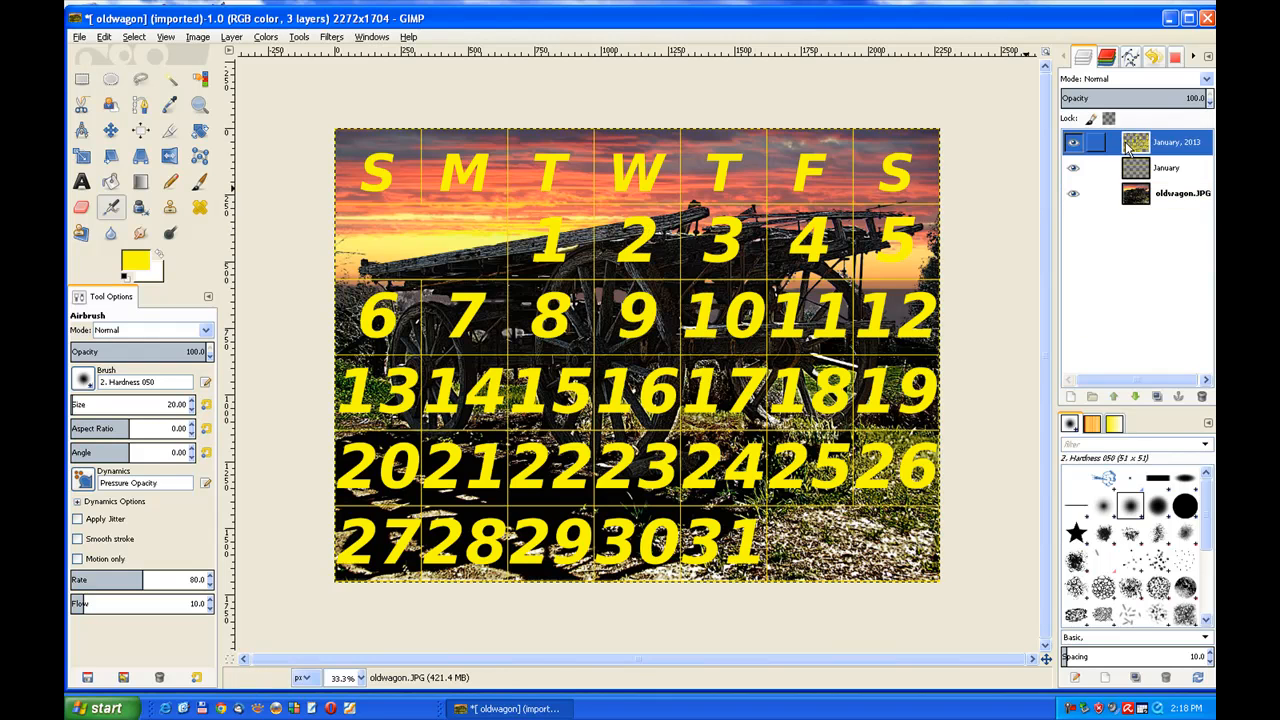
pyautogui.rightClick(1144, 146)
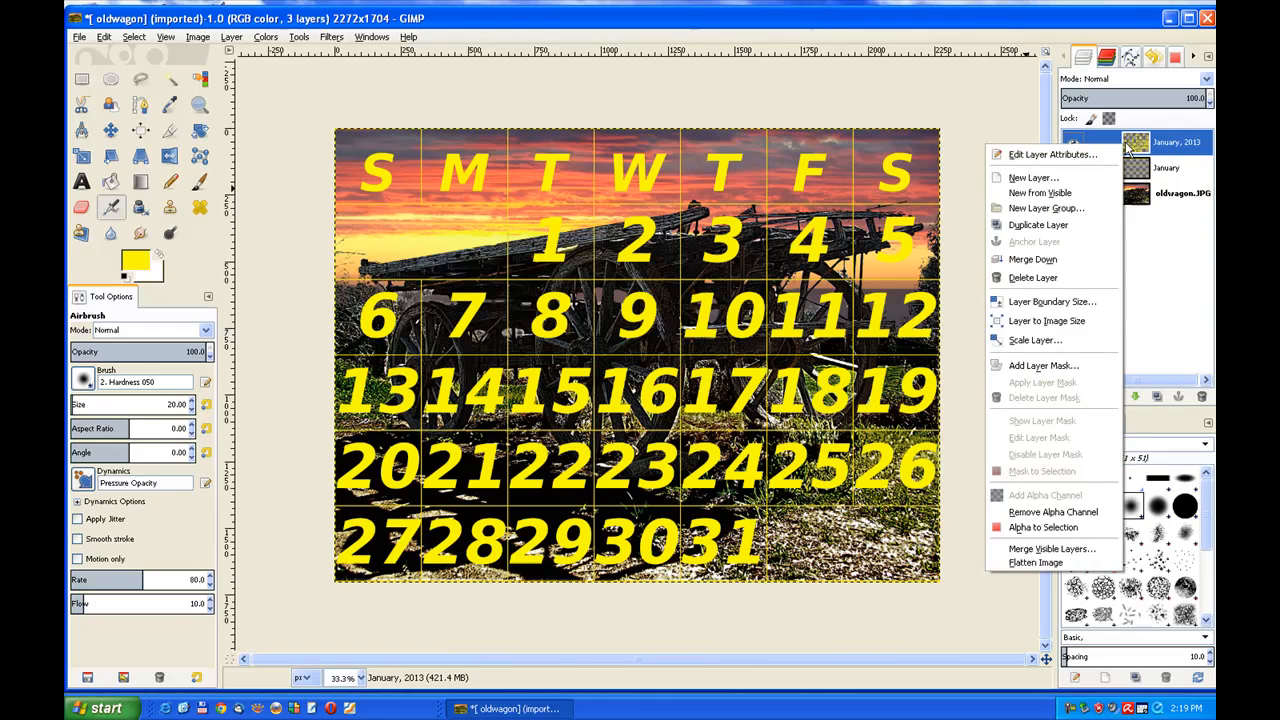
pyautogui.click(1010, 276)
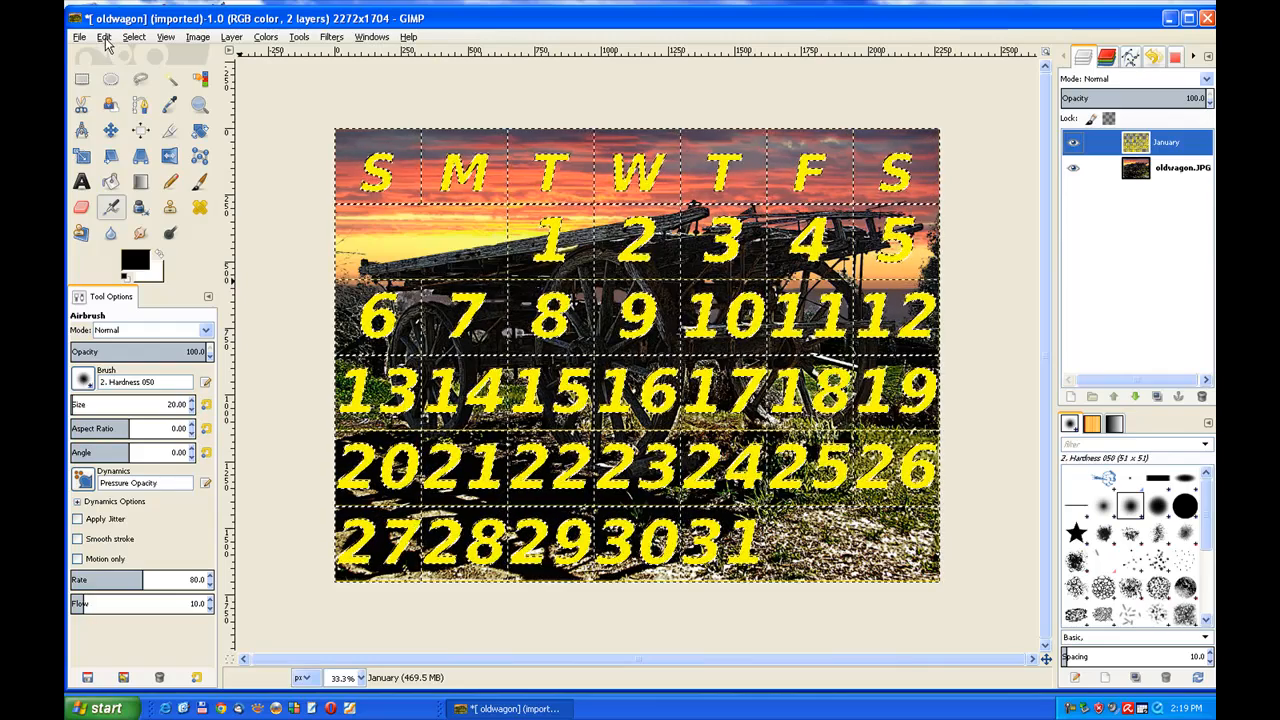
# - Stroke the calendar selection with a solid 2 px line to outline the letters and grid
pyautogui.click(98, 38)
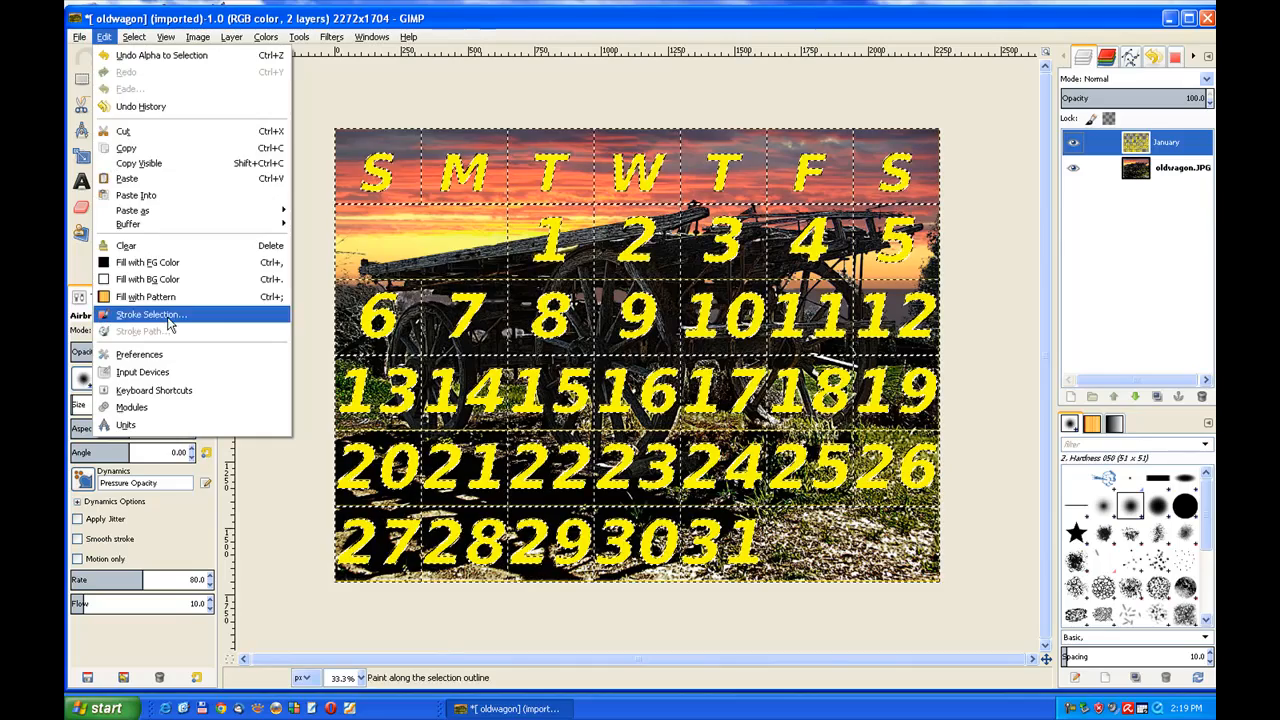
pyautogui.click(152, 314)
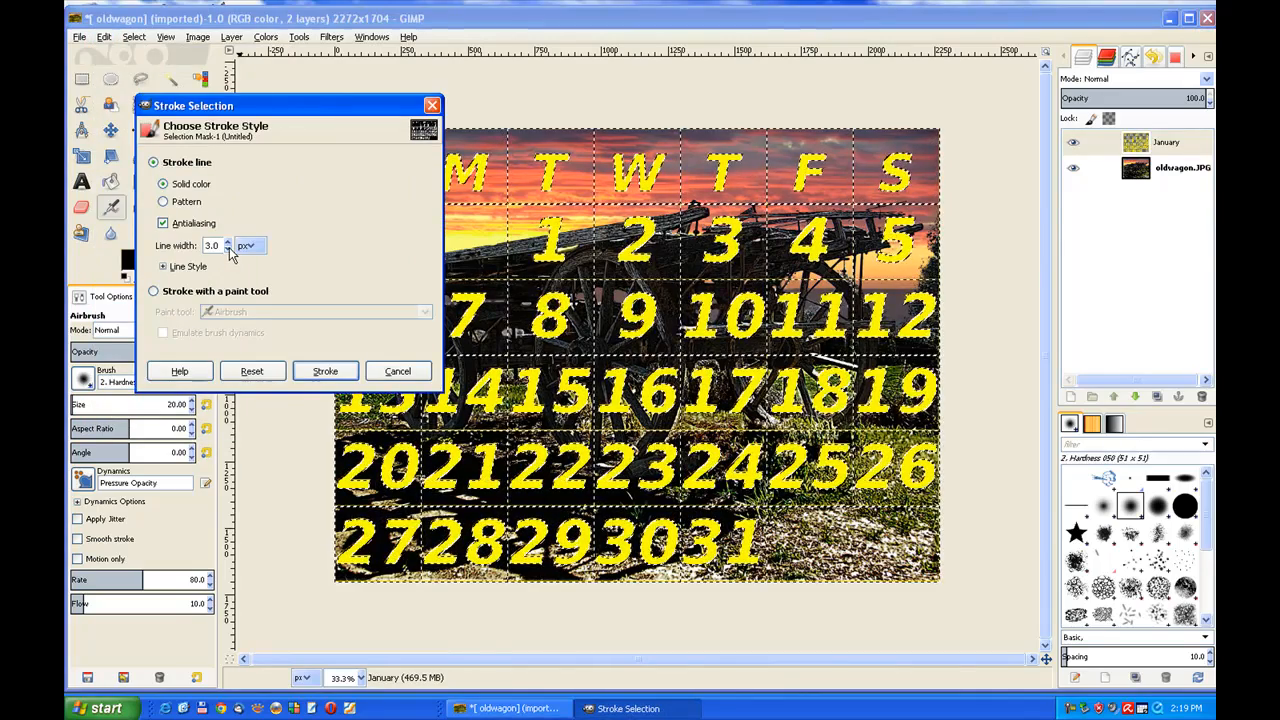
pyautogui.click(228, 252)
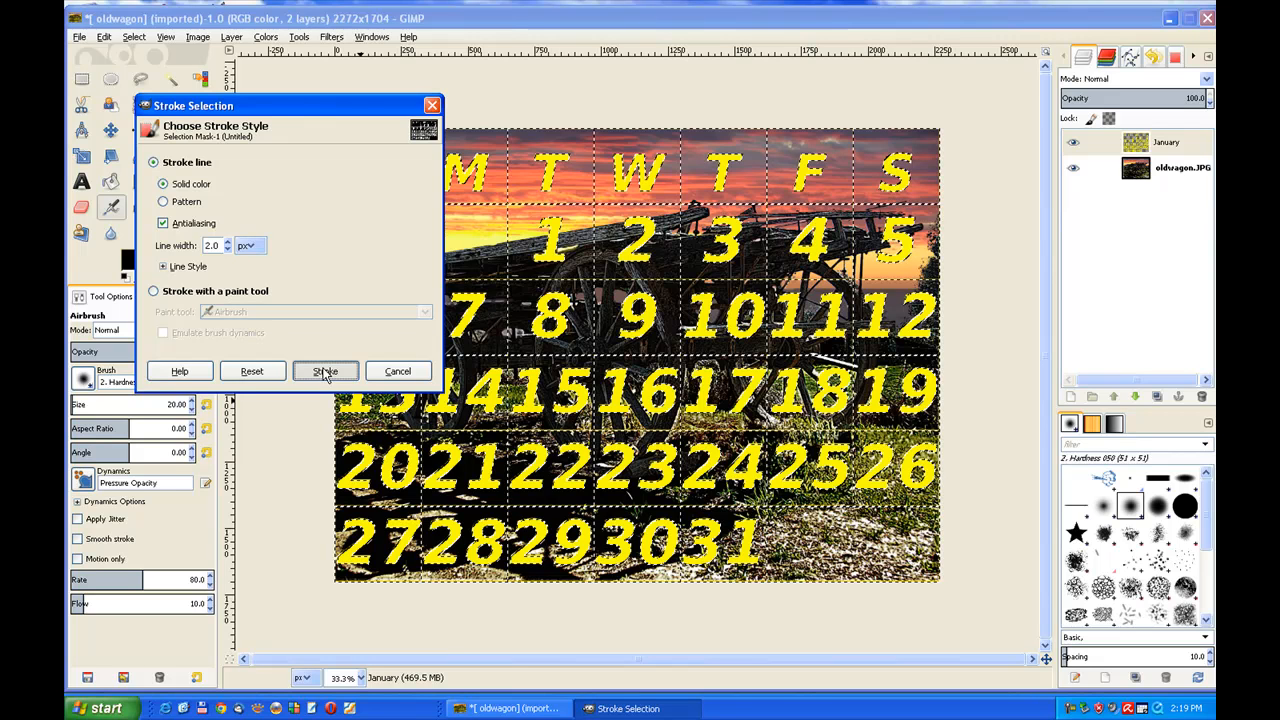
pyautogui.click(324, 370)
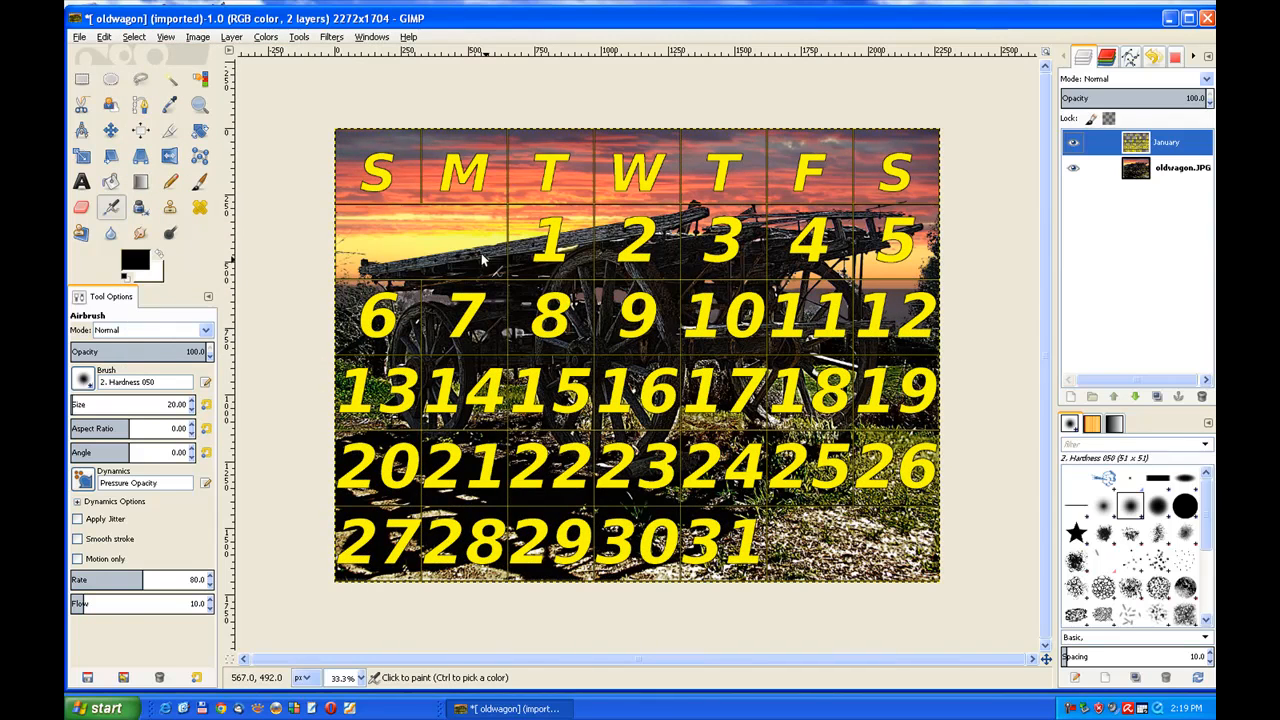
pyautogui.moveTo(372, 172)
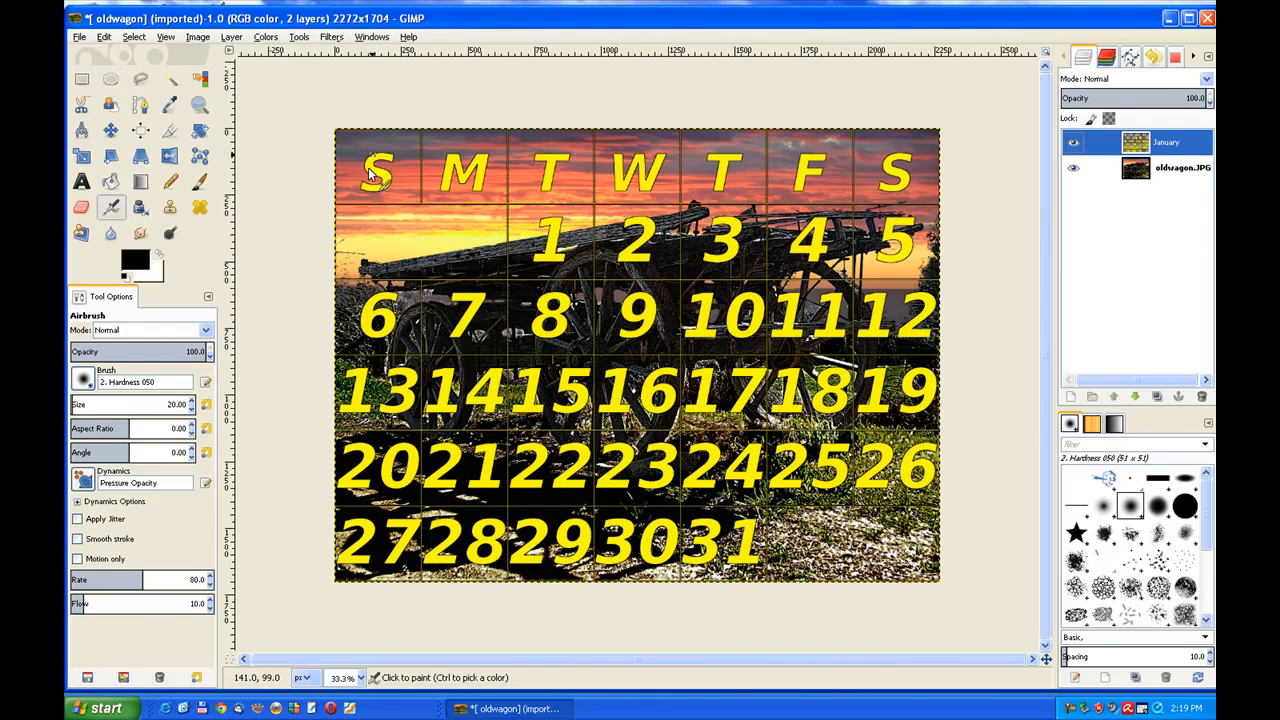
pyautogui.moveTo(758, 190)
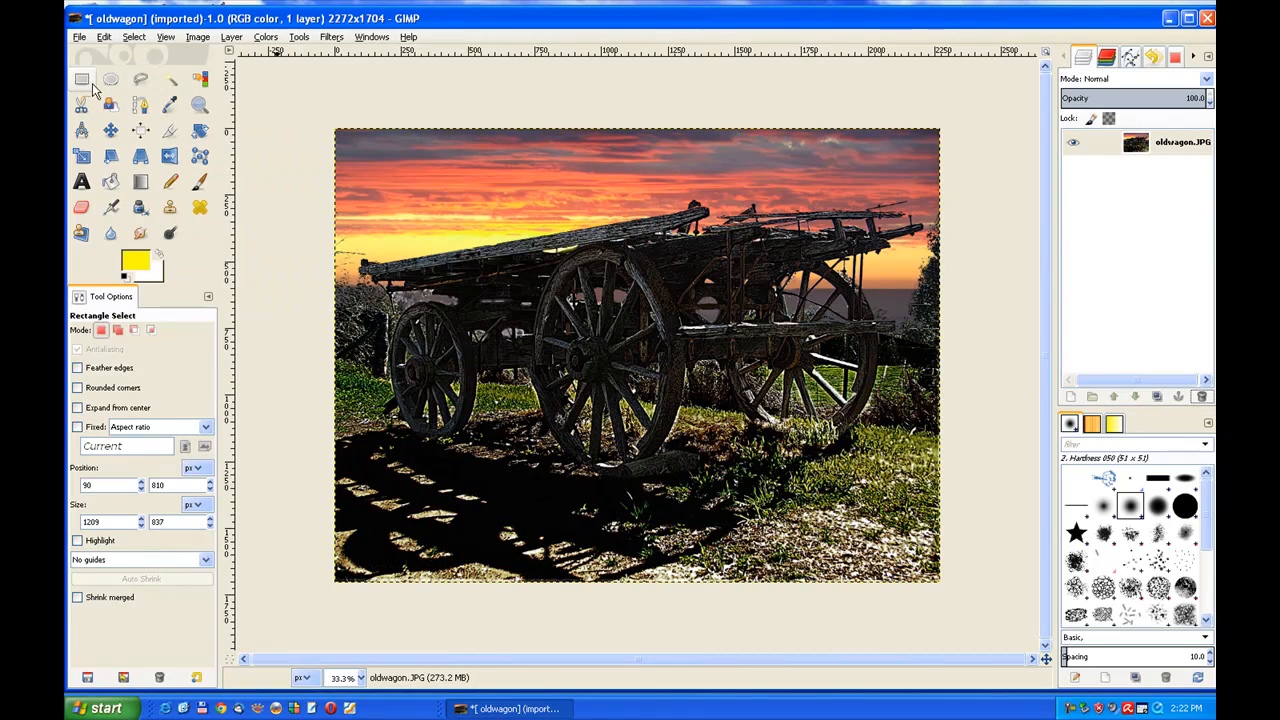
pyautogui.moveTo(68, 88)
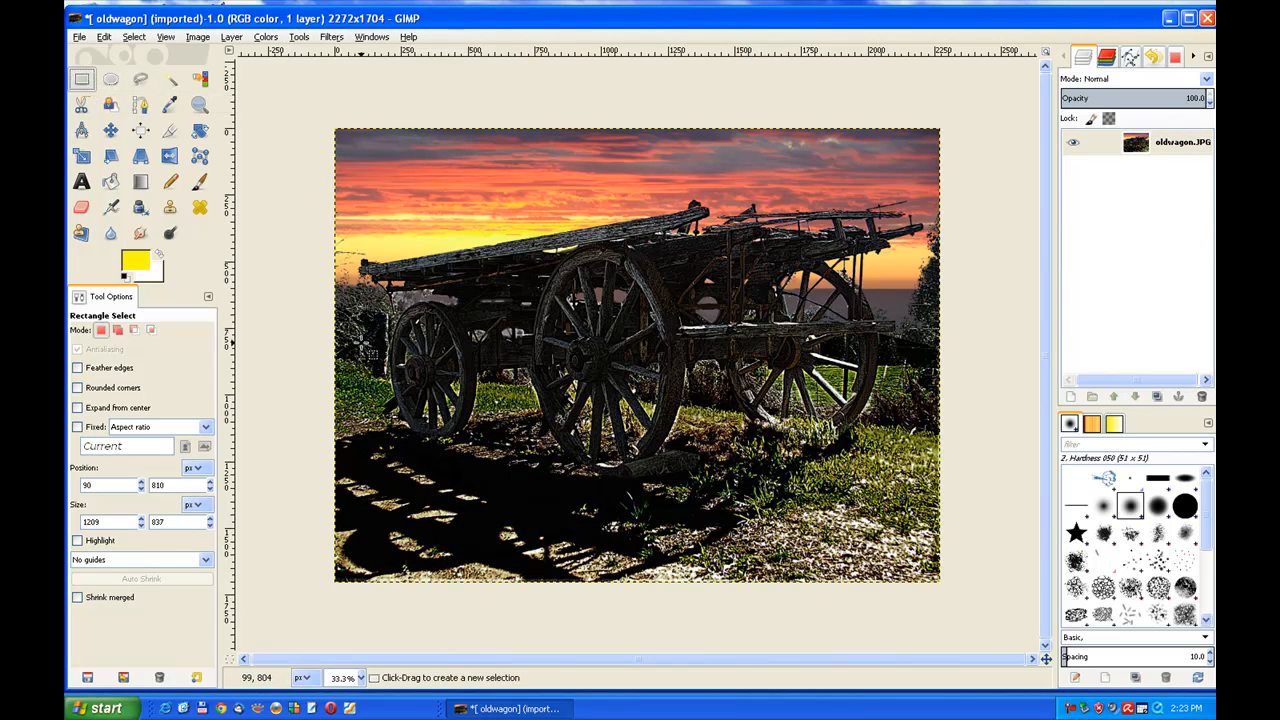
# - Drag a rectangular selection over the lower-left area of the wagon photo
pyautogui.moveTo(364, 344); pyautogui.dragTo(684, 524)
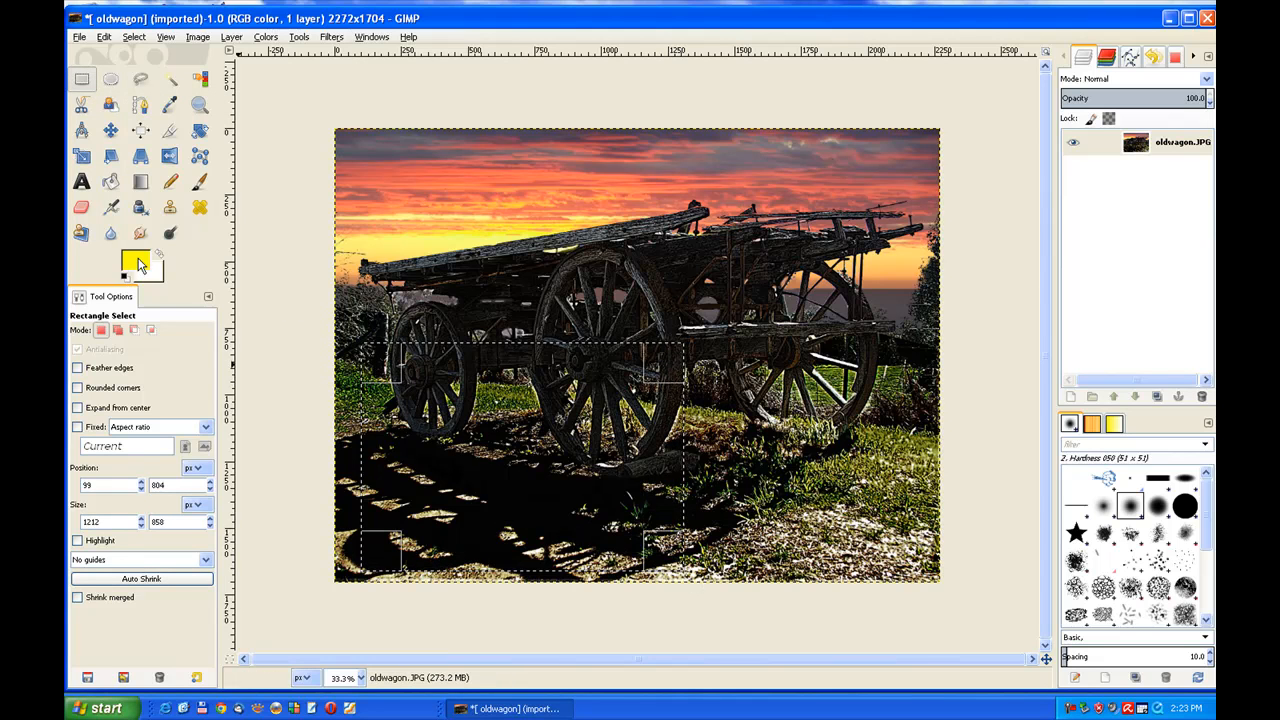
pyautogui.moveTo(132, 262)
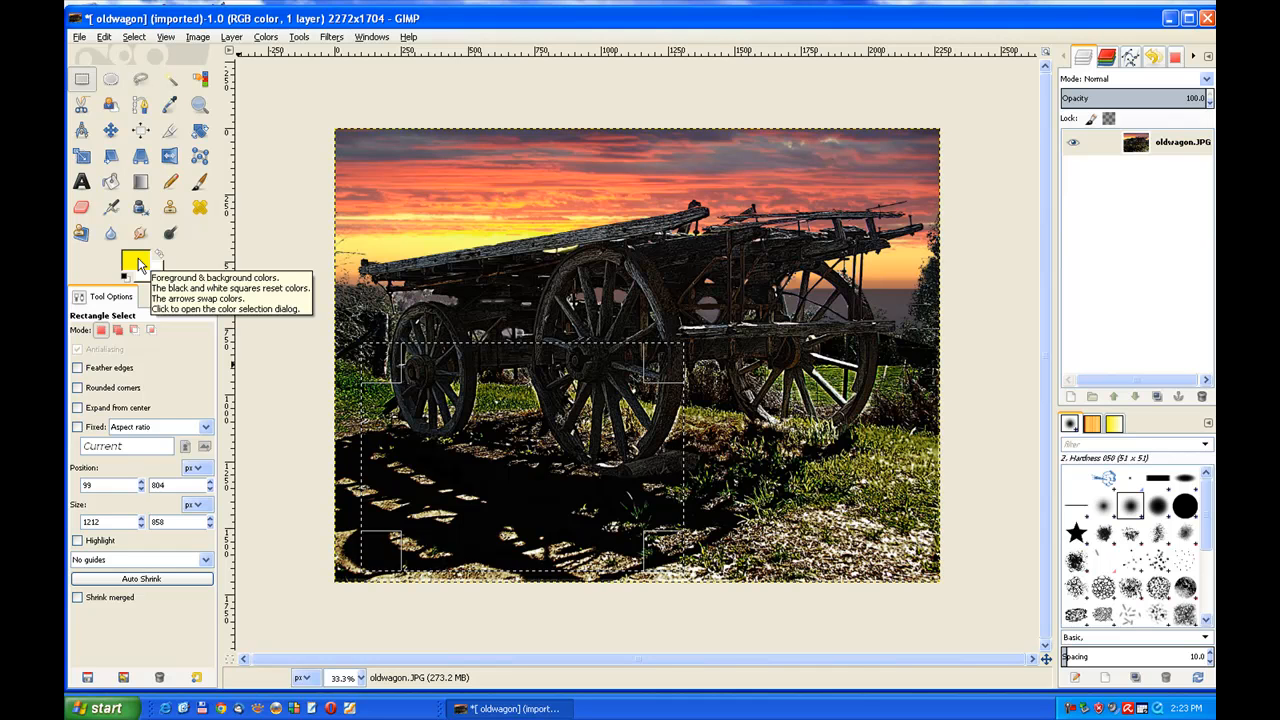
pyautogui.click(330, 36)
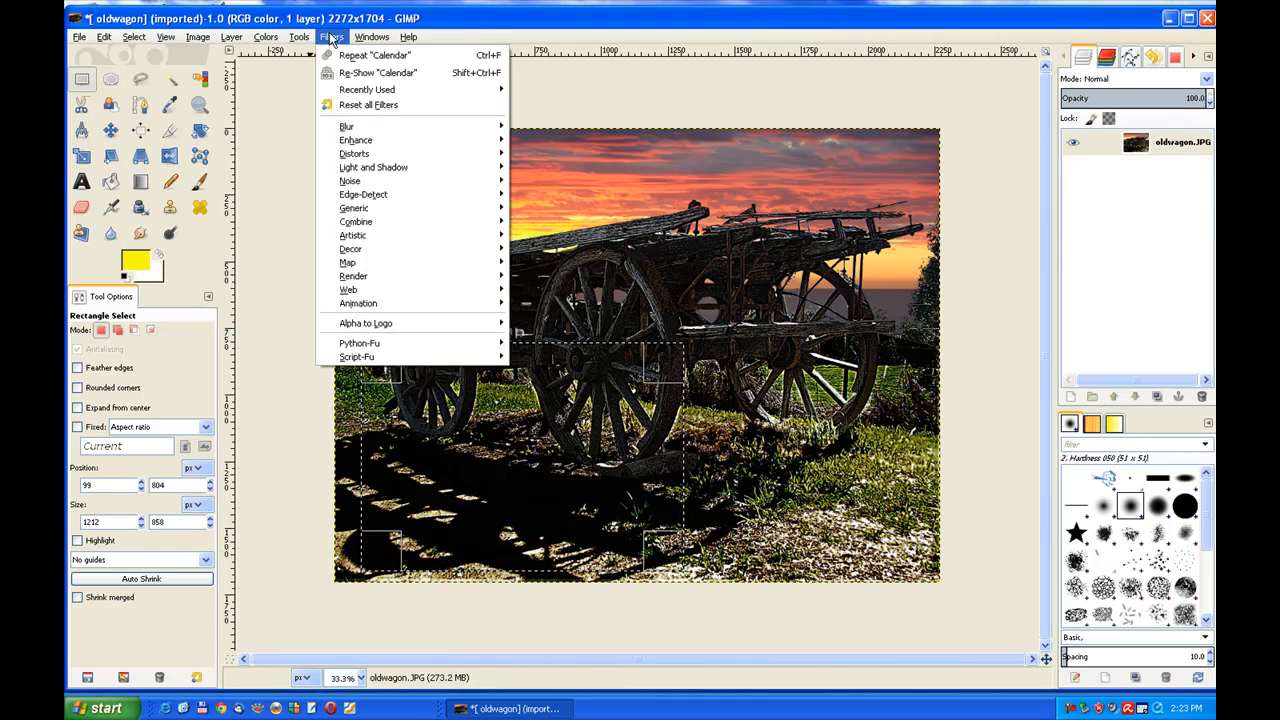
pyautogui.moveTo(378, 72)
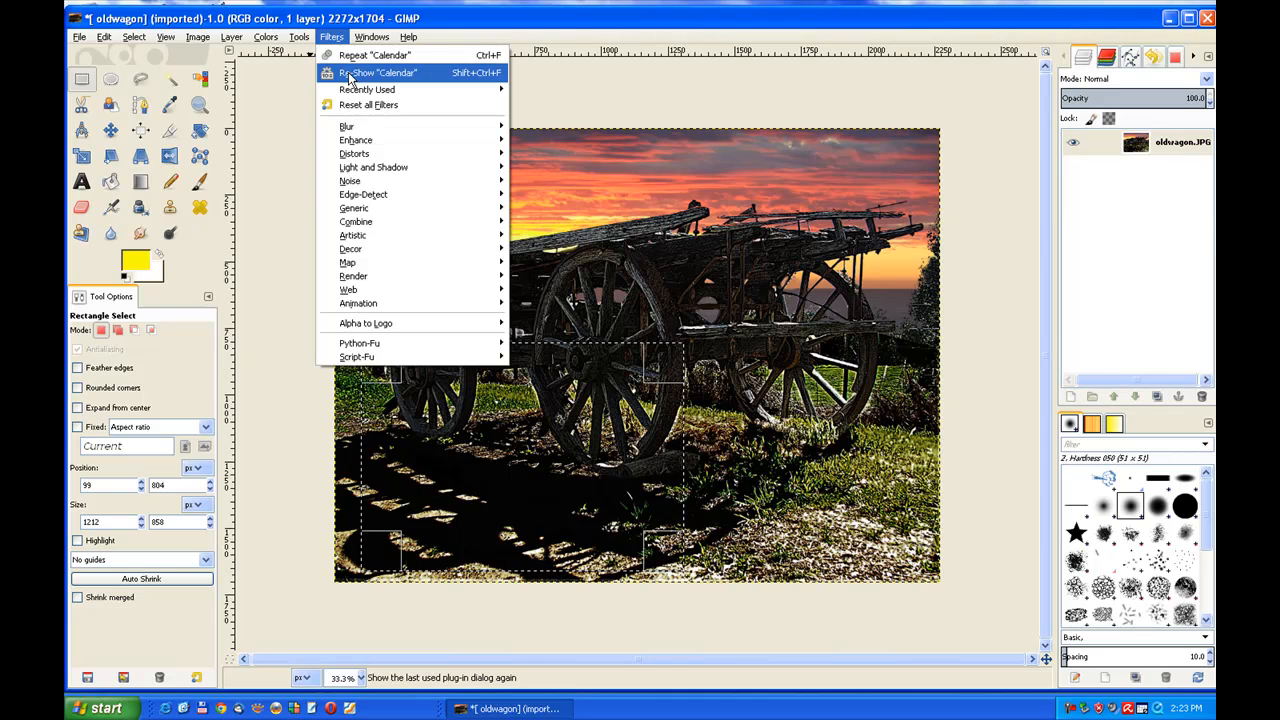
# - Re-show the Calendar script and render a yellow January 2013 calendar into the selection
pyautogui.click(372, 72)
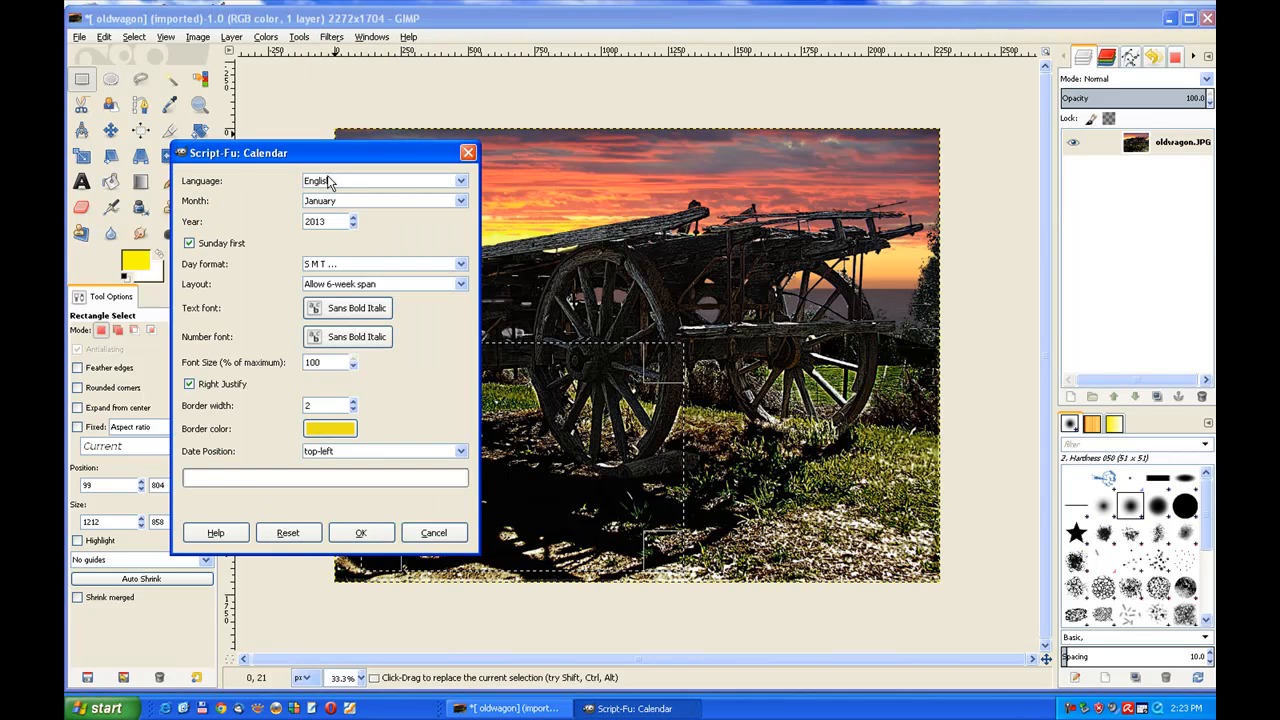
pyautogui.moveTo(238, 152); pyautogui.dragTo(438, 148)
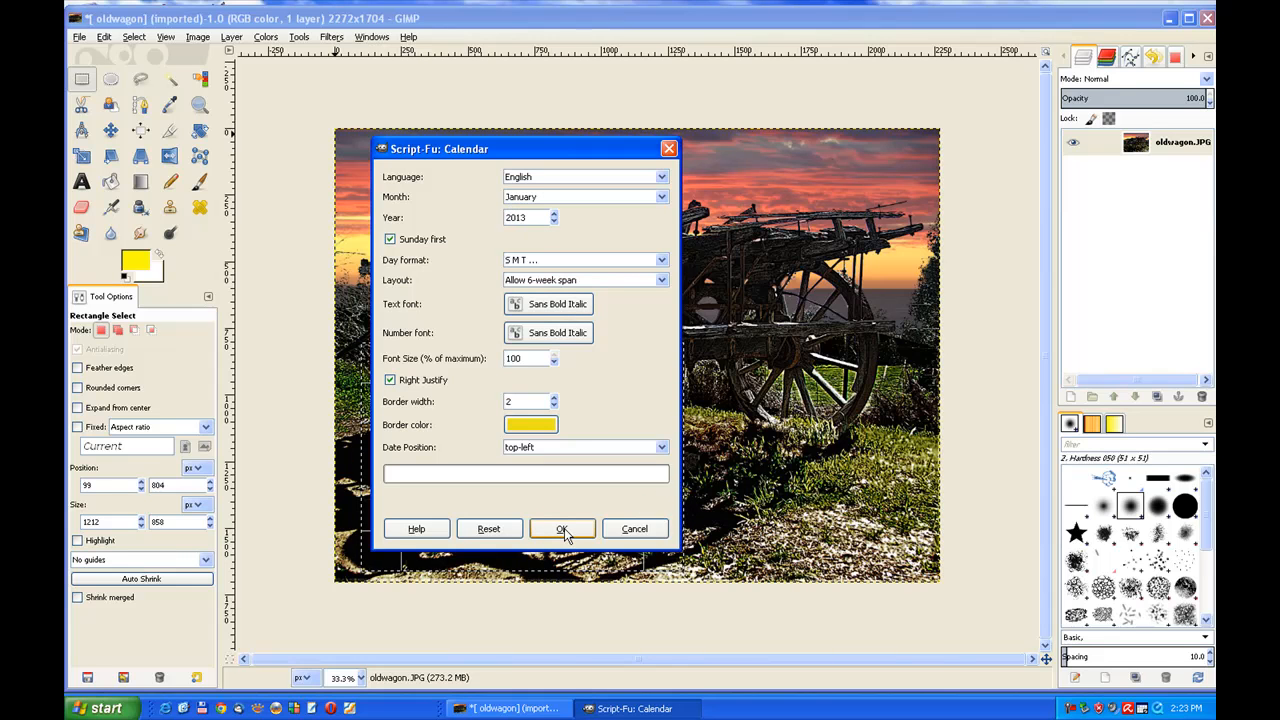
pyautogui.click(562, 528)
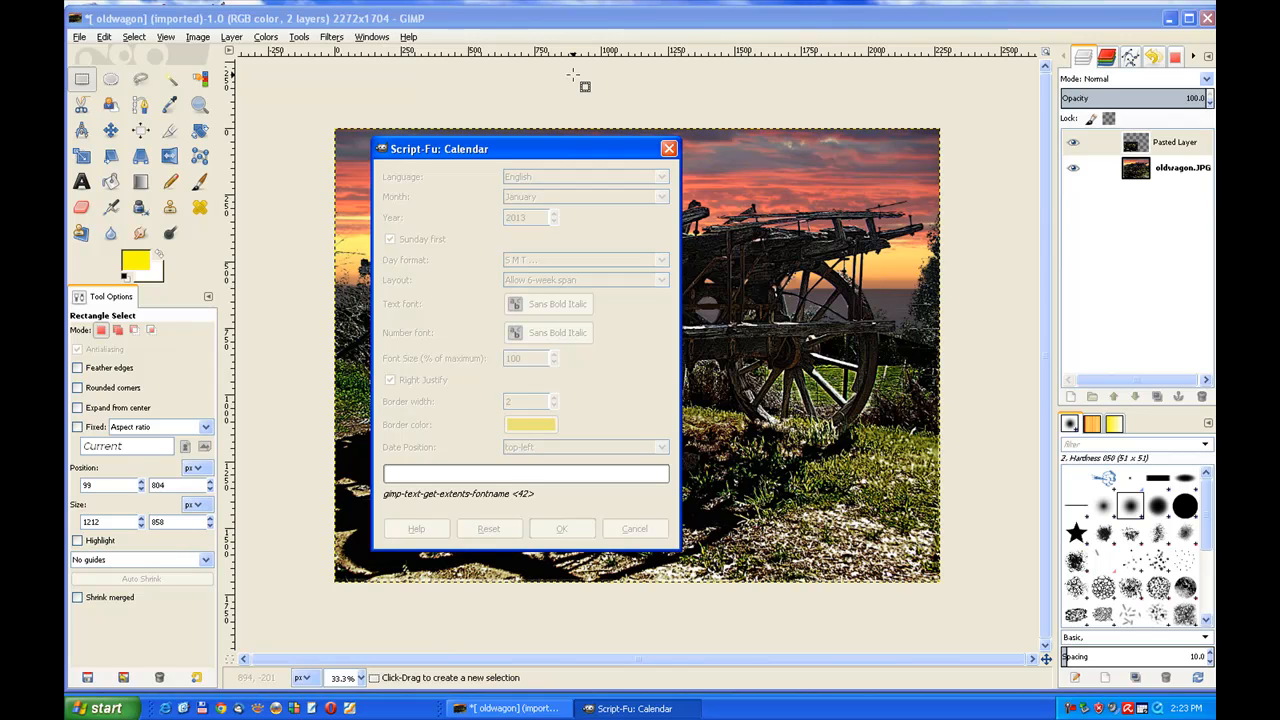
pyautogui.click(562, 528)
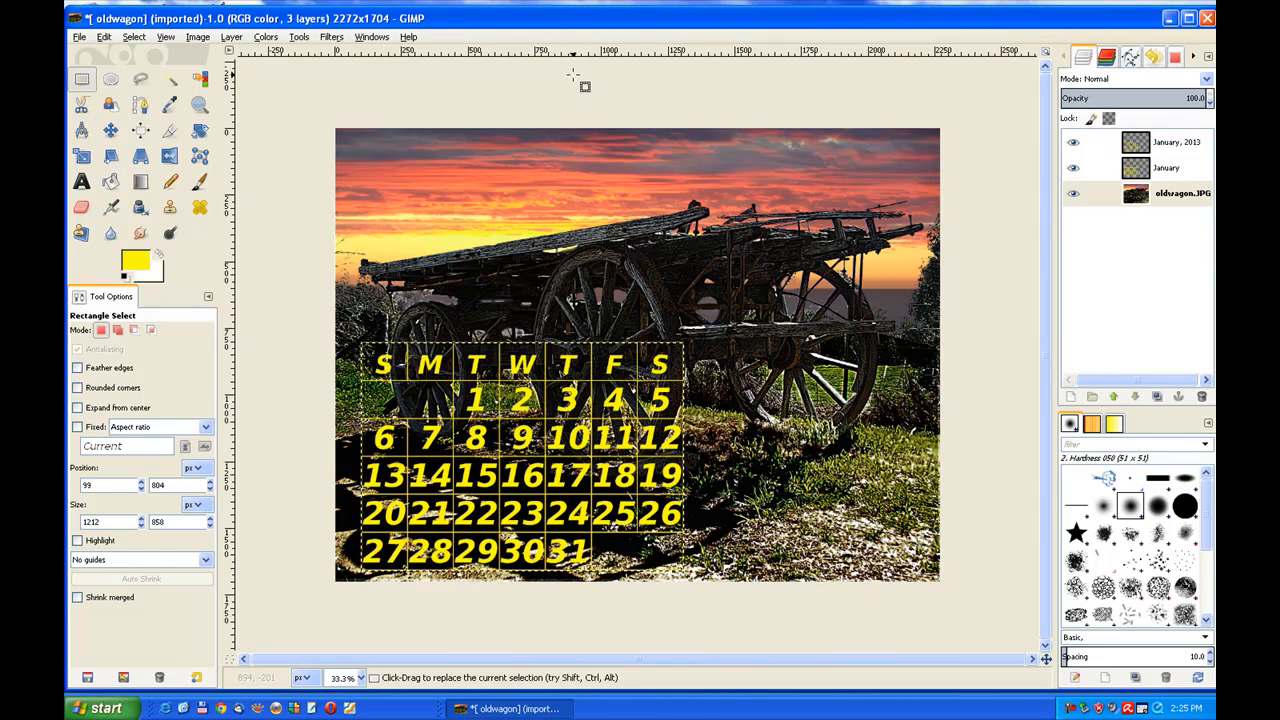
pyautogui.moveTo(508, 322)
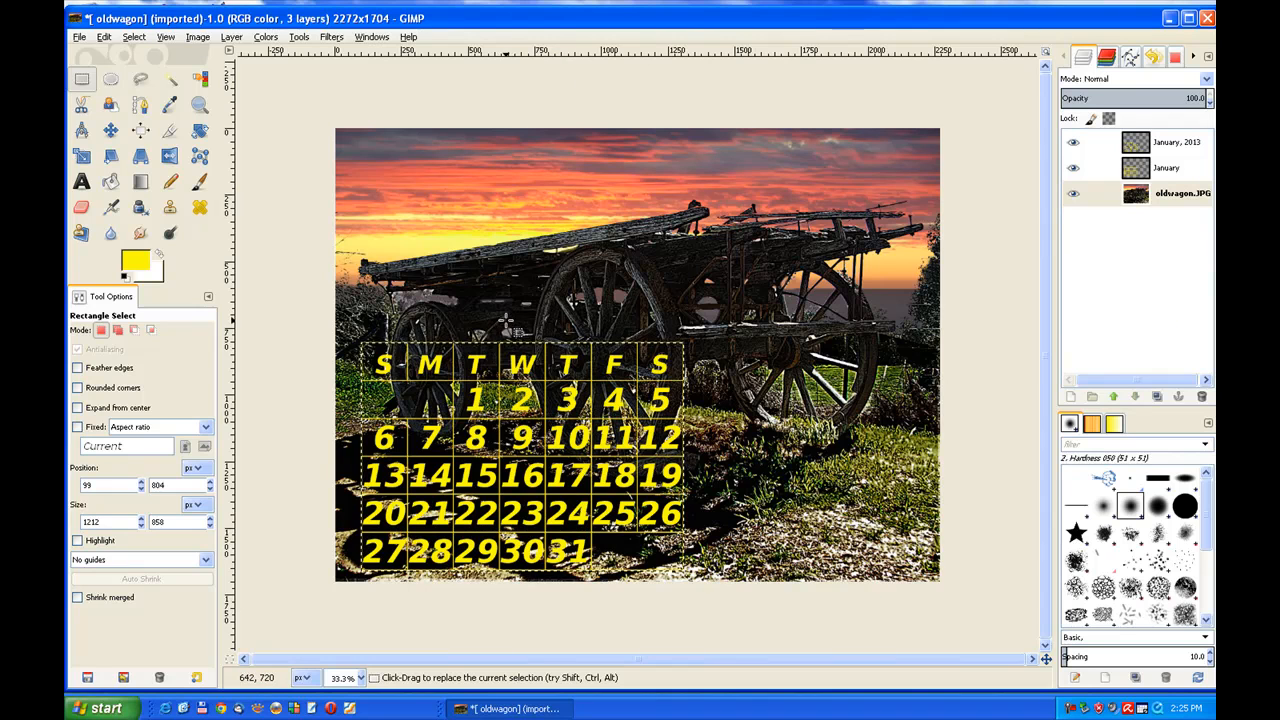
pyautogui.moveTo(364, 356)
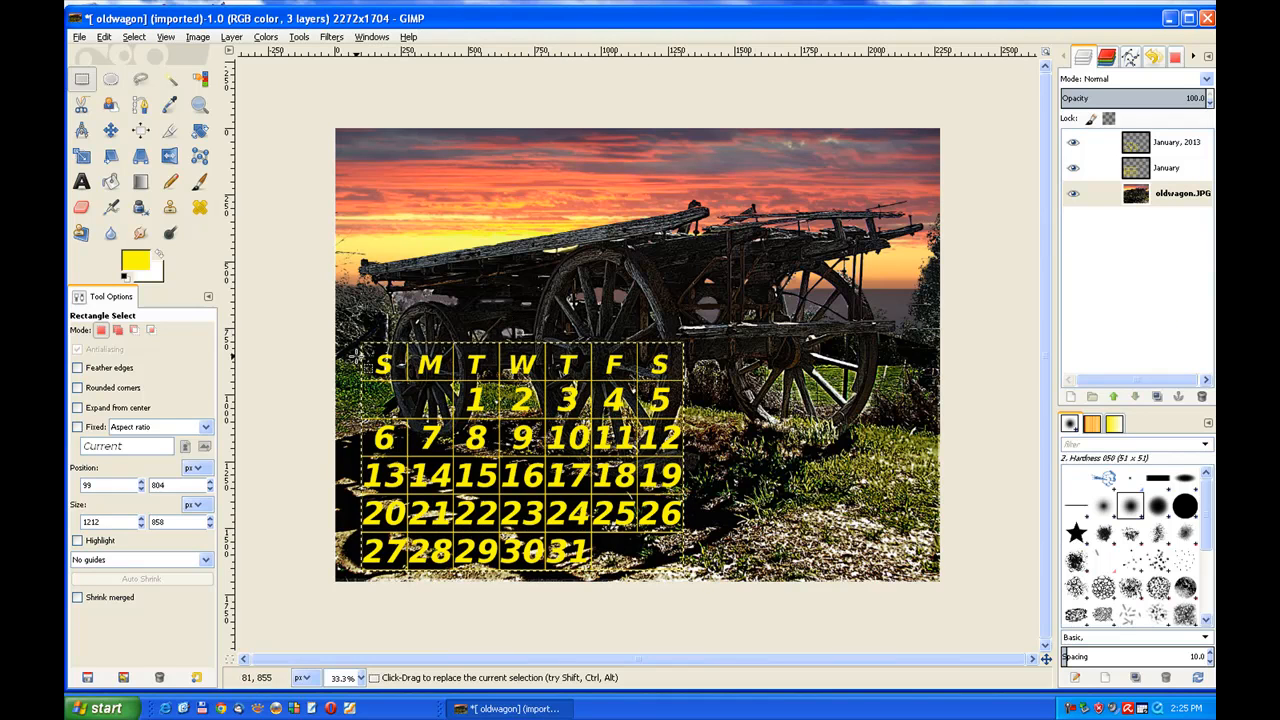
# - Clear the selection and add a Sans Bold text layer reading January 2013 on the photo
pyautogui.click(130, 36)
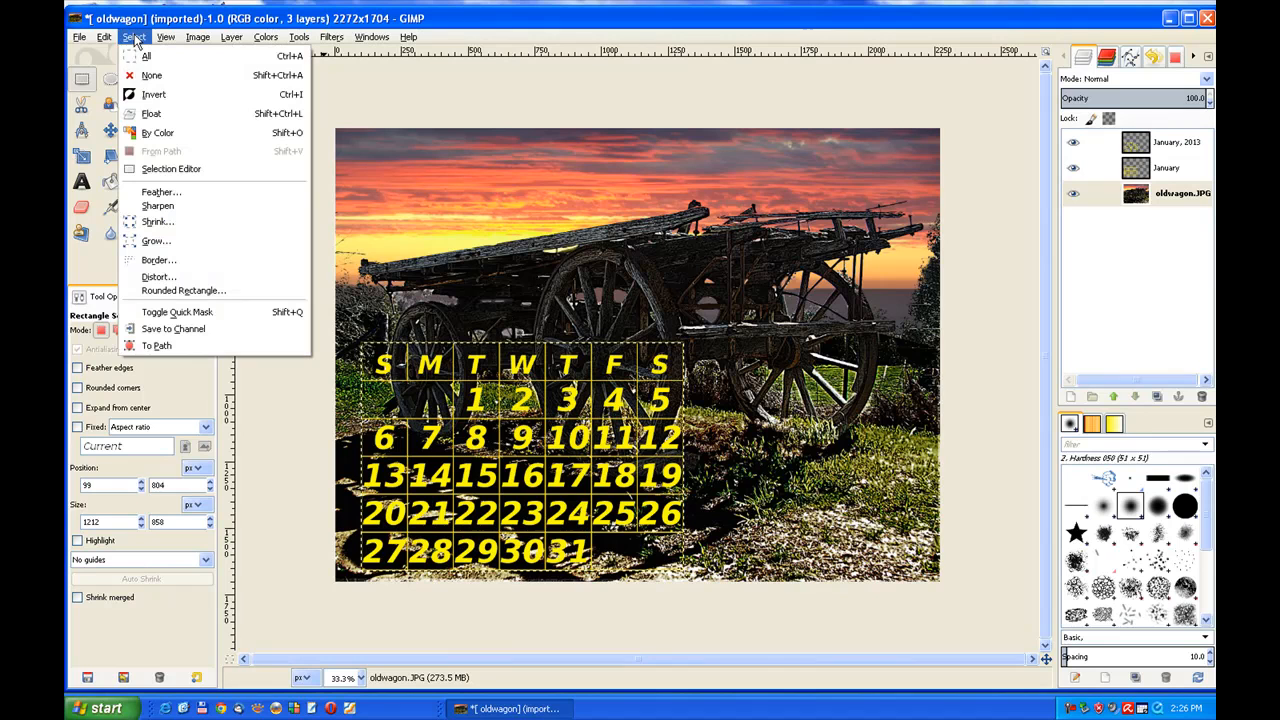
pyautogui.click(150, 76)
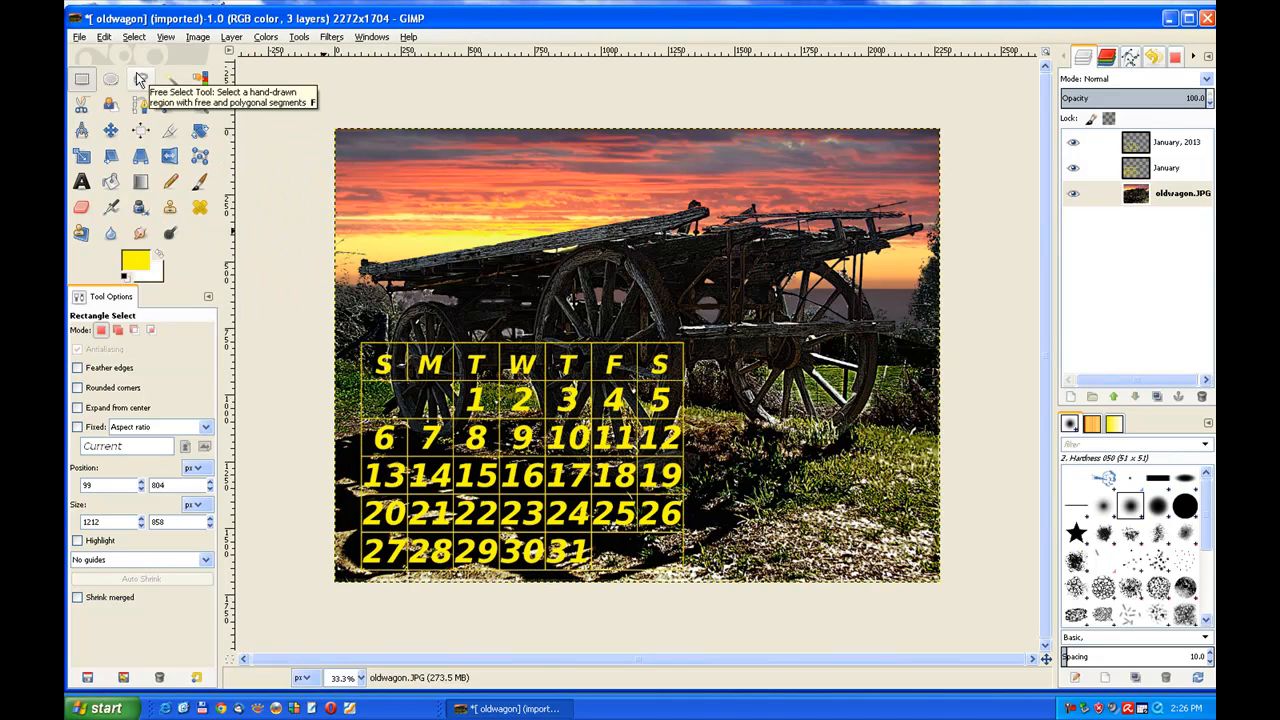
pyautogui.click(80, 180)
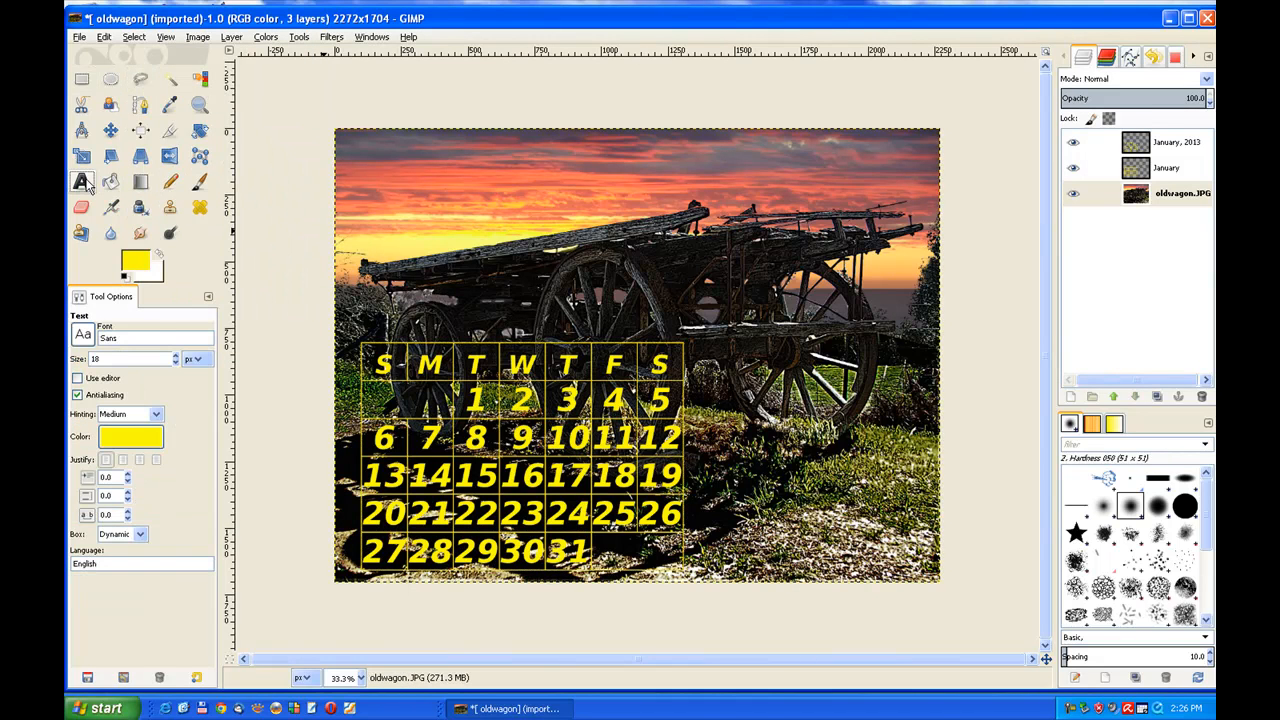
pyautogui.click(82, 180)
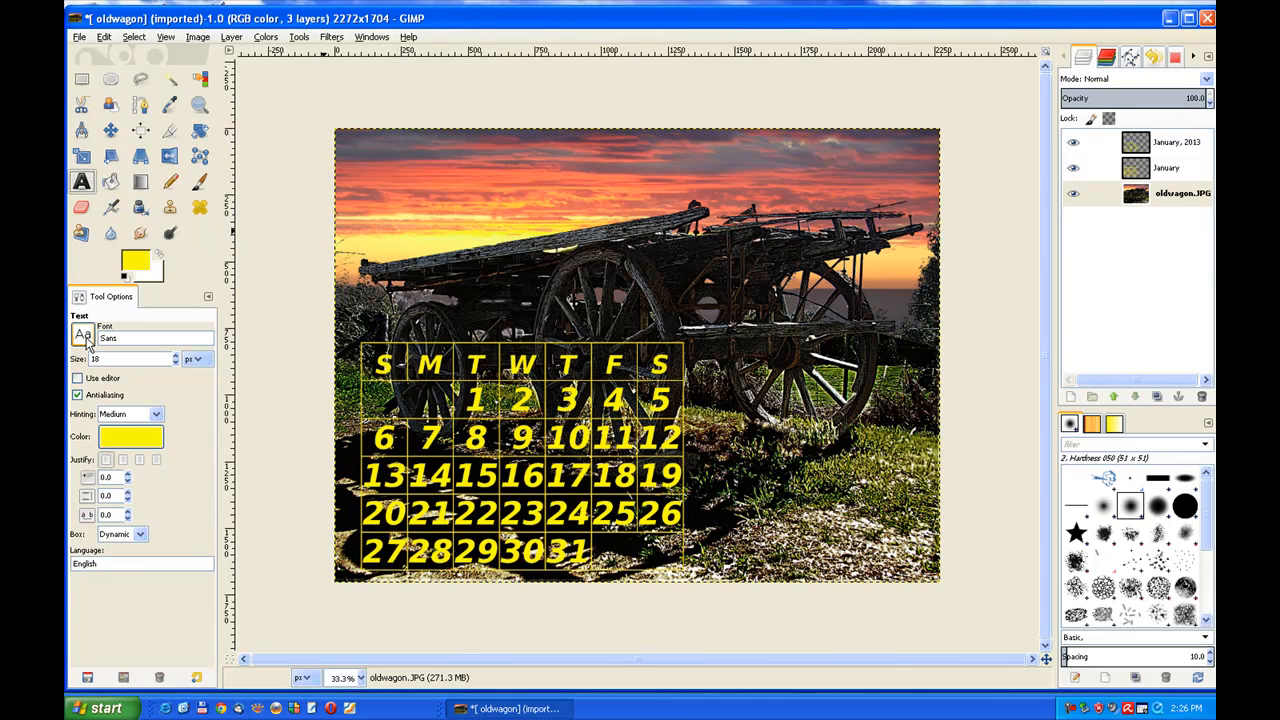
pyautogui.click(84, 336)
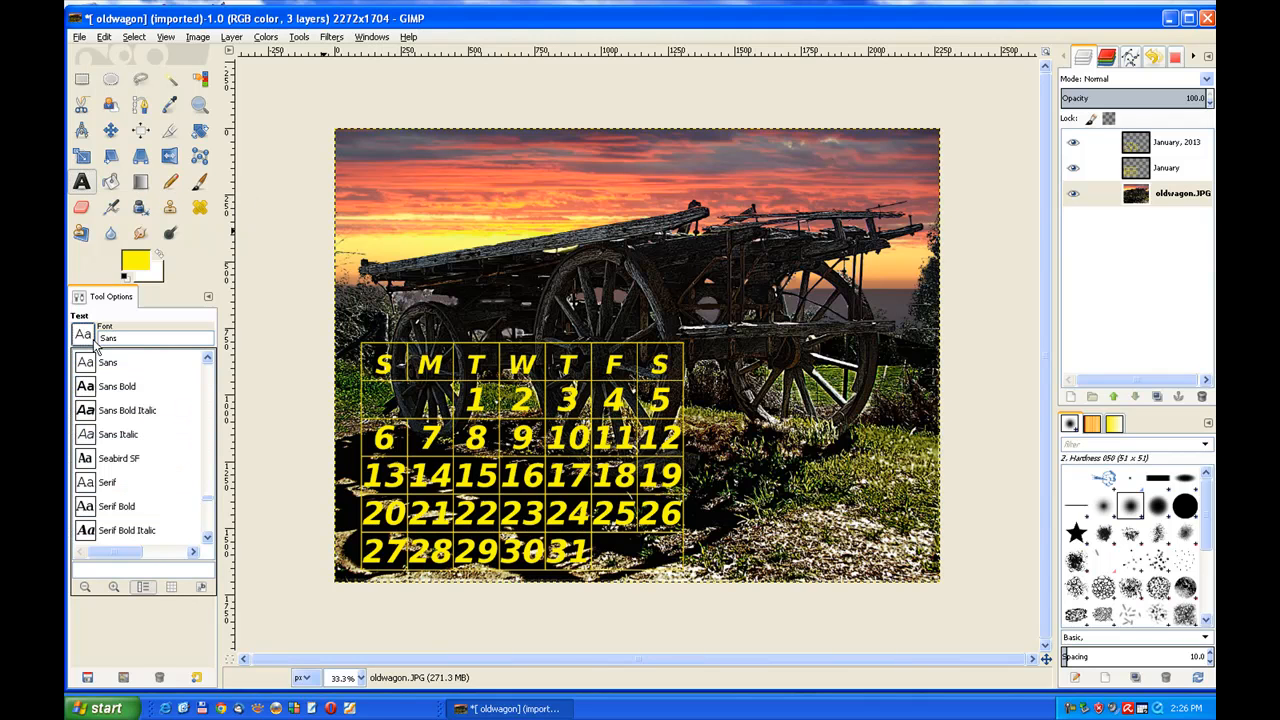
pyautogui.moveTo(110, 392)
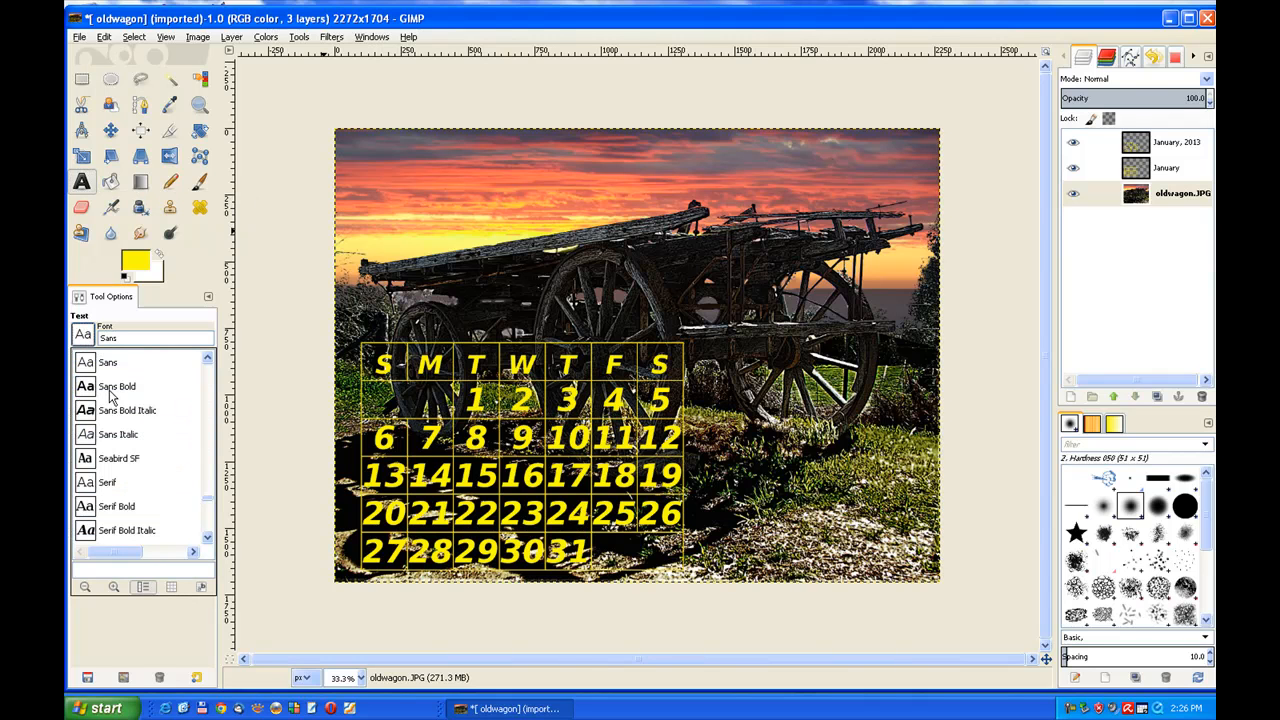
pyautogui.click(116, 386)
pyautogui.write('J')
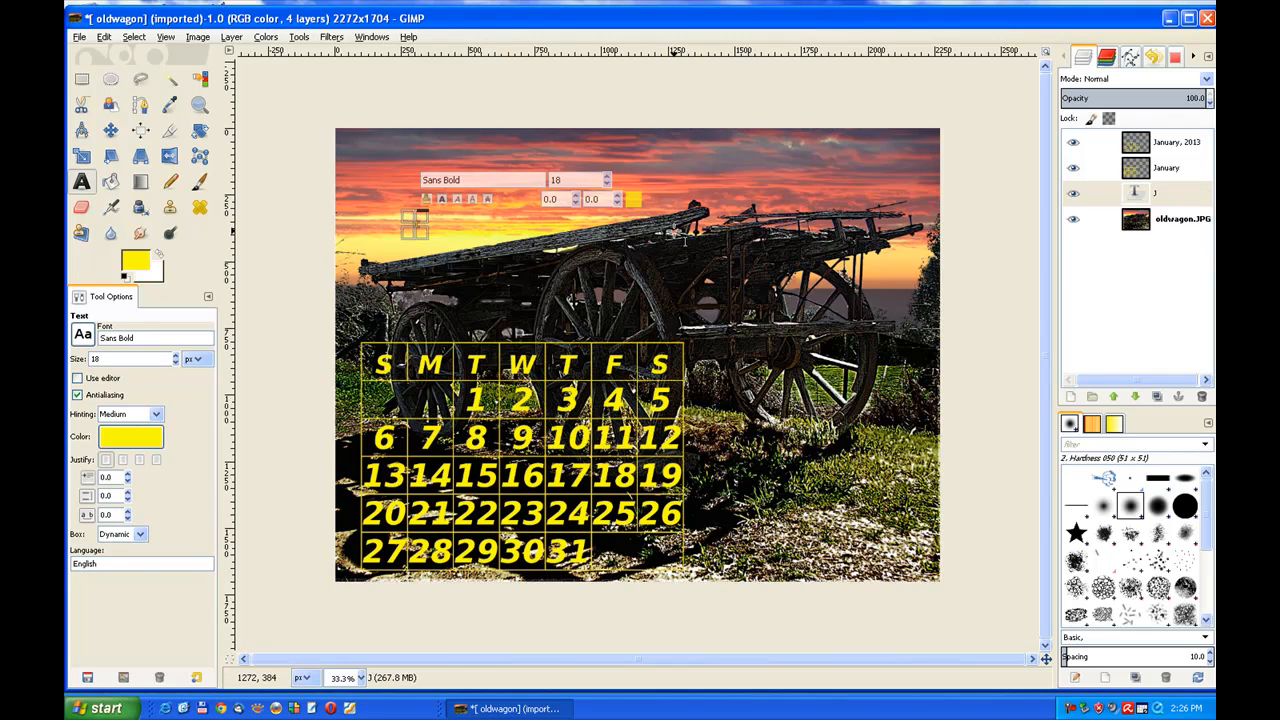
pyautogui.write('anuary 2013')
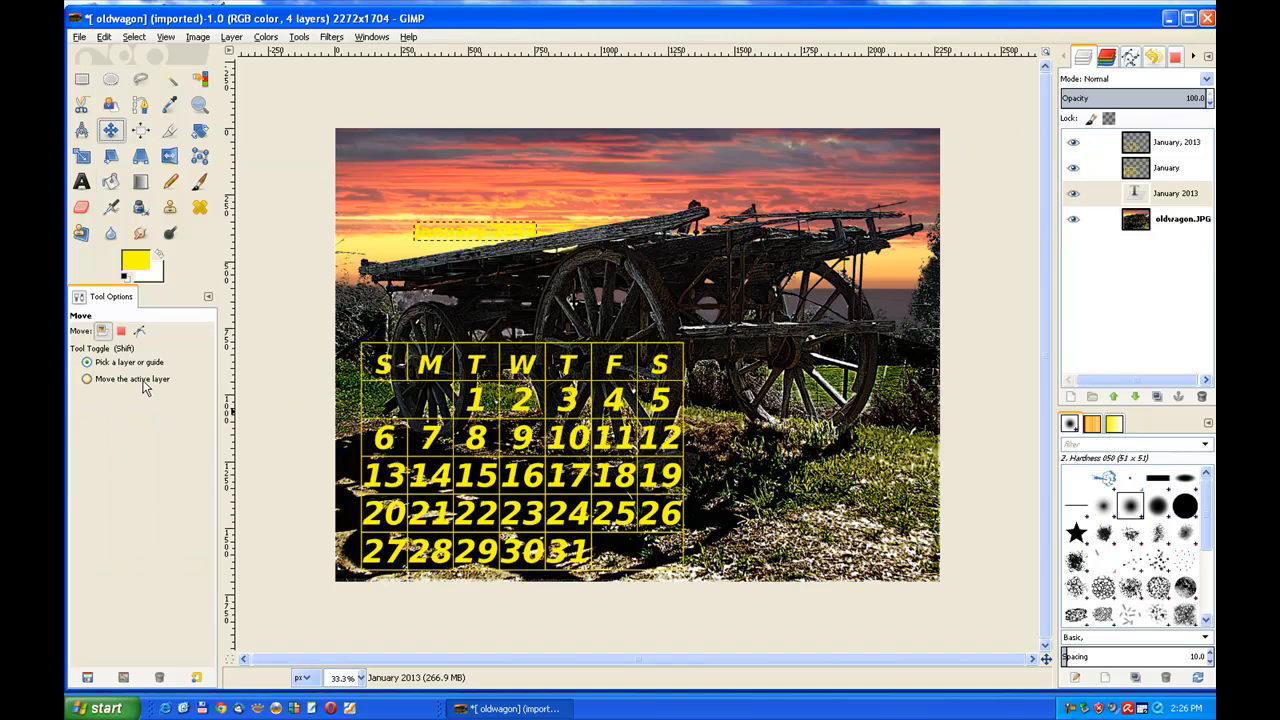
# - Move the January 2013 title so it sits centred just above the calendar's weekday row
pyautogui.click(88, 380)
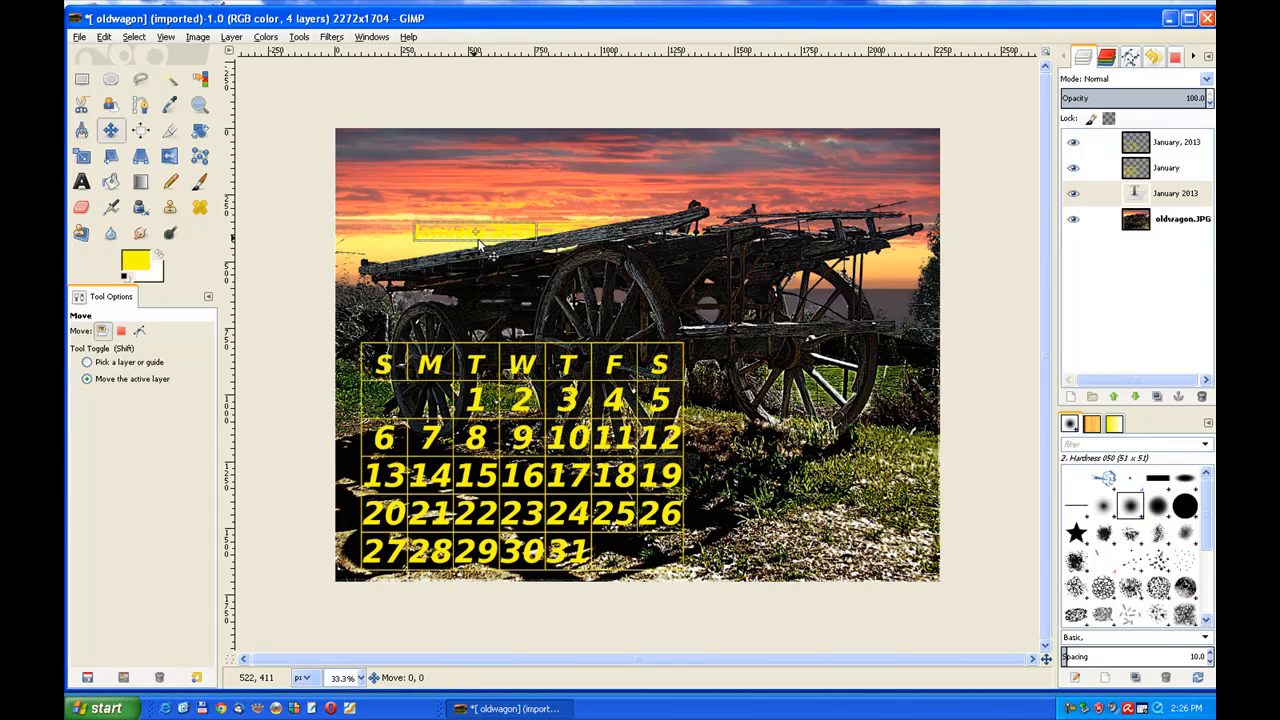
pyautogui.moveTo(476, 232); pyautogui.dragTo(500, 320)
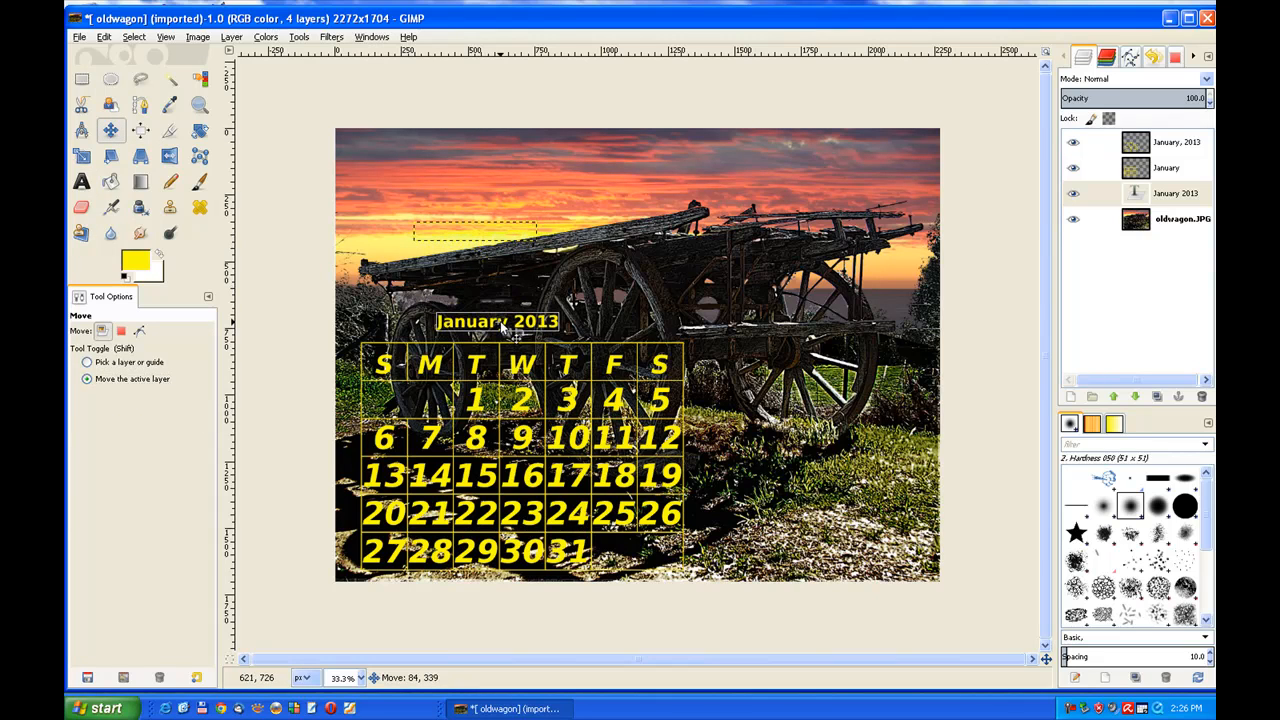
pyautogui.moveTo(496, 320); pyautogui.dragTo(510, 324)
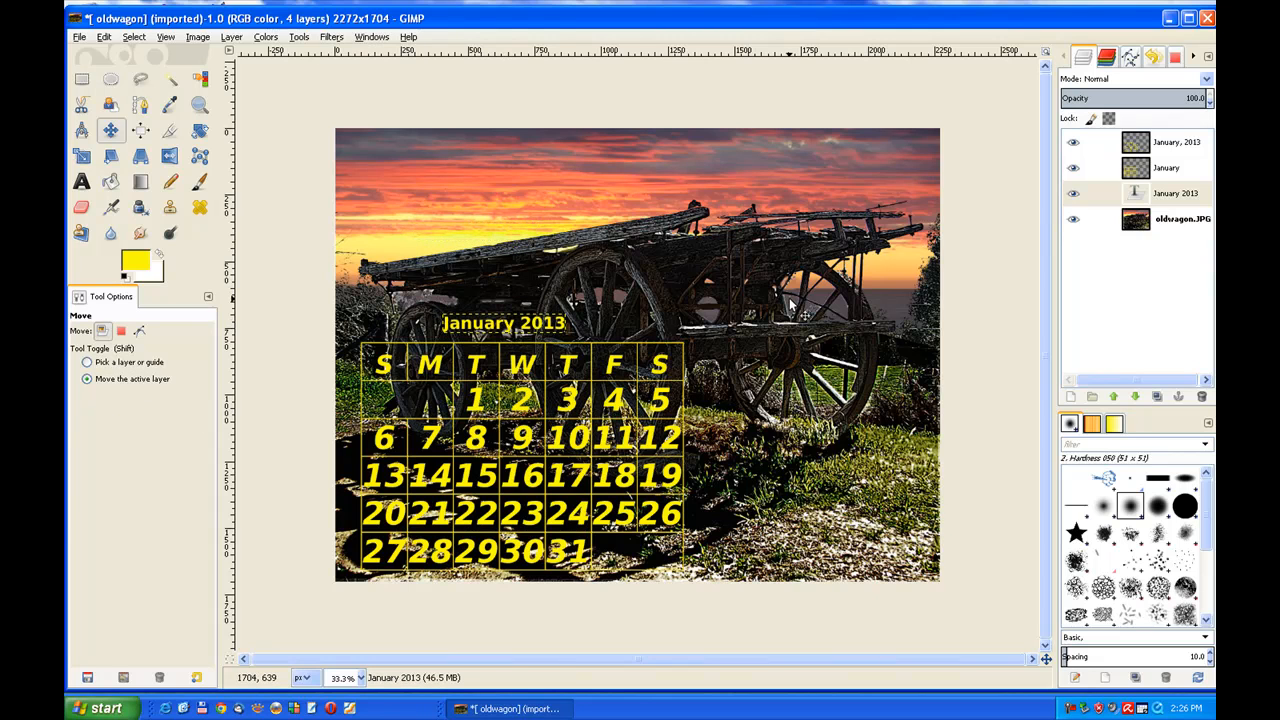
pyautogui.moveTo(676, 330)
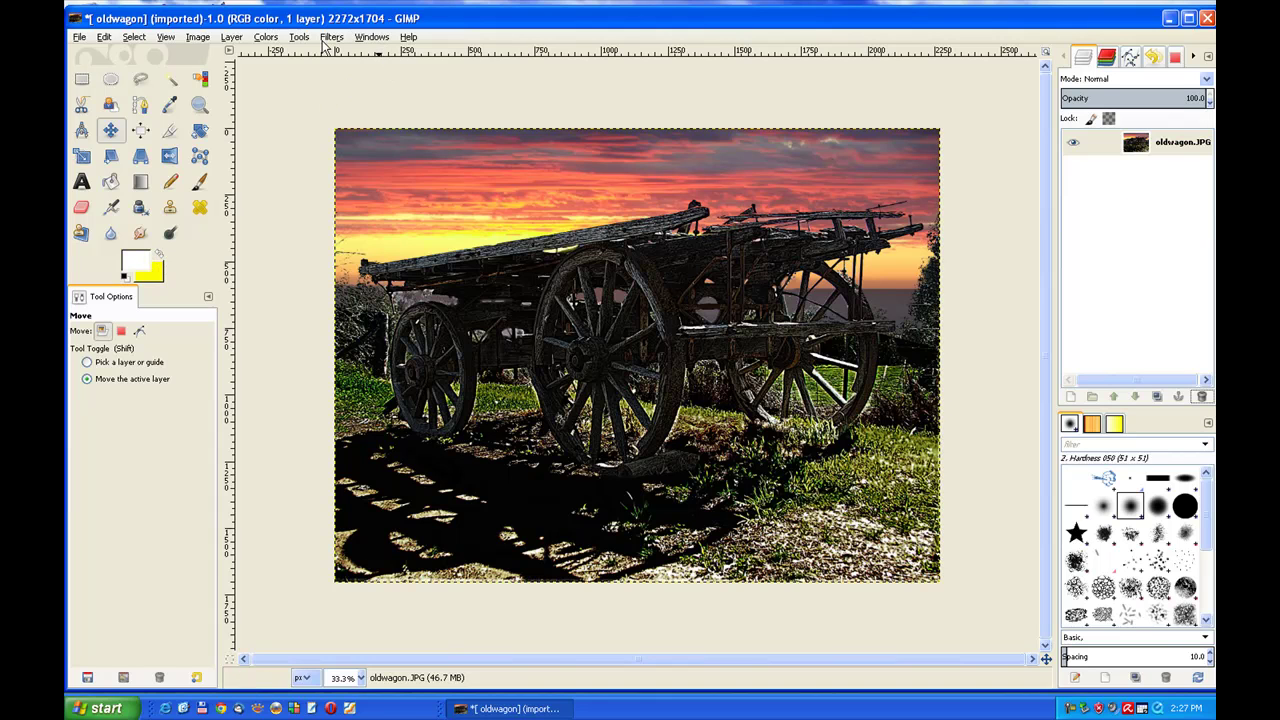
# - Launch the Calendar year script-fu for an English 2013 calendar starting in January
pyautogui.click(330, 36)
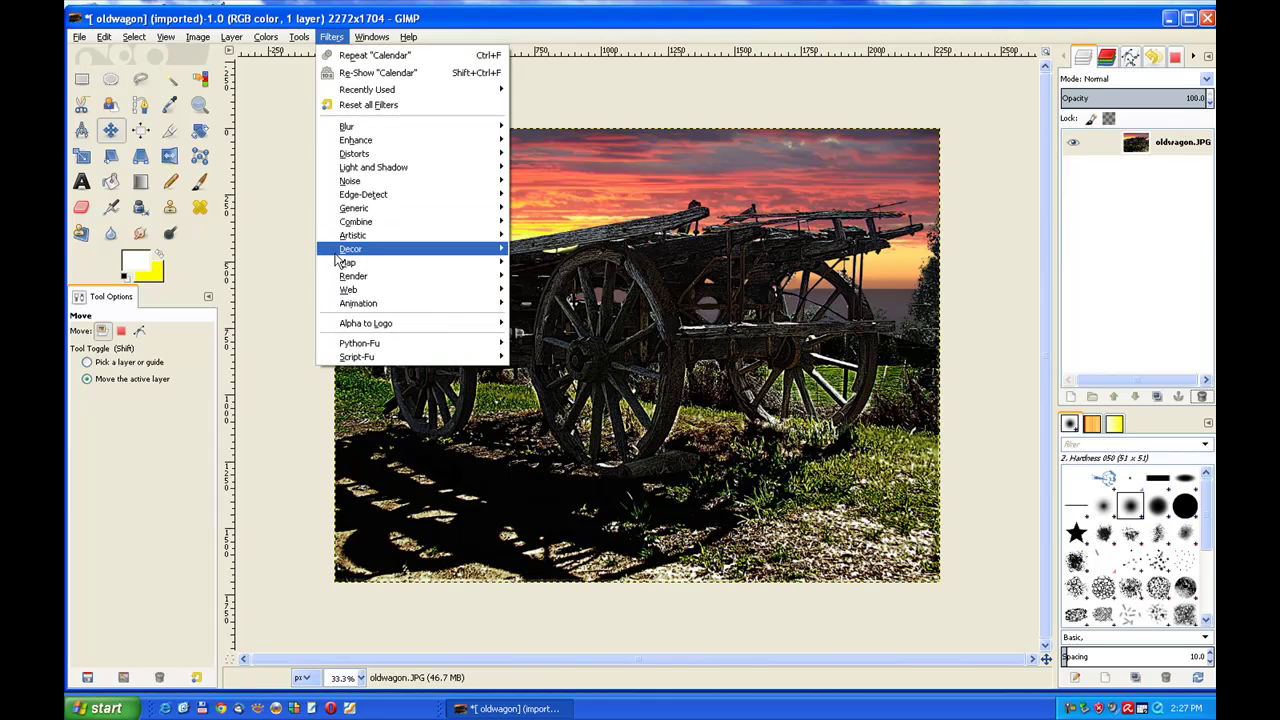
pyautogui.moveTo(352, 276)
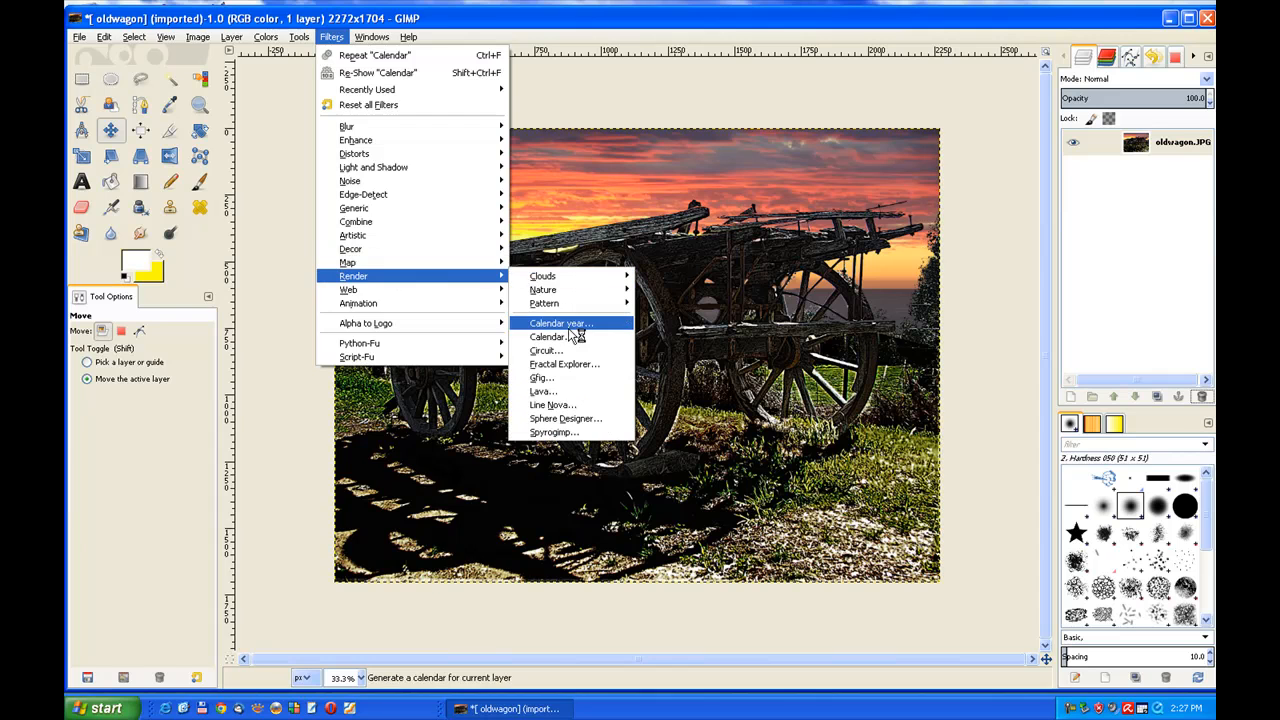
pyautogui.click(558, 322)
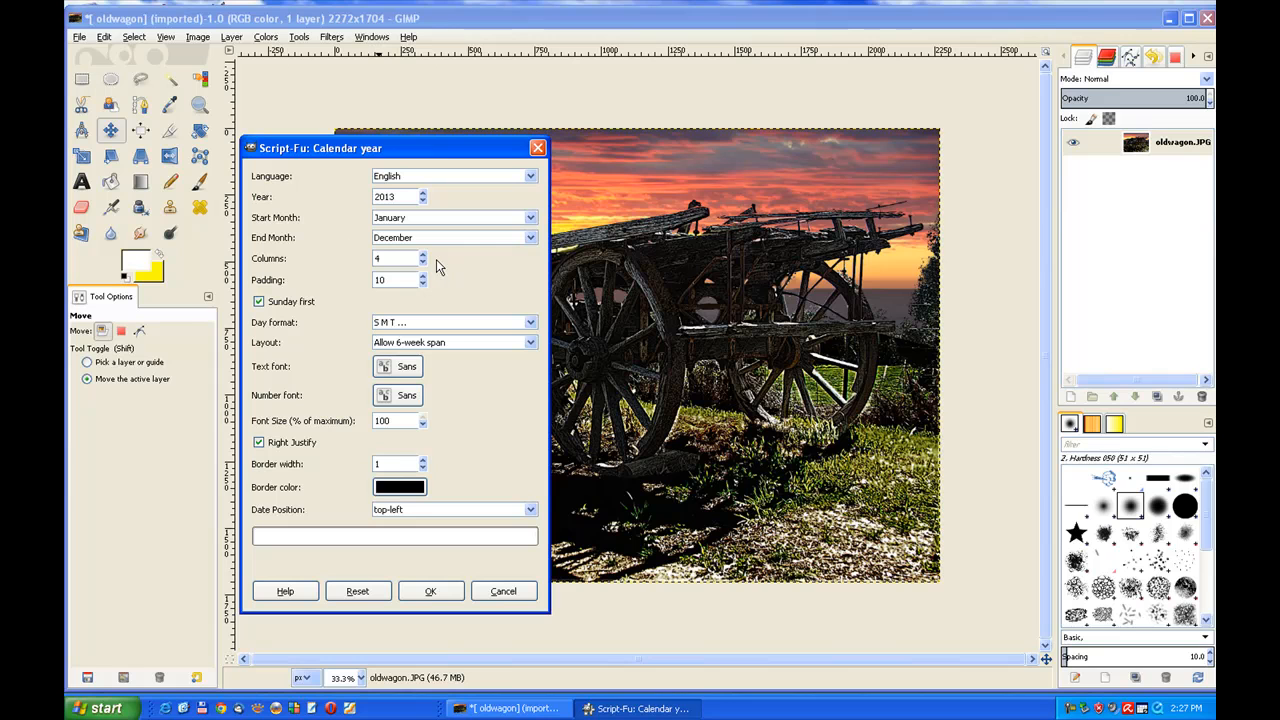
pyautogui.click(532, 236)
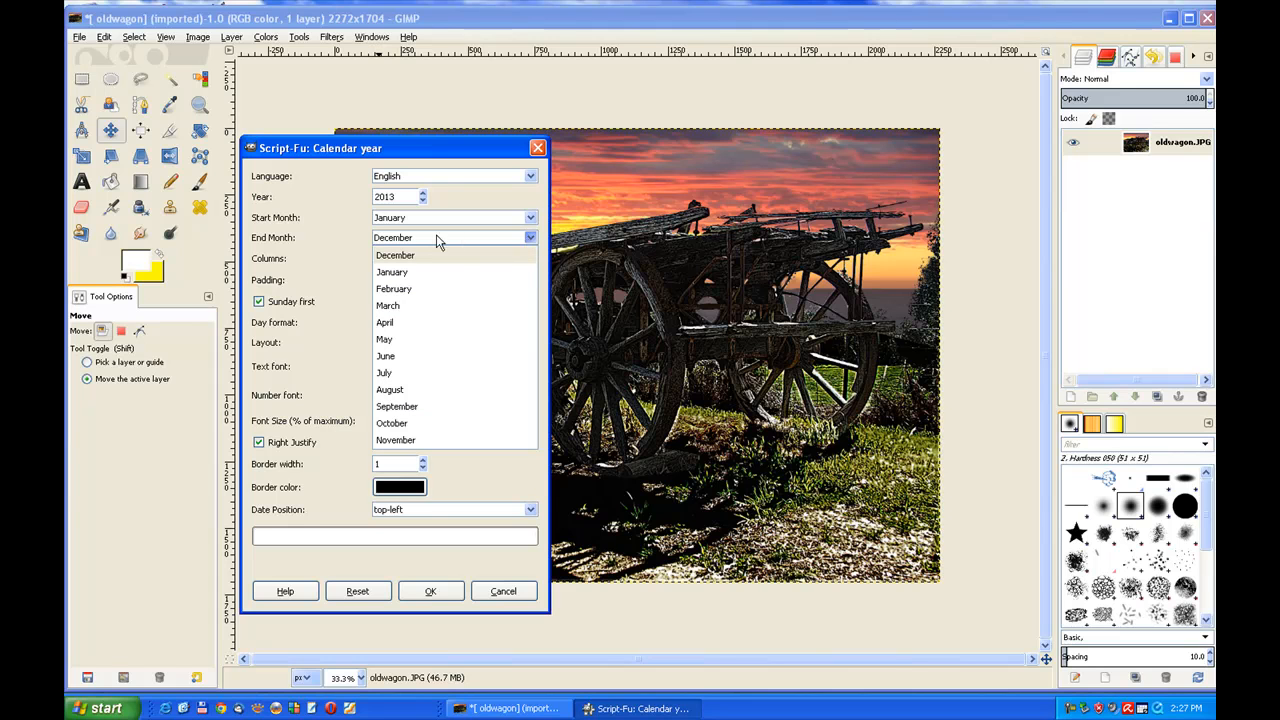
pyautogui.moveTo(420, 306)
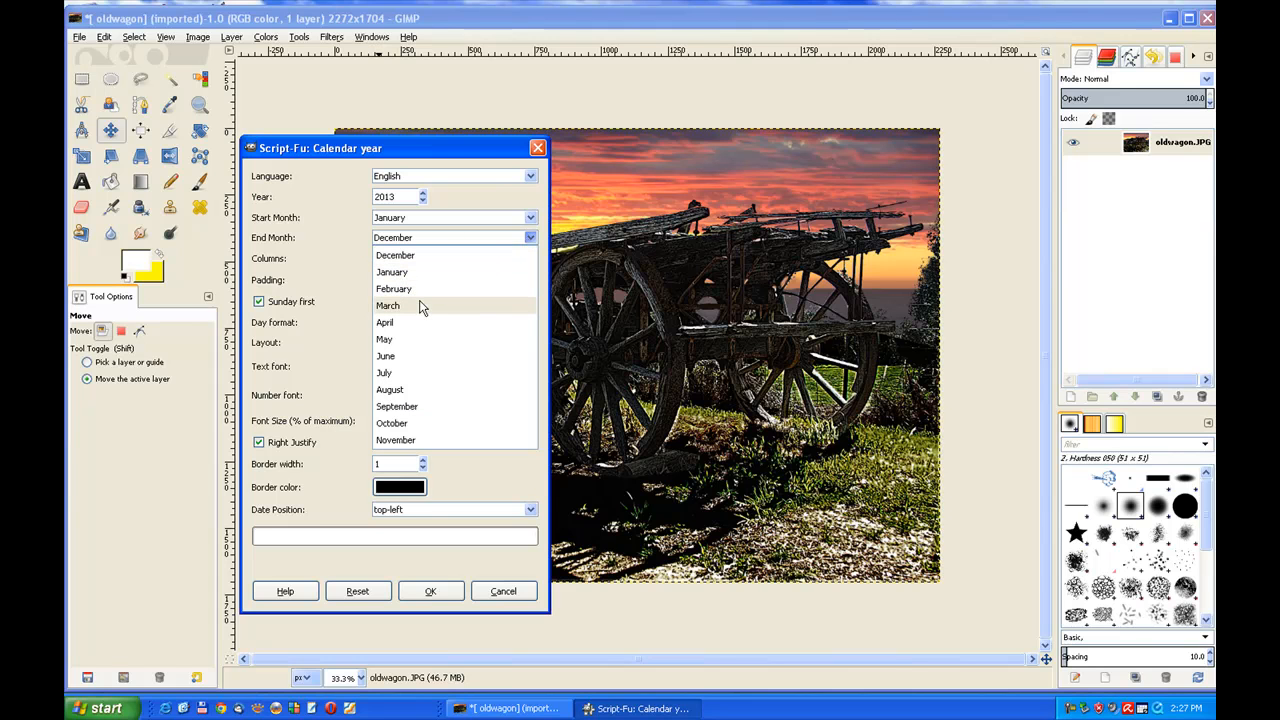
pyautogui.moveTo(400, 314)
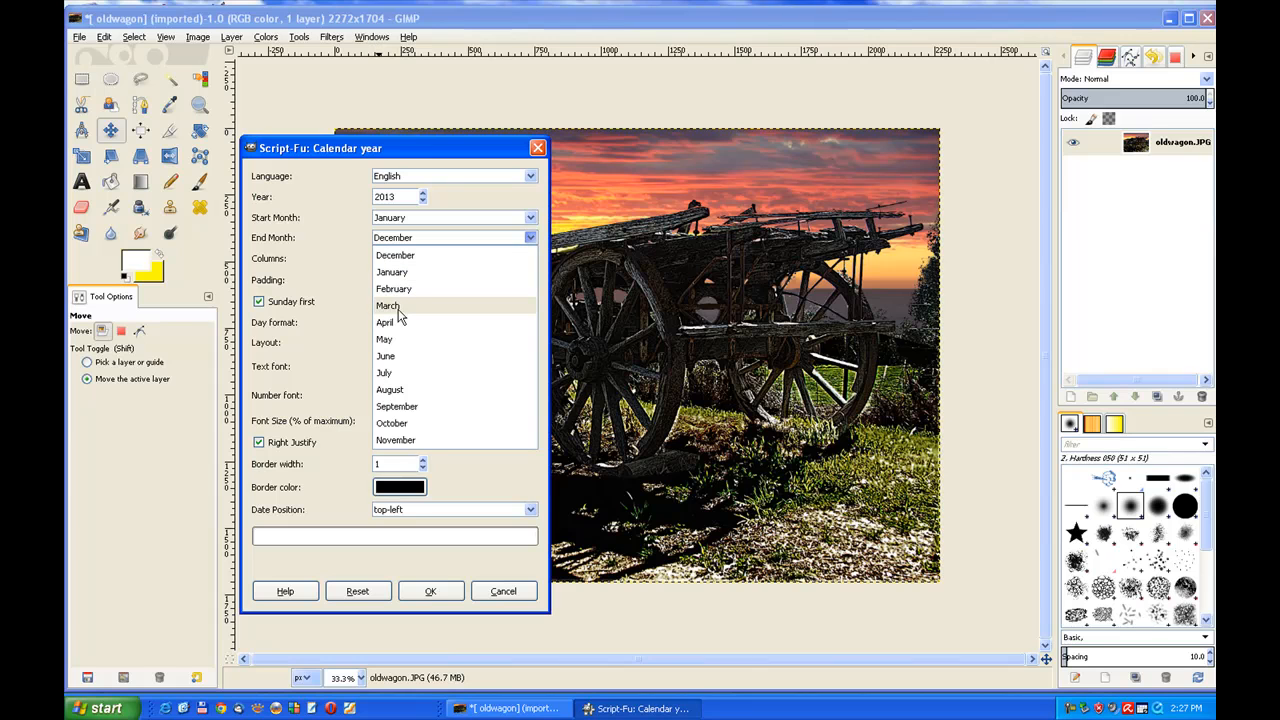
# - Set the end month to March and the border colour to yellow
pyautogui.click(384, 304)
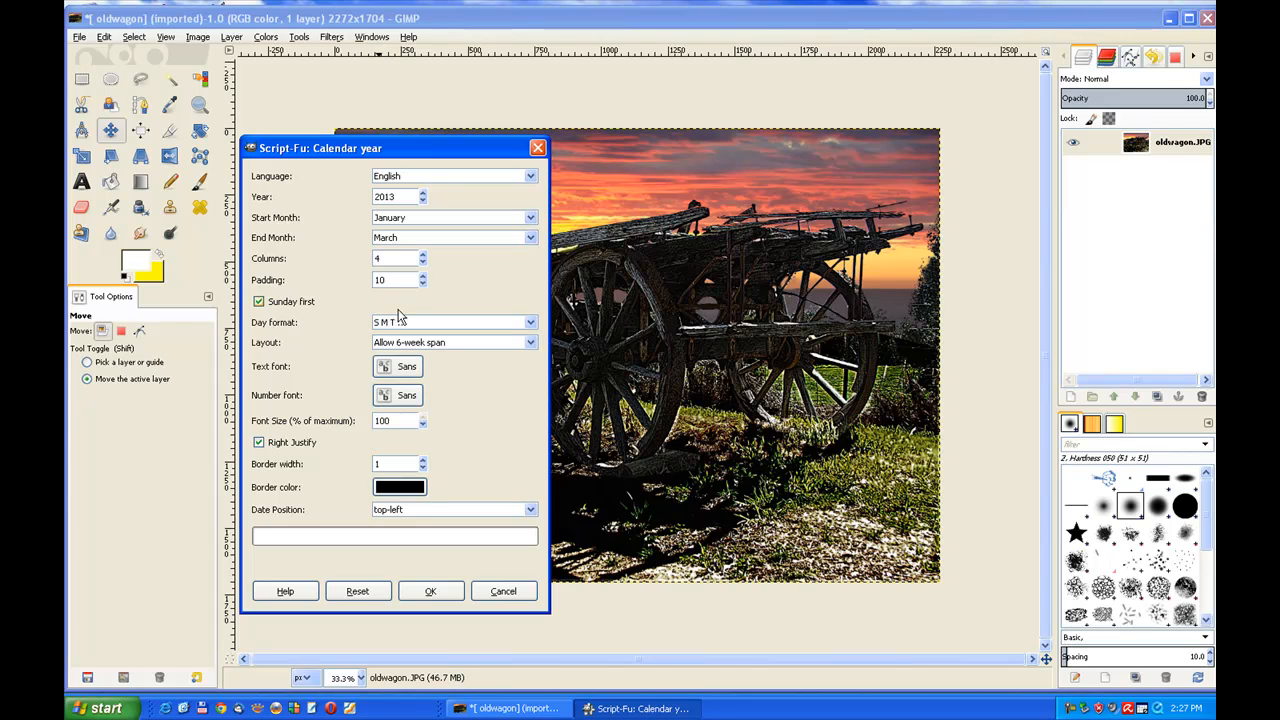
pyautogui.click(400, 486)
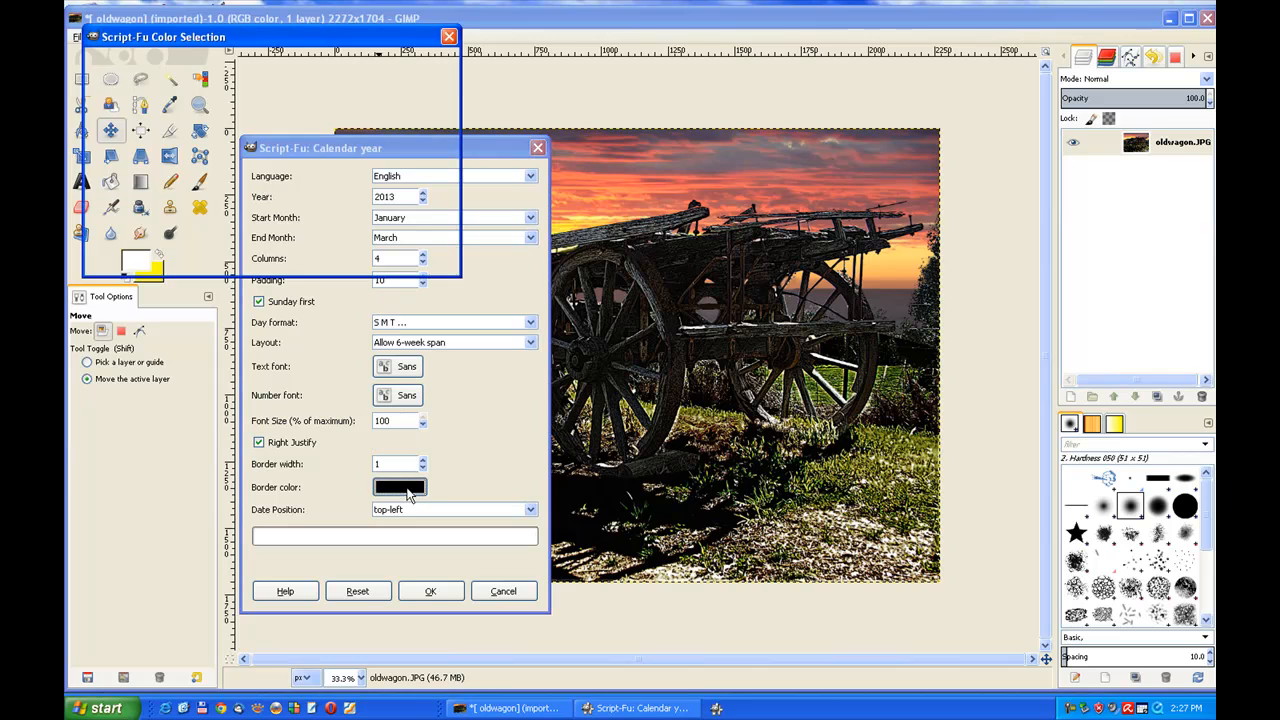
pyautogui.click(400, 488)
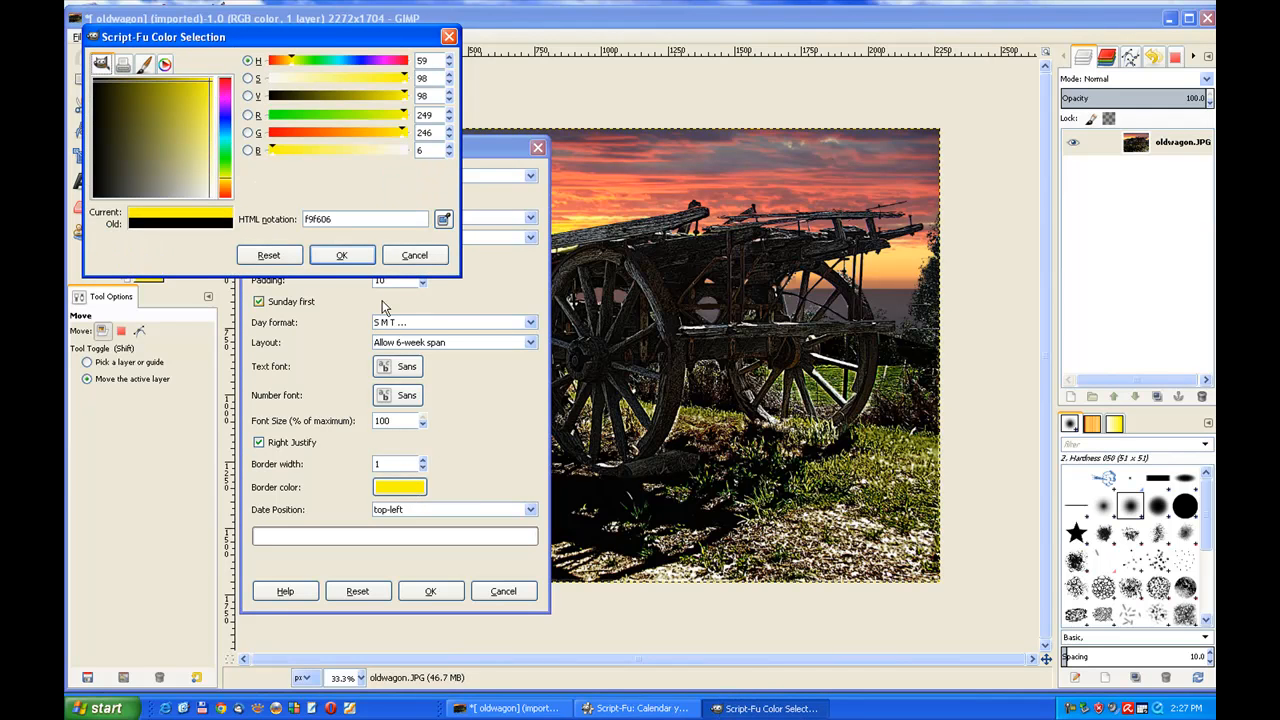
pyautogui.click(340, 256)
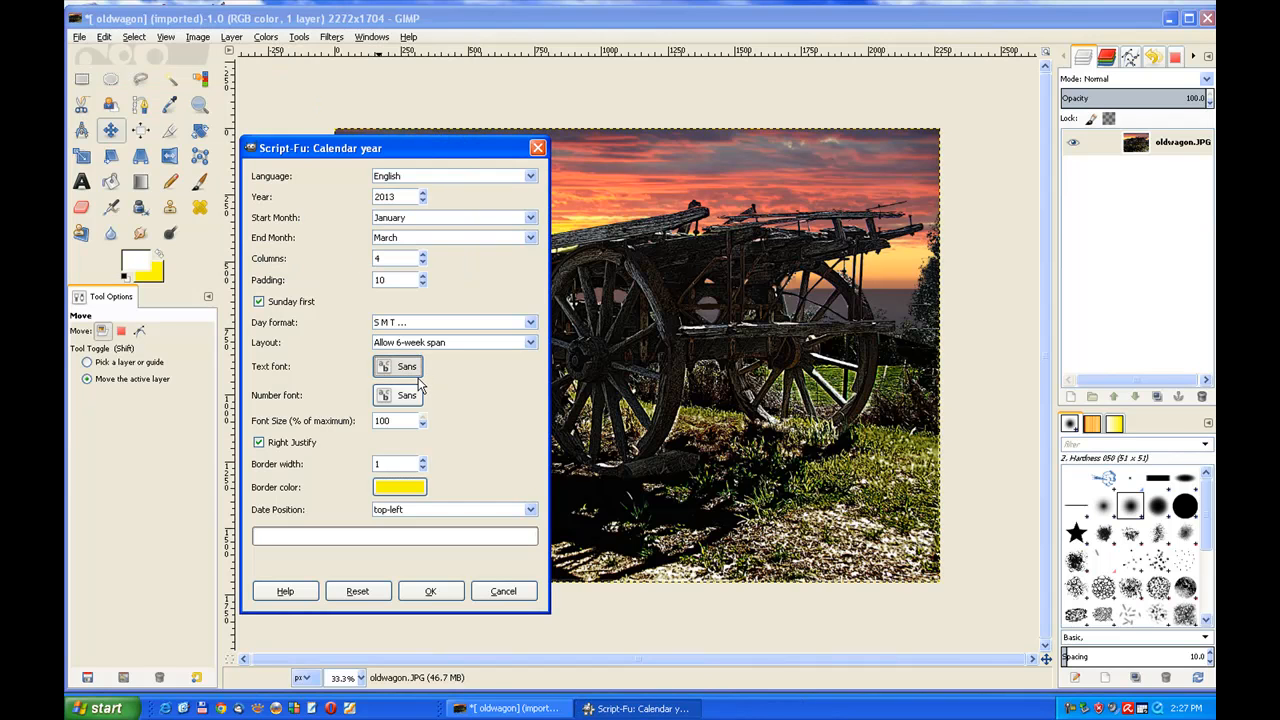
# - Choose Fluffy Slacks BTN for text and number fonts and raise border width to 2
pyautogui.click(384, 366)
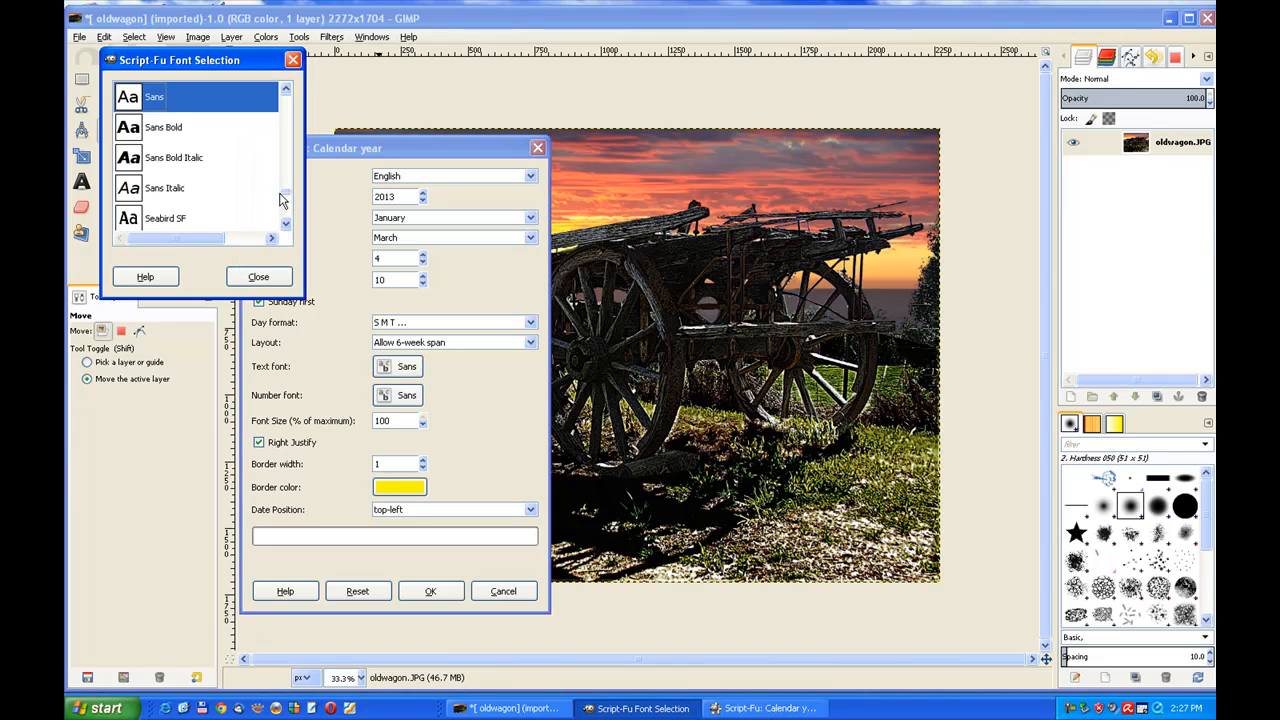
pyautogui.scroll(-3)
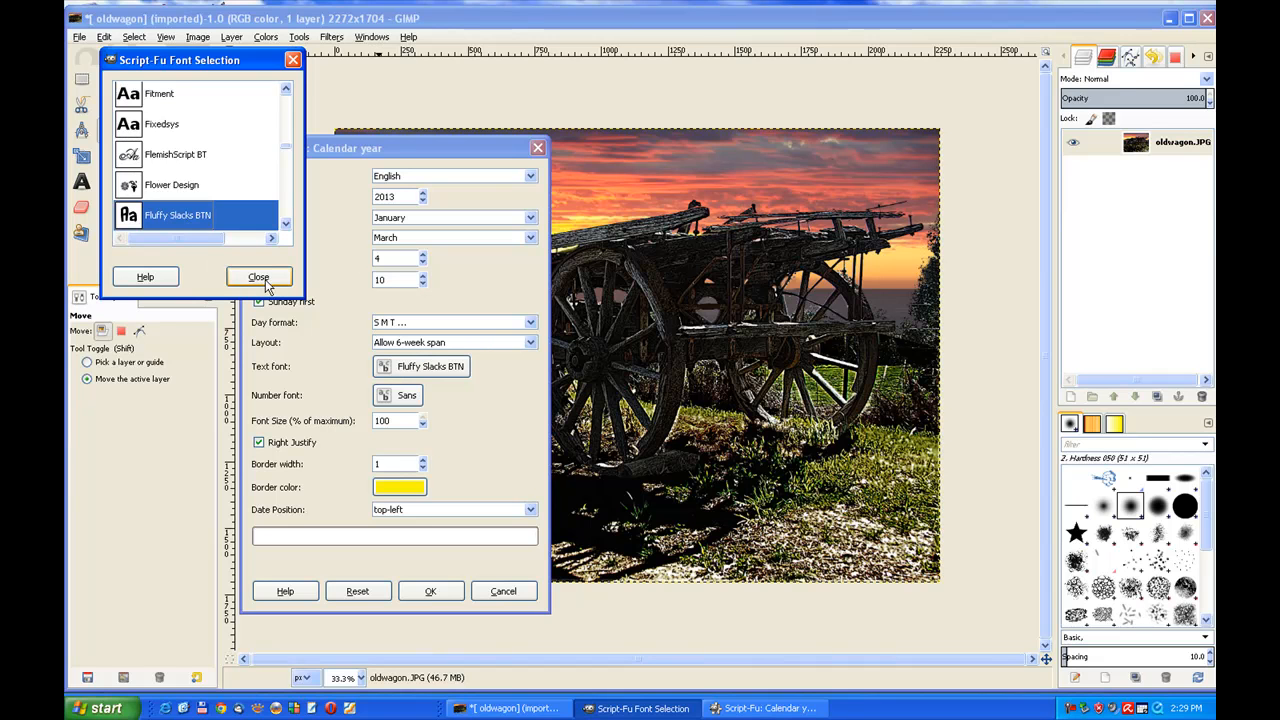
pyautogui.click(258, 276)
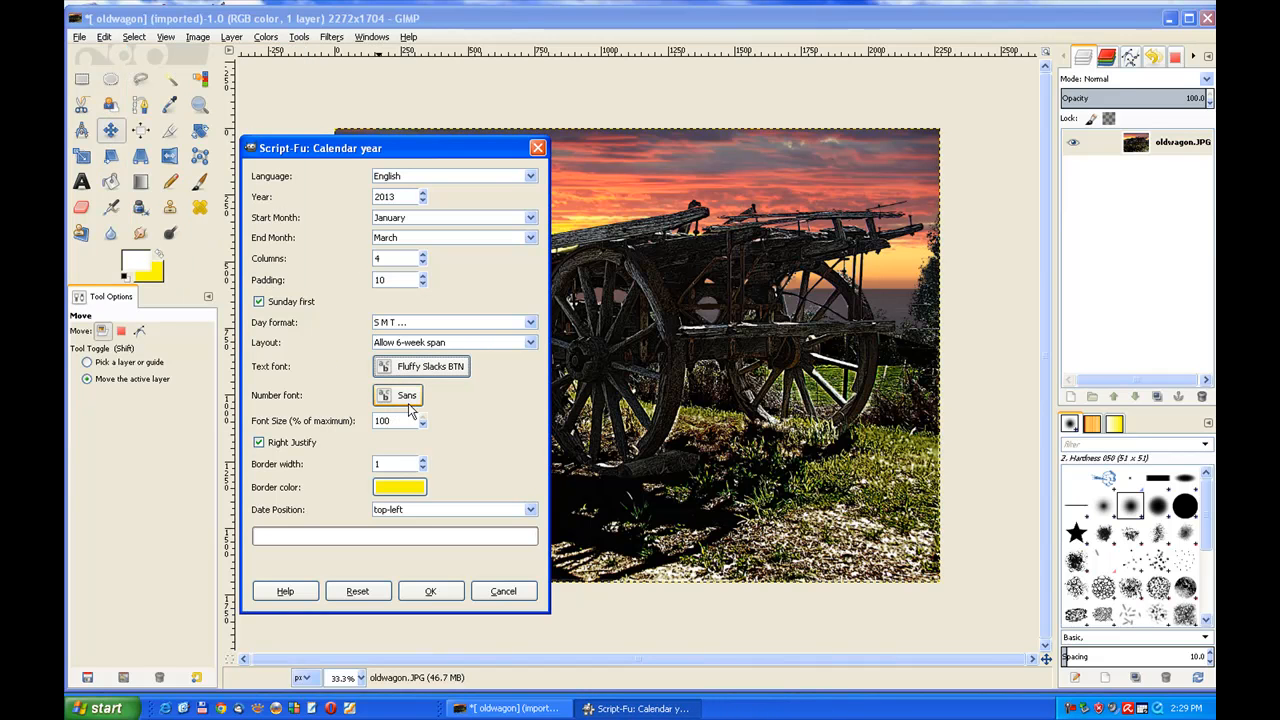
pyautogui.click(398, 396)
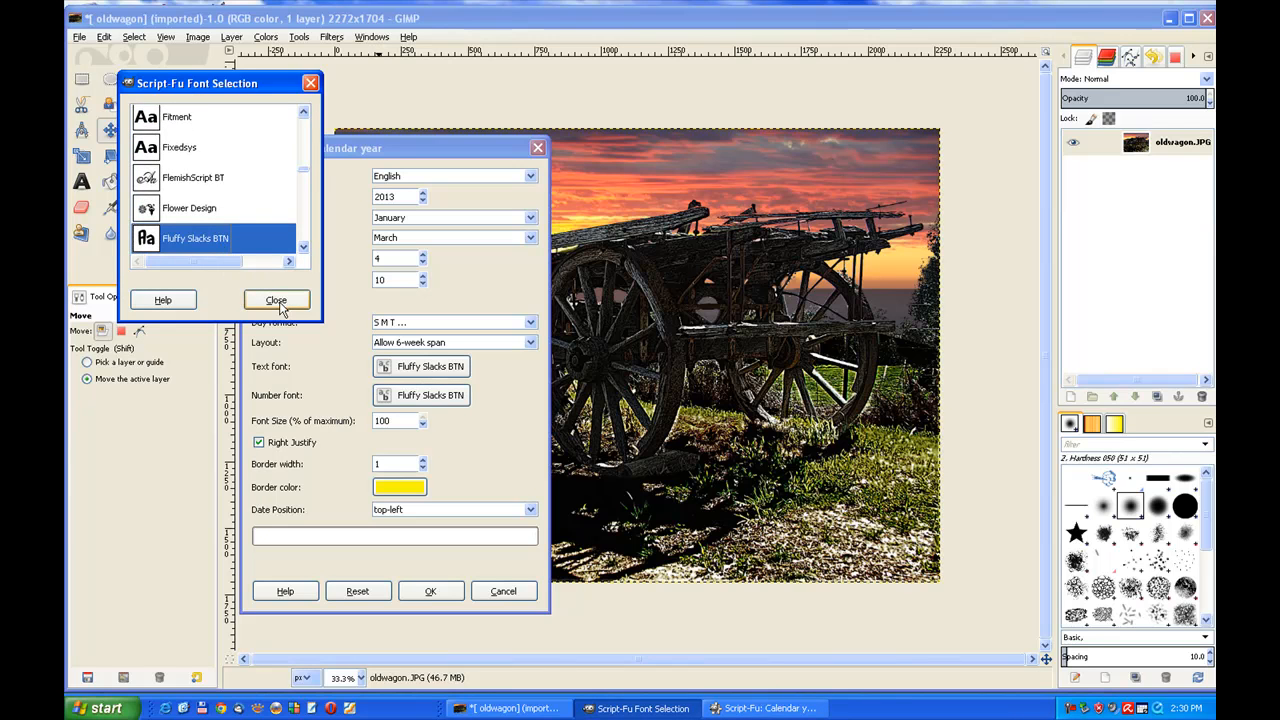
pyautogui.click(276, 300)
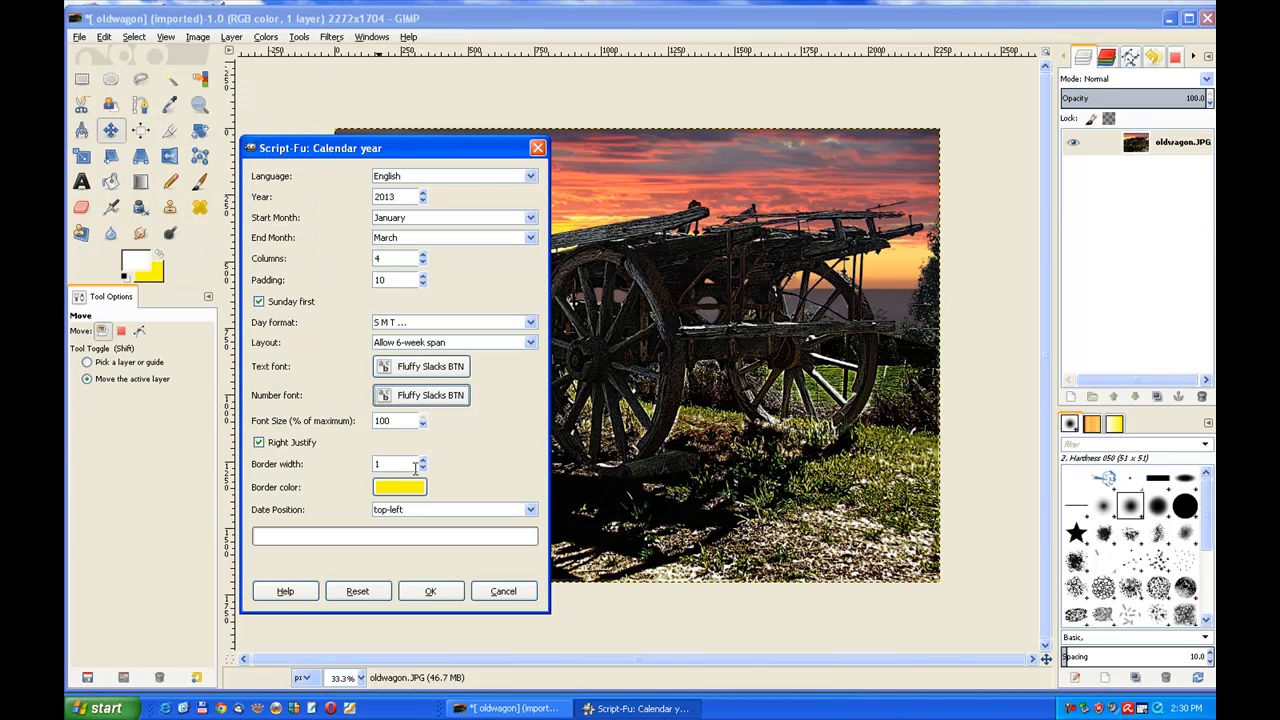
pyautogui.click(420, 458)
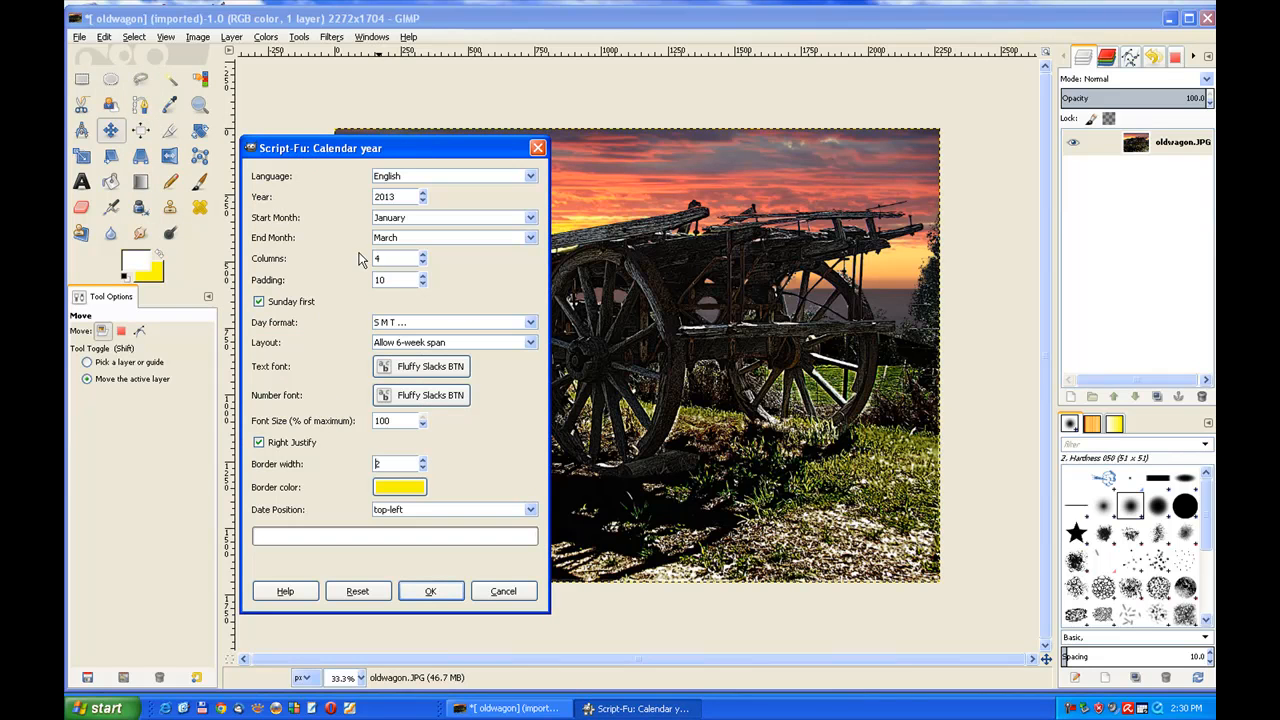
pyautogui.moveTo(402, 252)
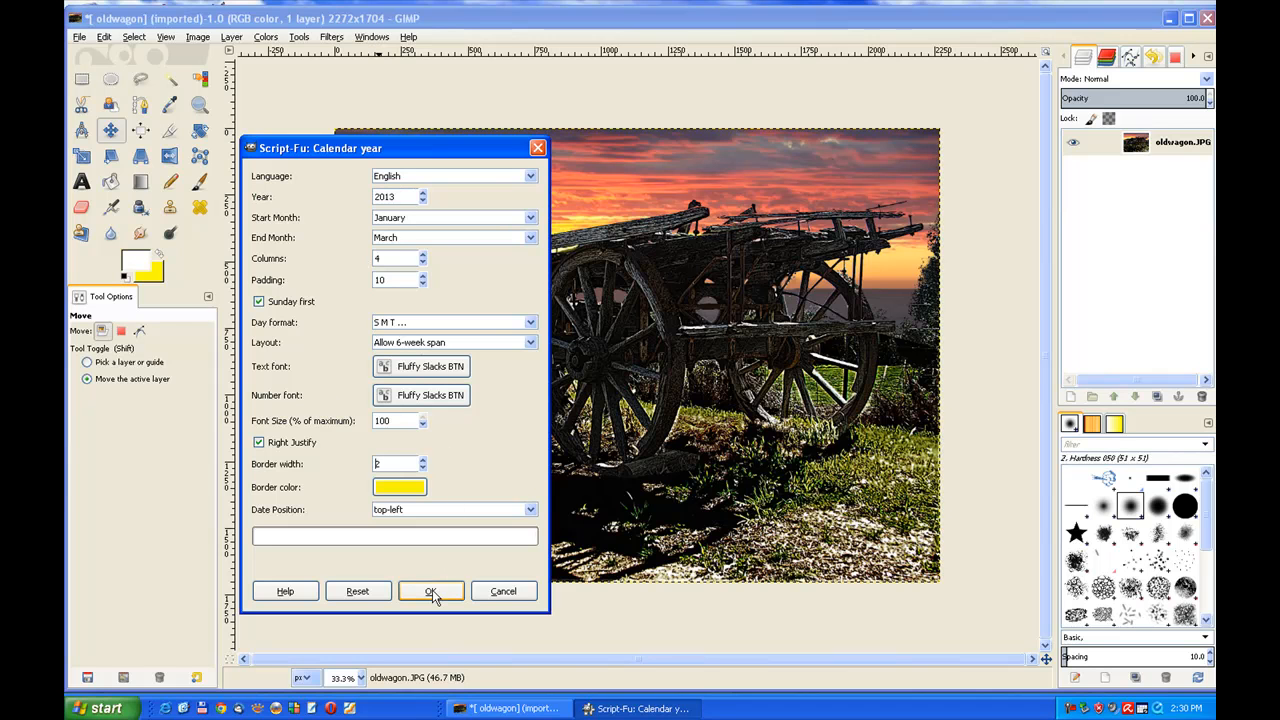
# - Run the script to generate the January–March 2013 calendar layers, then hide the wagon photo layer
pyautogui.click(432, 592)
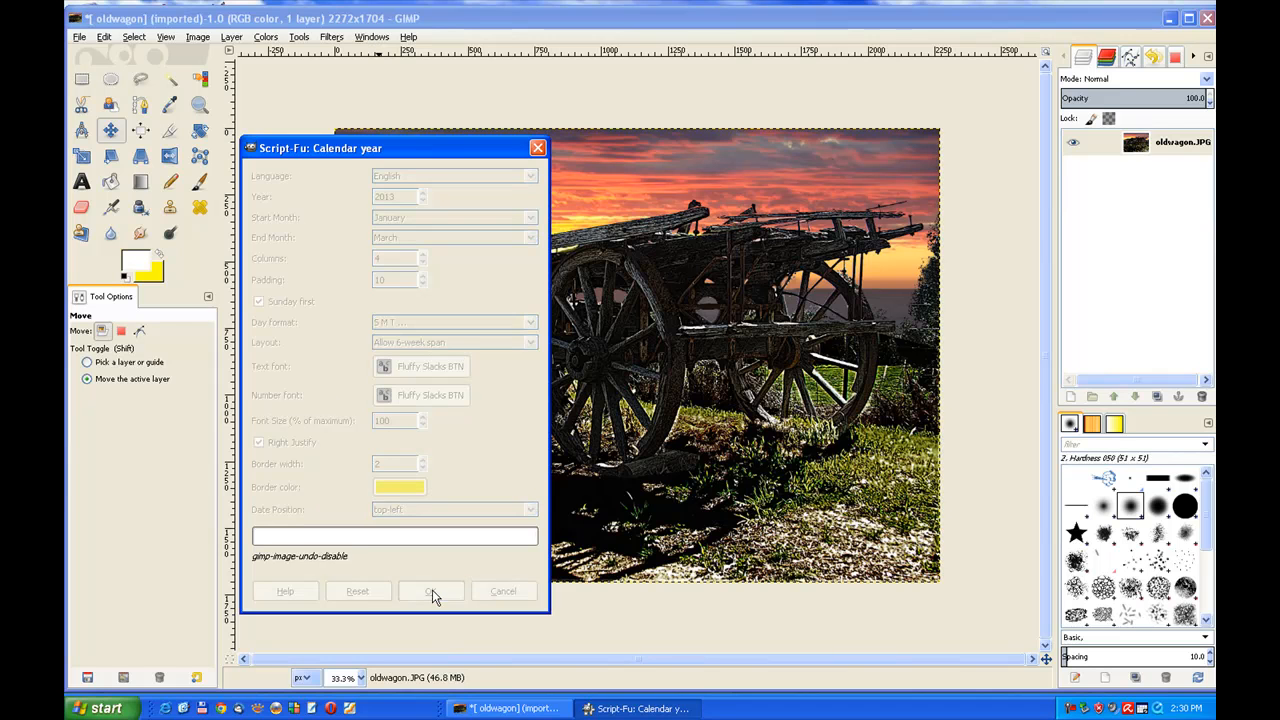
pyautogui.click(432, 592)
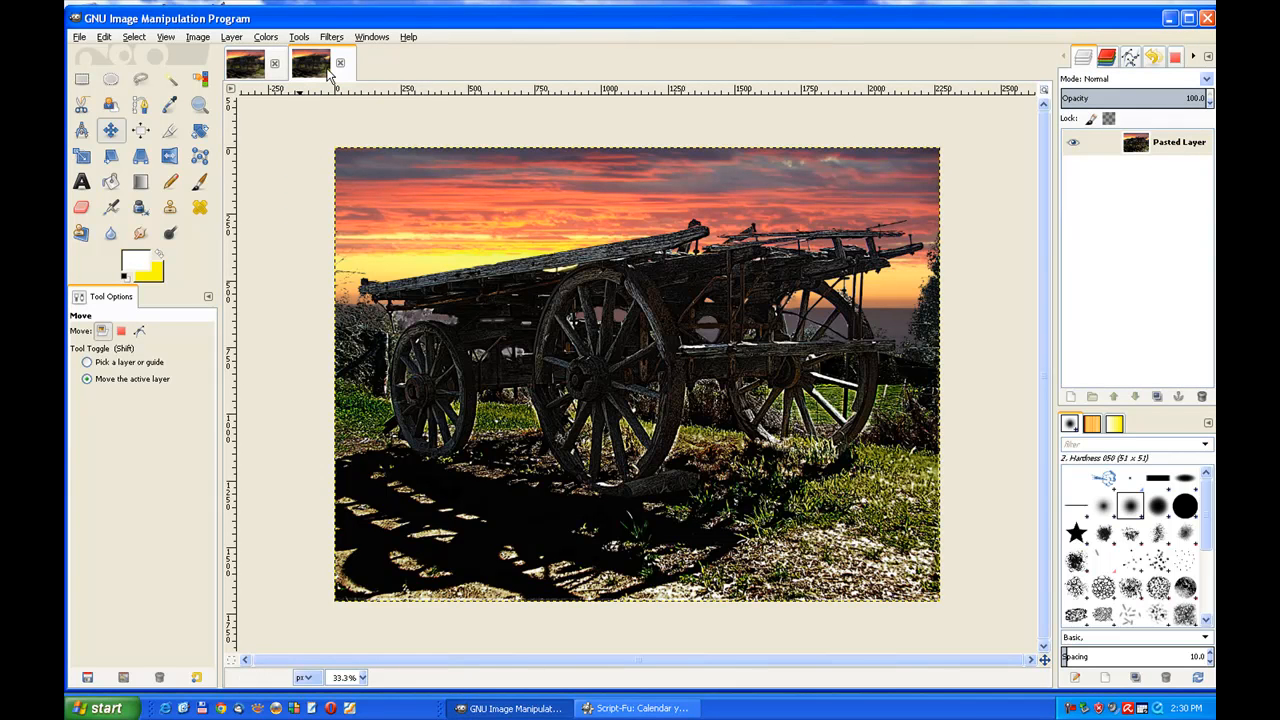
pyautogui.click(308, 62)
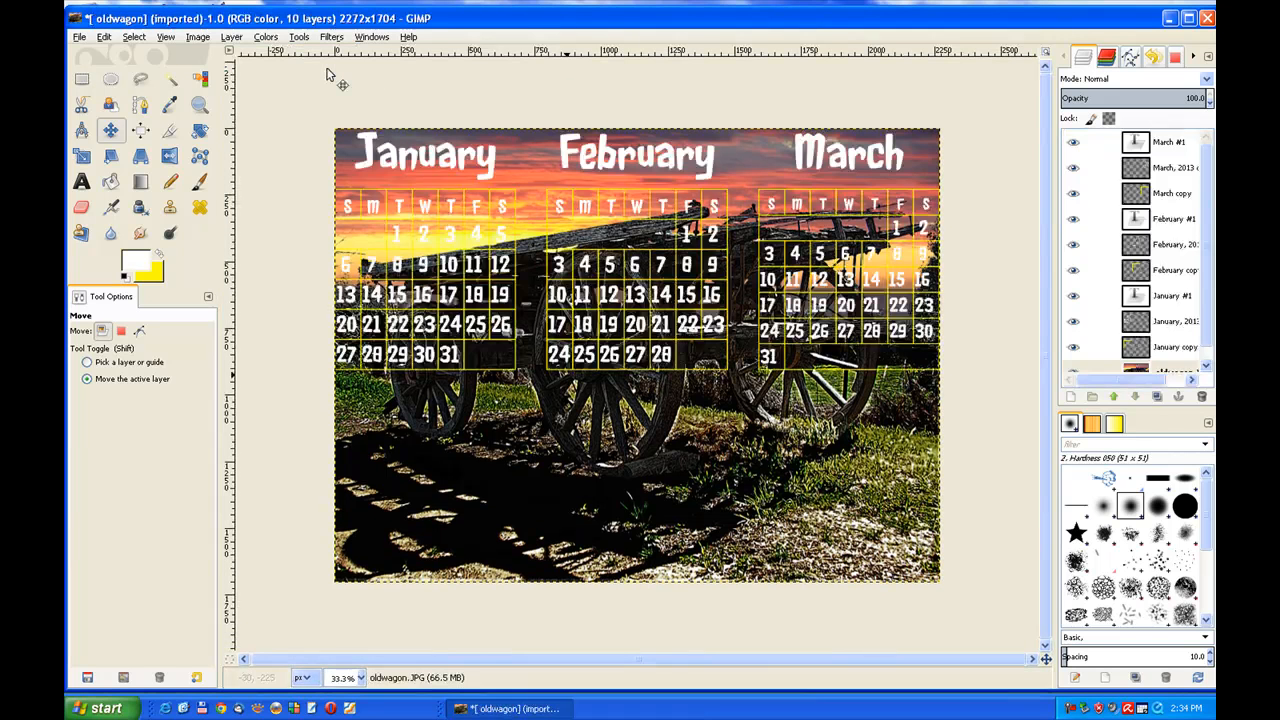
pyautogui.scroll(-3)
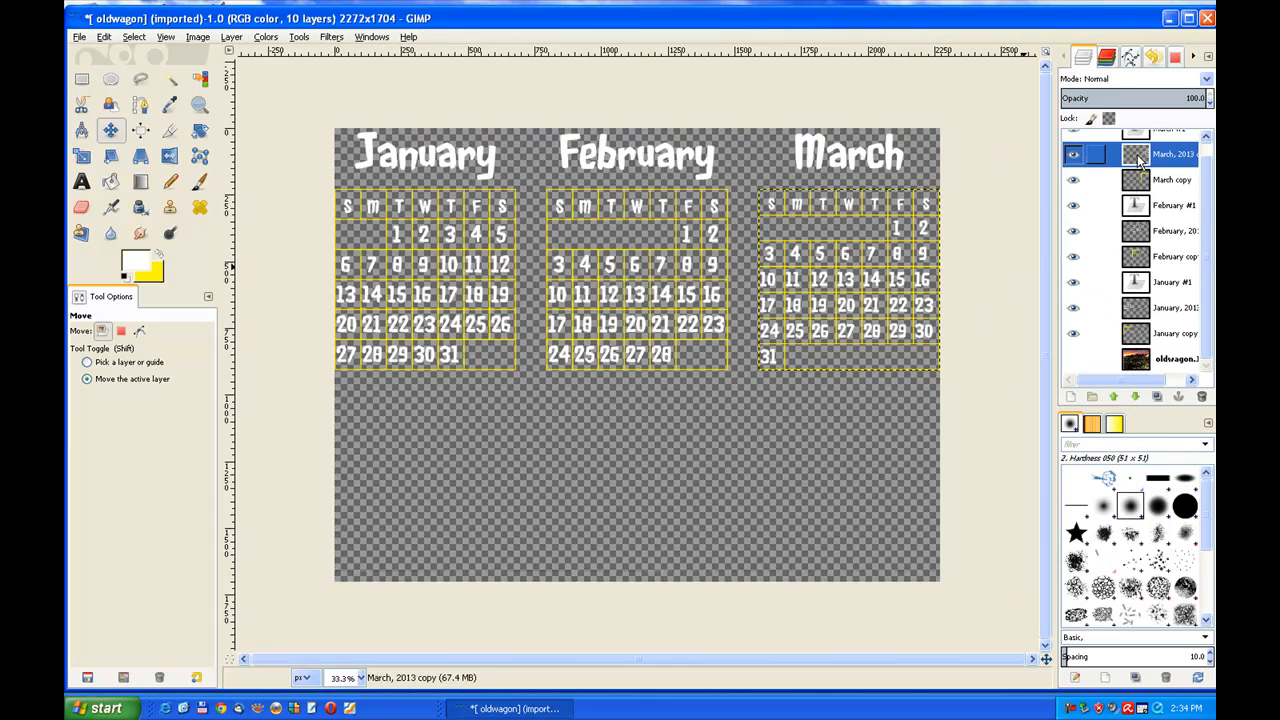
# - Merge the visible calendar layers into one, keeping Expanded as necessary
pyautogui.rightClick(1164, 156)
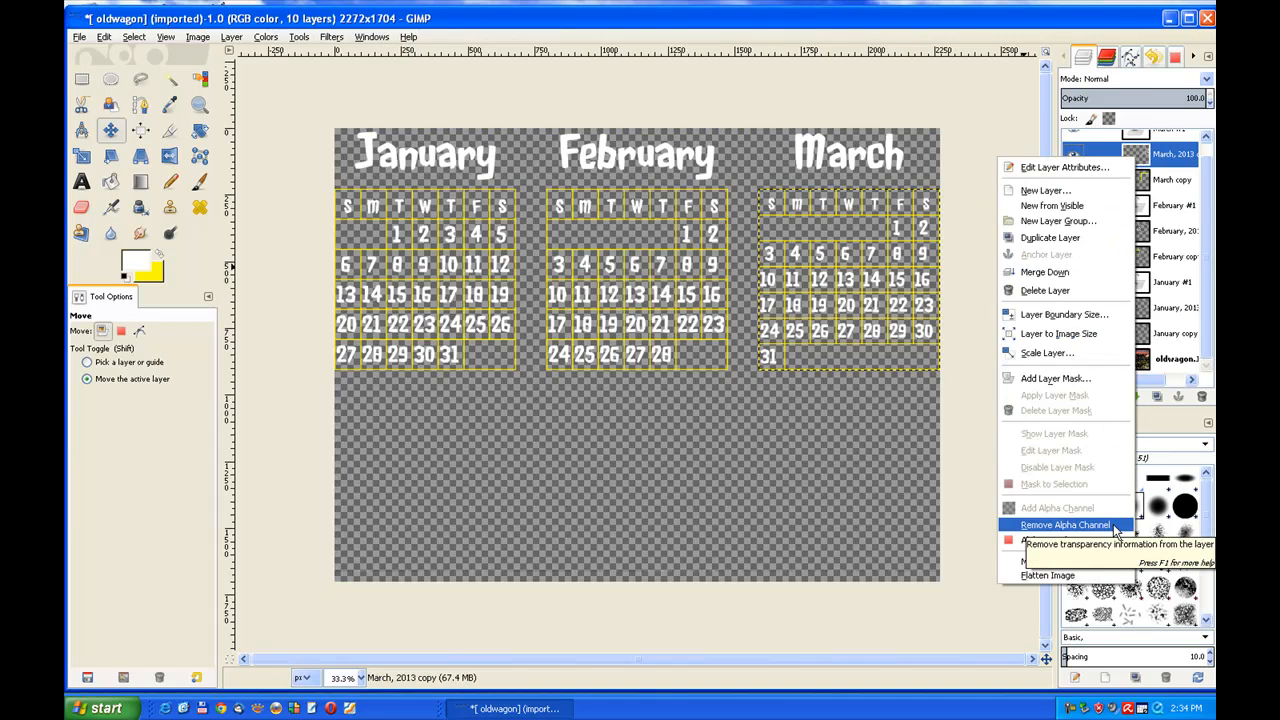
pyautogui.moveTo(1060, 560)
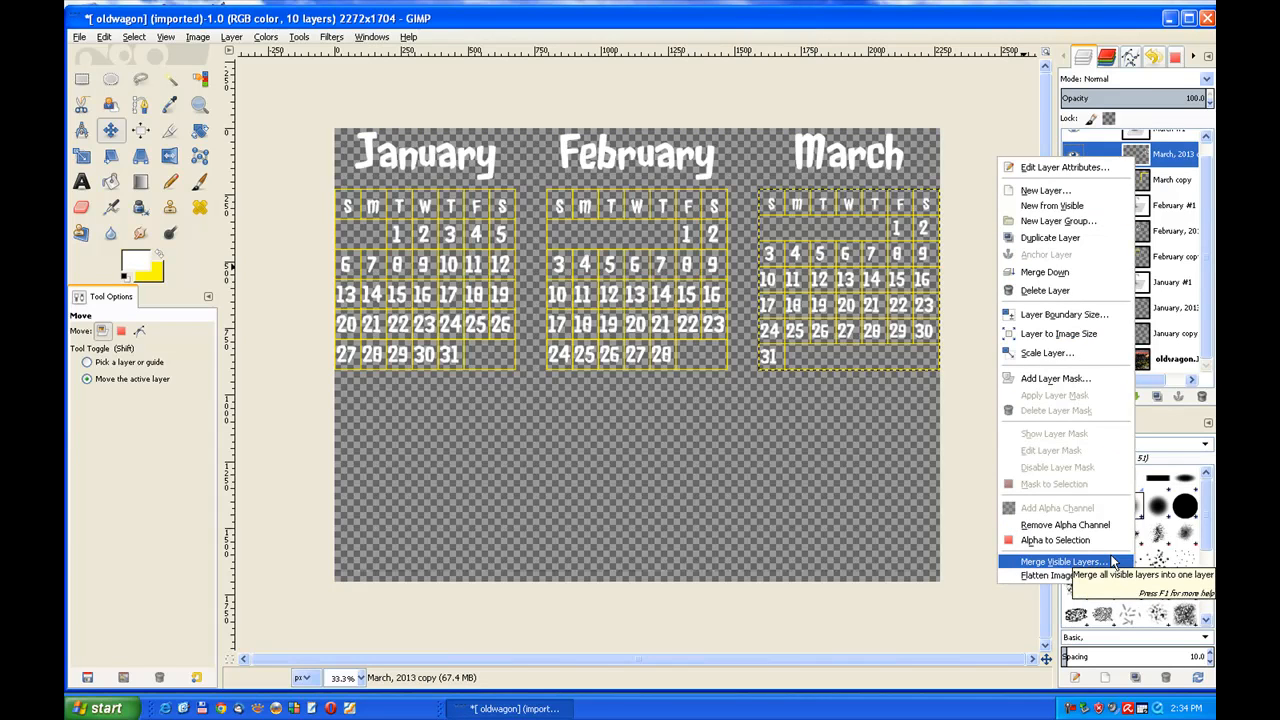
pyautogui.click(1062, 562)
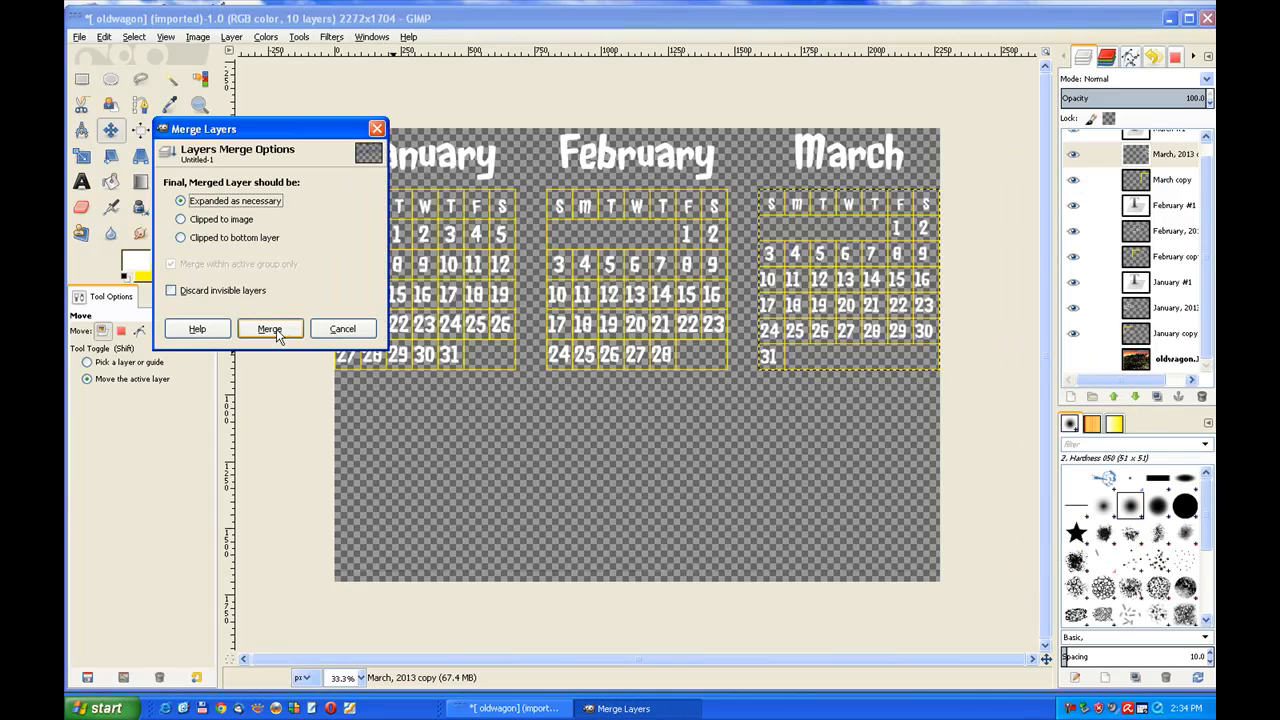
pyautogui.click(268, 328)
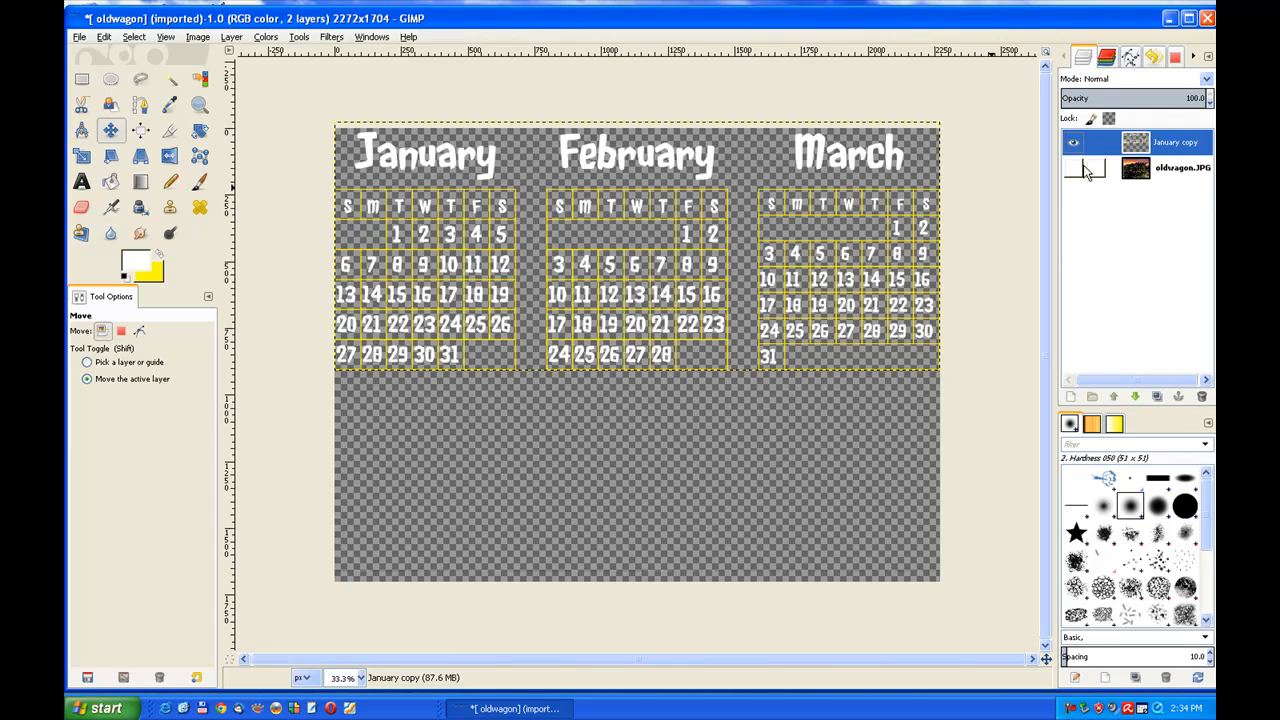
# - Show the oldwagon.JPG layer again and close the Untitled image without saving
pyautogui.click(1074, 168)
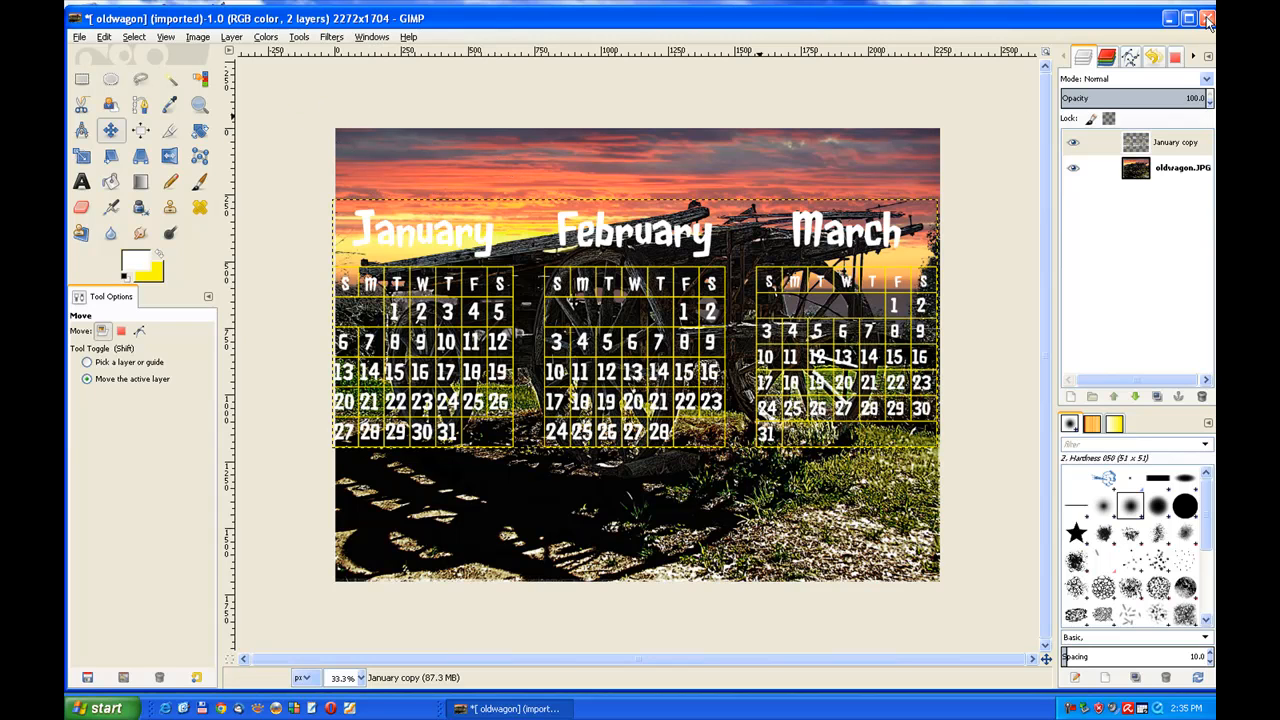
pyautogui.click(1208, 16)
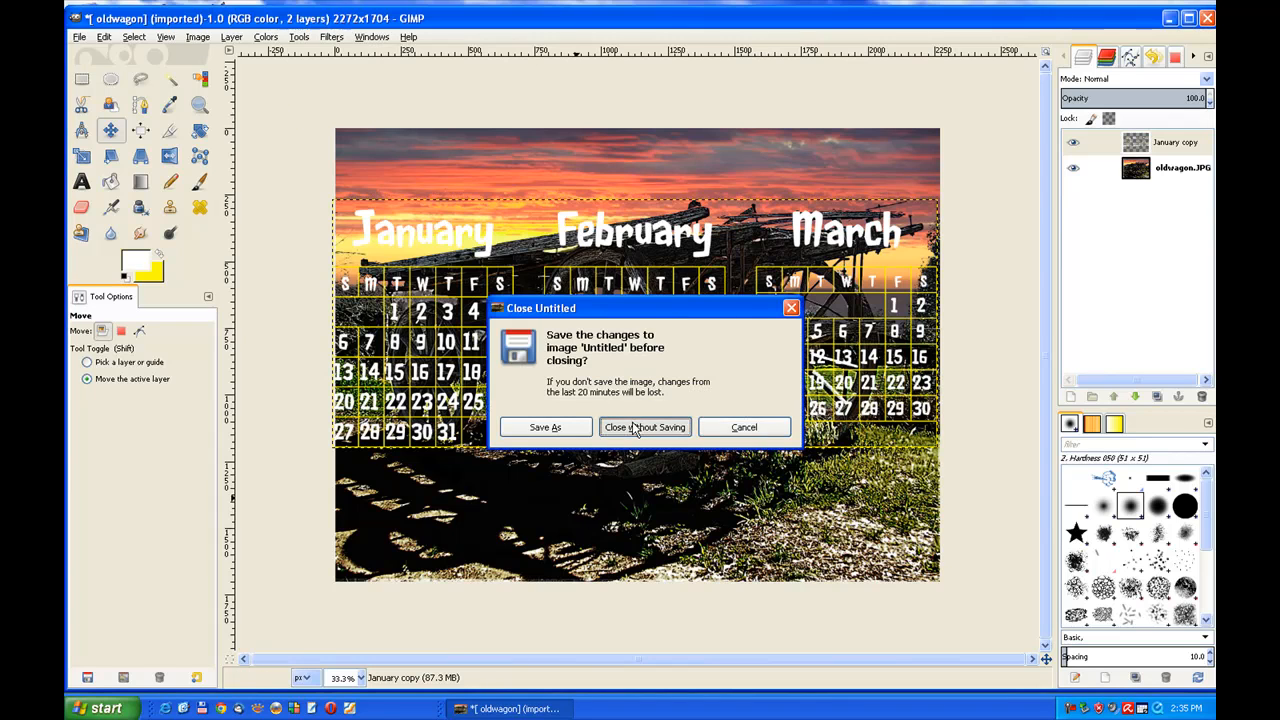
pyautogui.click(644, 428)
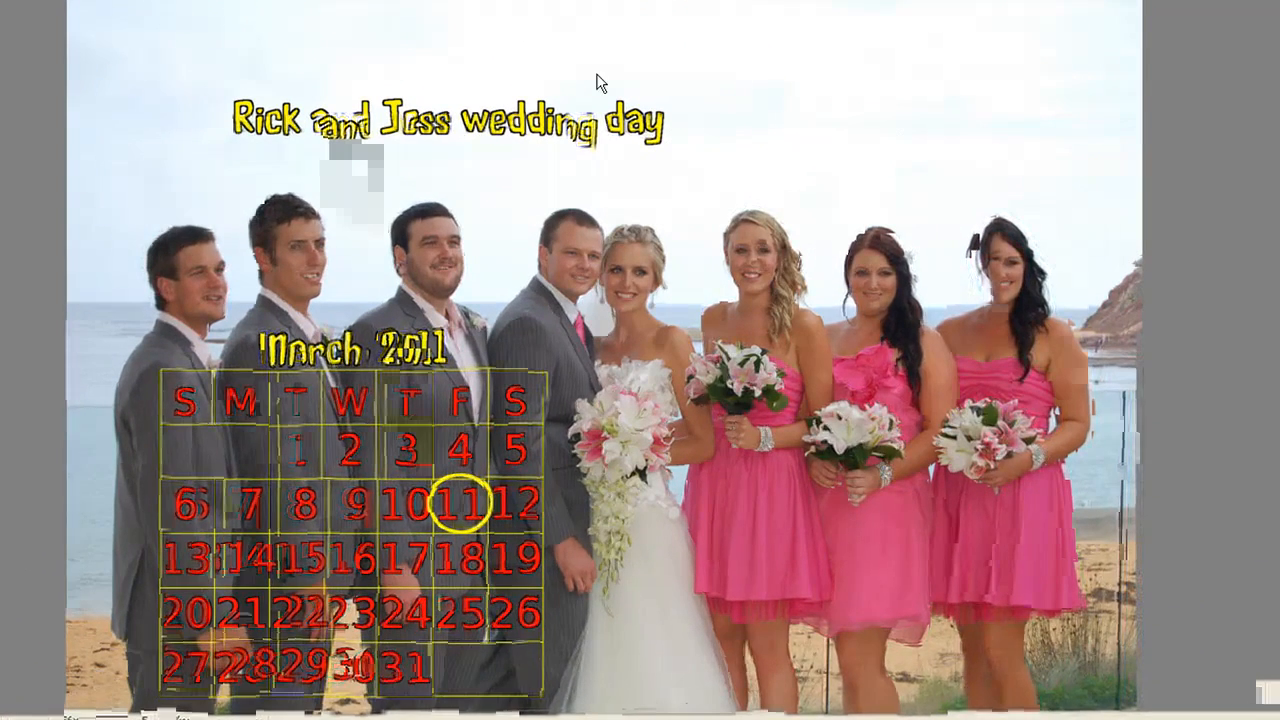